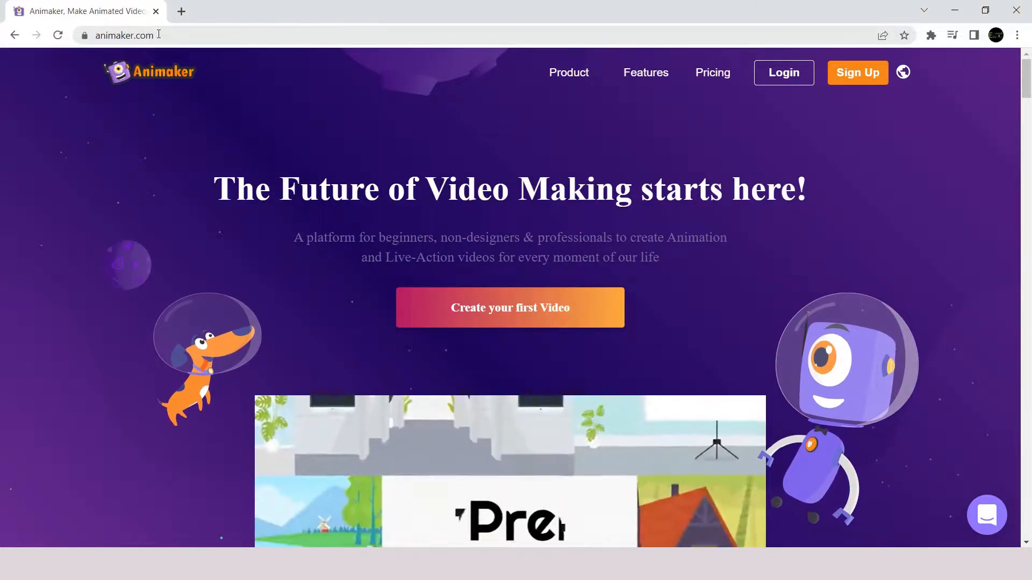
Click 'Create your first Video' on animaker.com to open the registration page
left_click(856, 72)
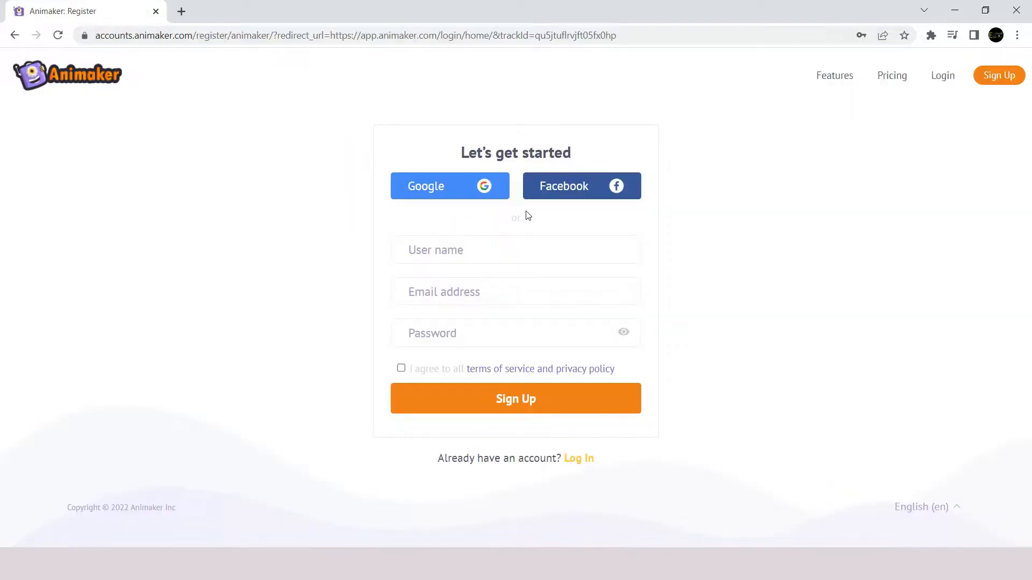
mouse_move(459, 187)
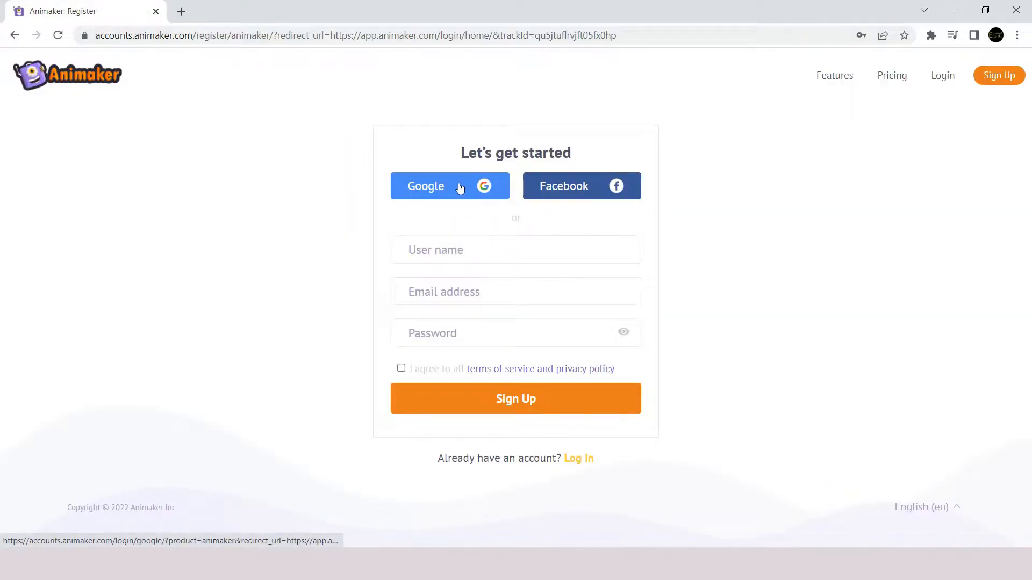
mouse_move(545, 387)
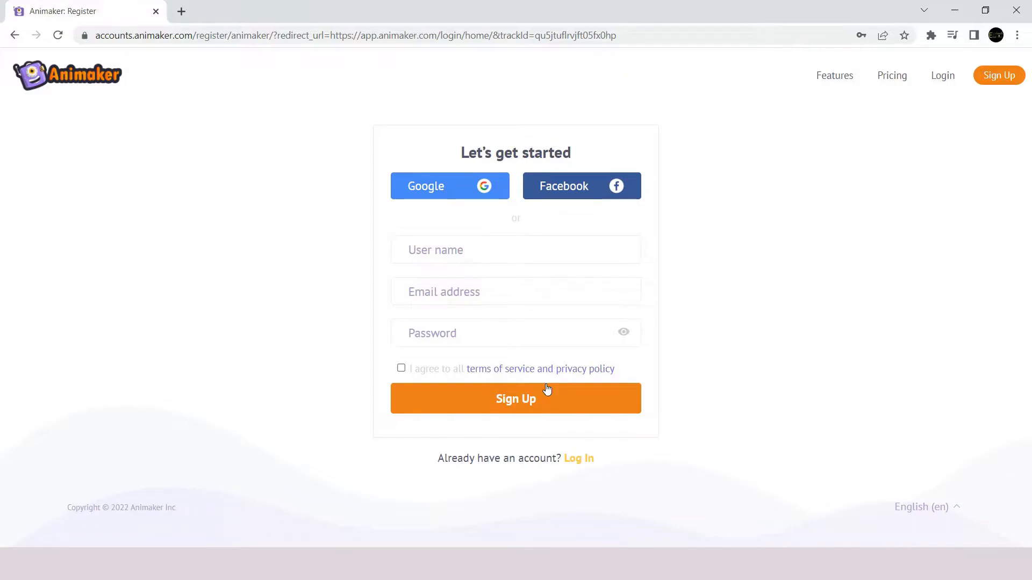
mouse_move(545, 482)
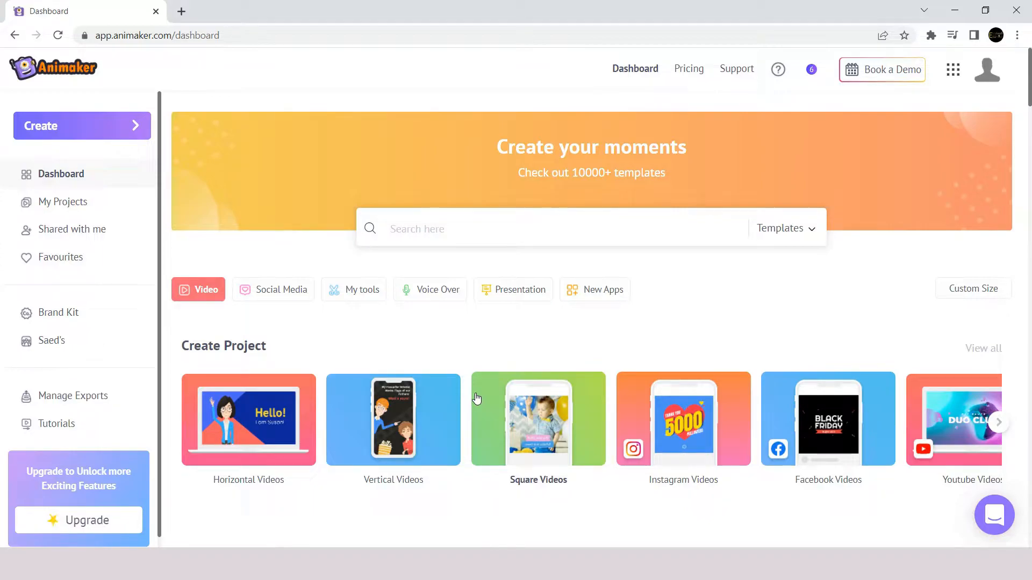
mouse_move(290, 454)
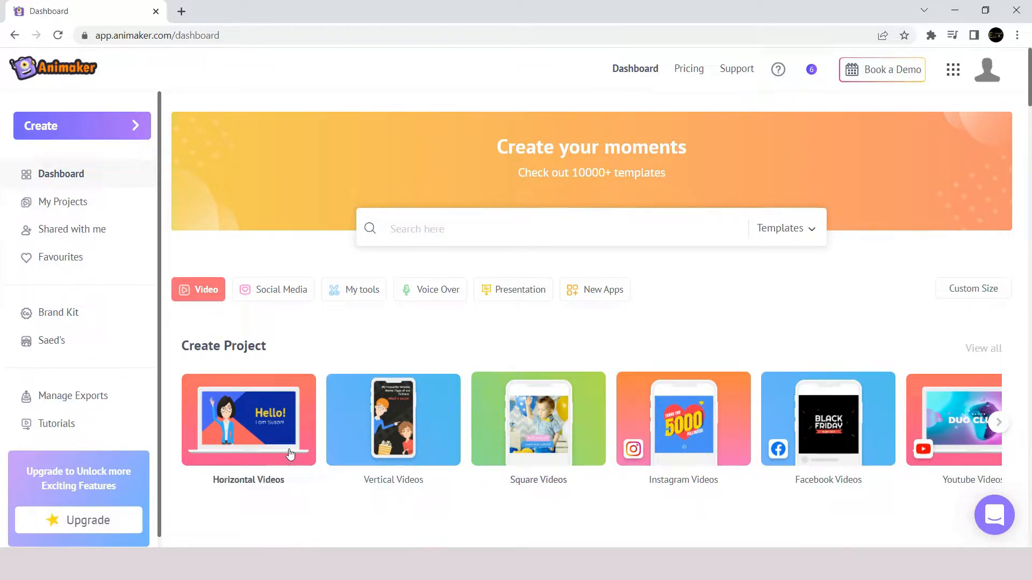
mouse_move(1006, 126)
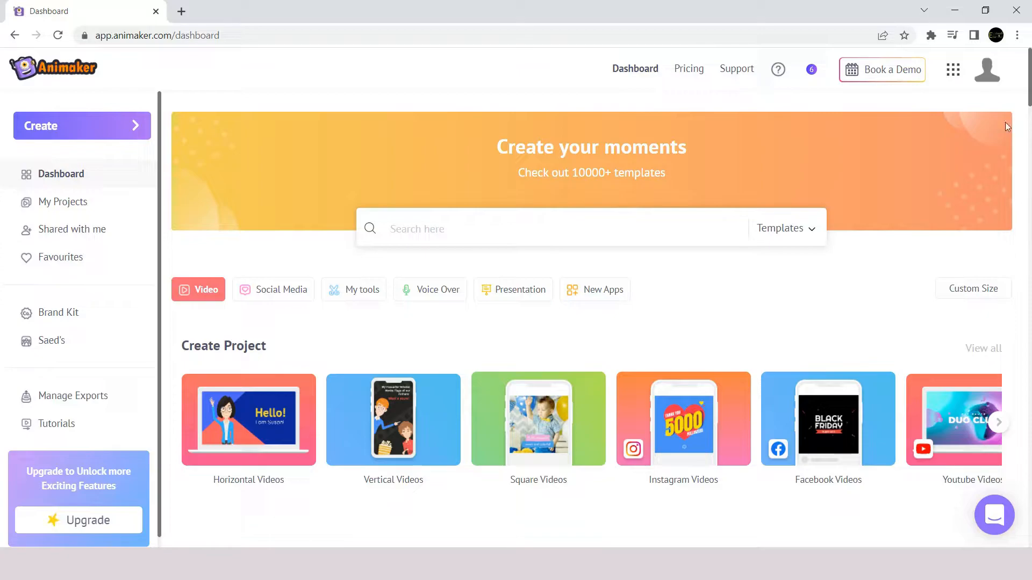
Scroll the dashboard past My Projects, Start with Characters and the template rows
scroll("down", 3)
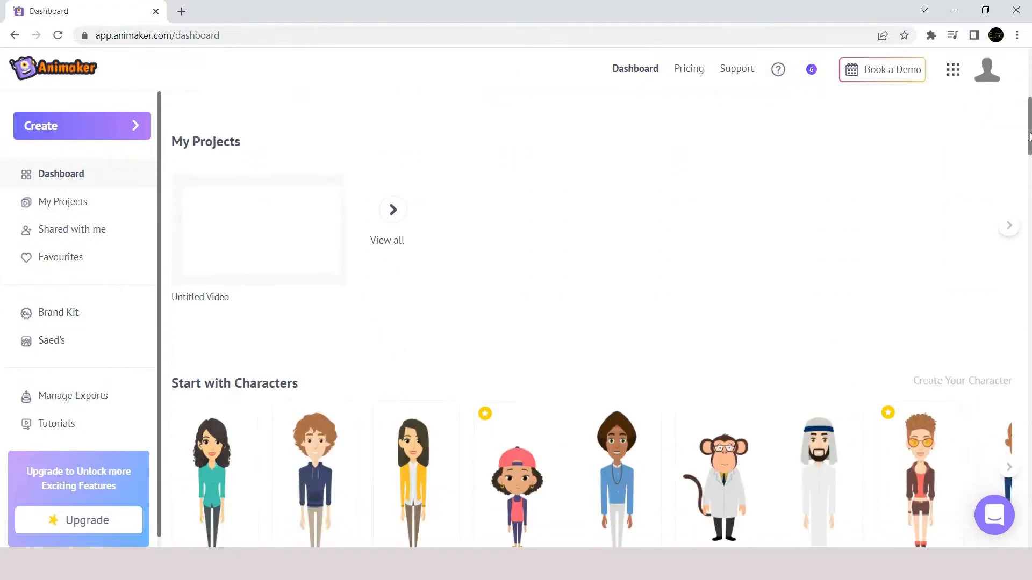
scroll("down", 3)
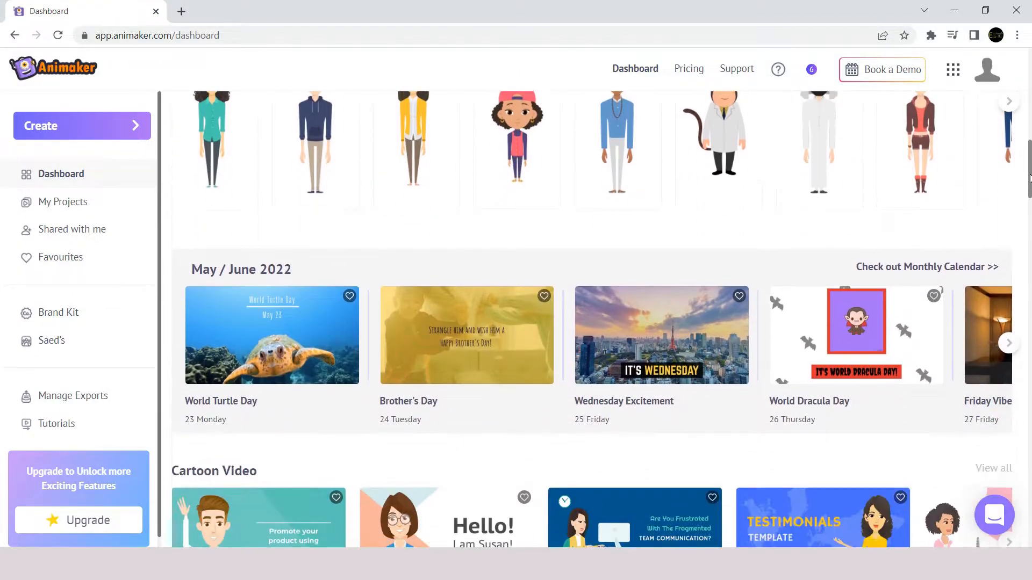
scroll("down", 3)
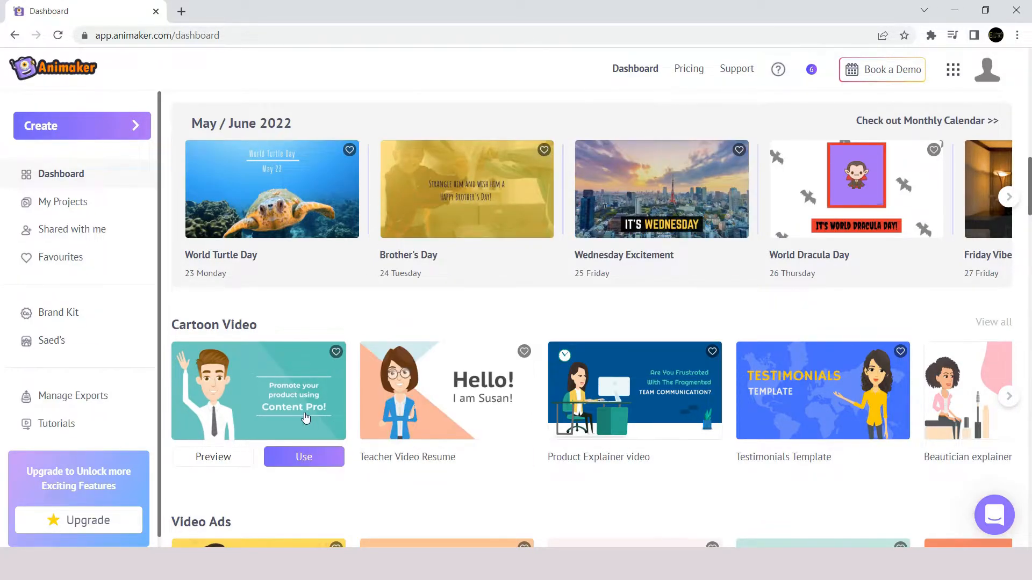
Create a video from Blank Page, opening Untitled Video with one 10-second scene
left_click(82, 125)
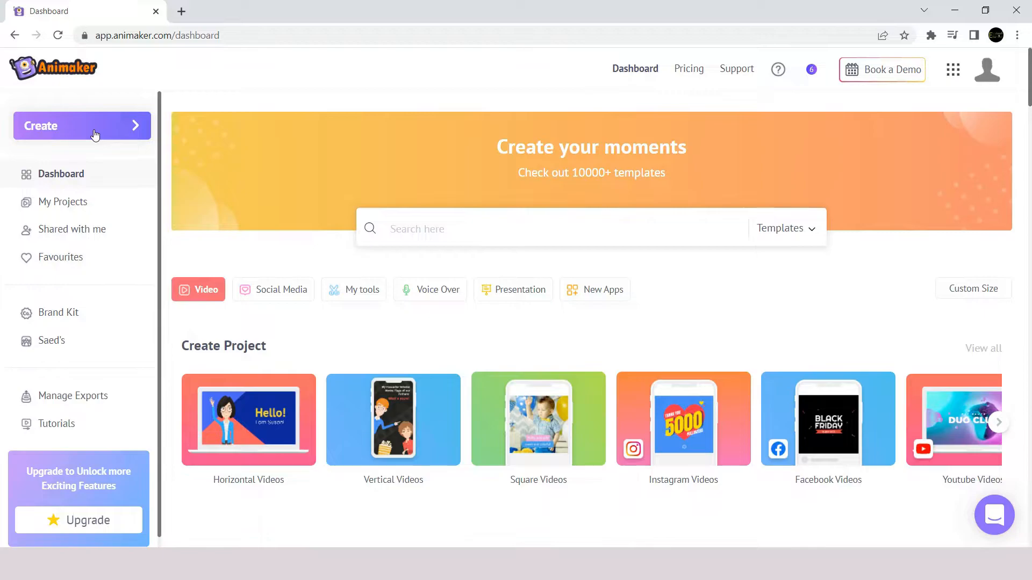
left_click(81, 126)
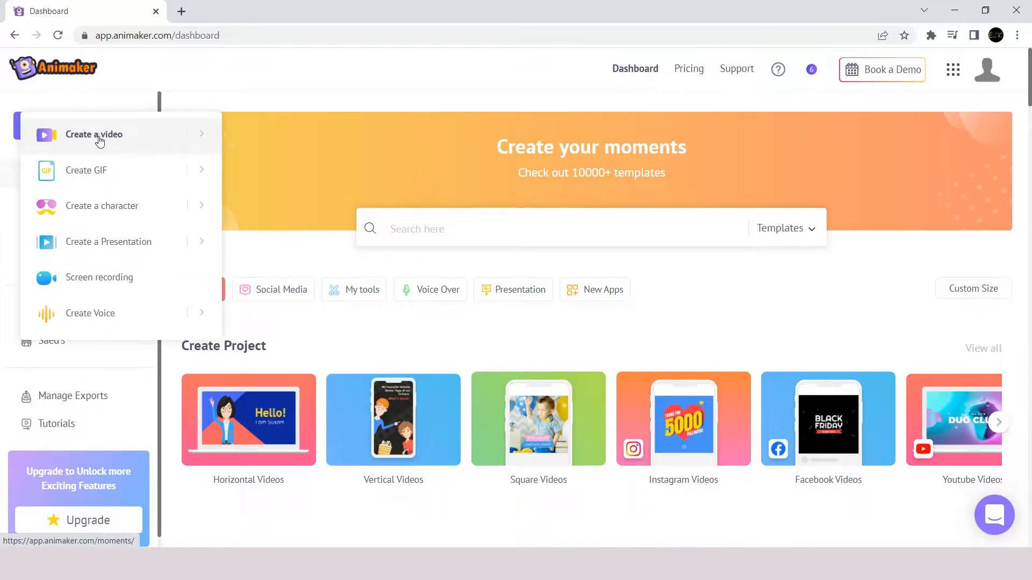
mouse_move(112, 143)
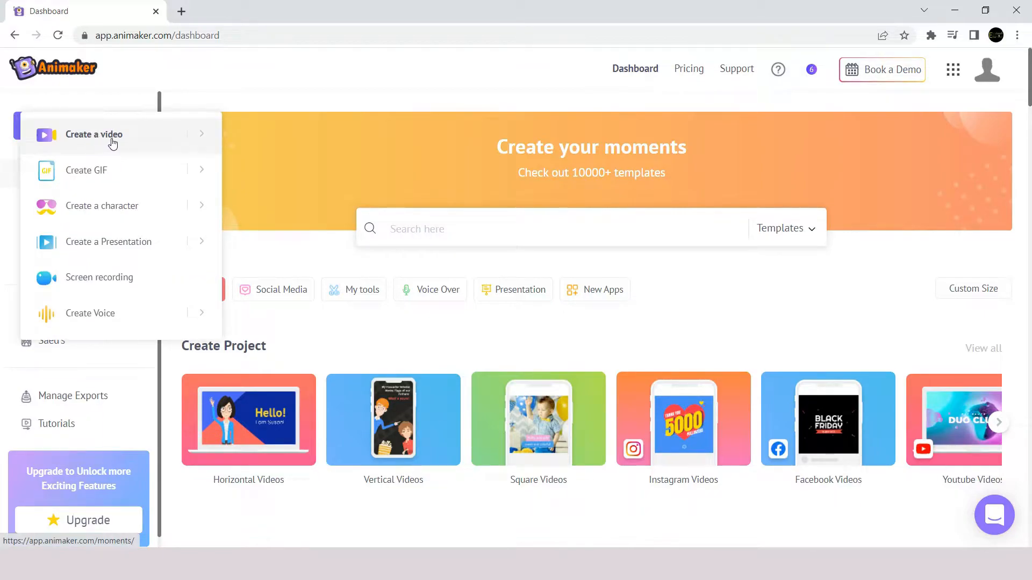
mouse_move(202, 146)
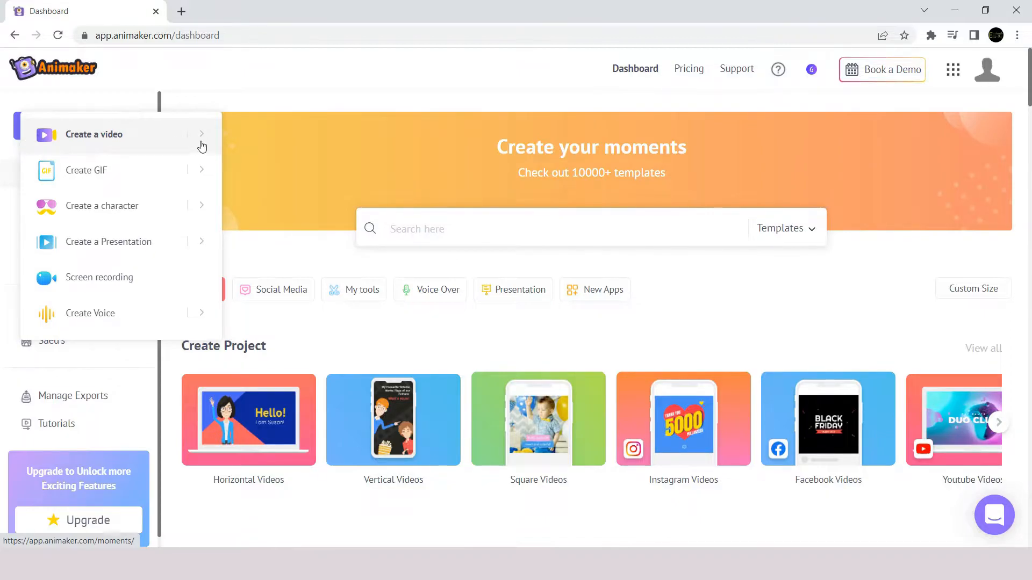
mouse_move(202, 134)
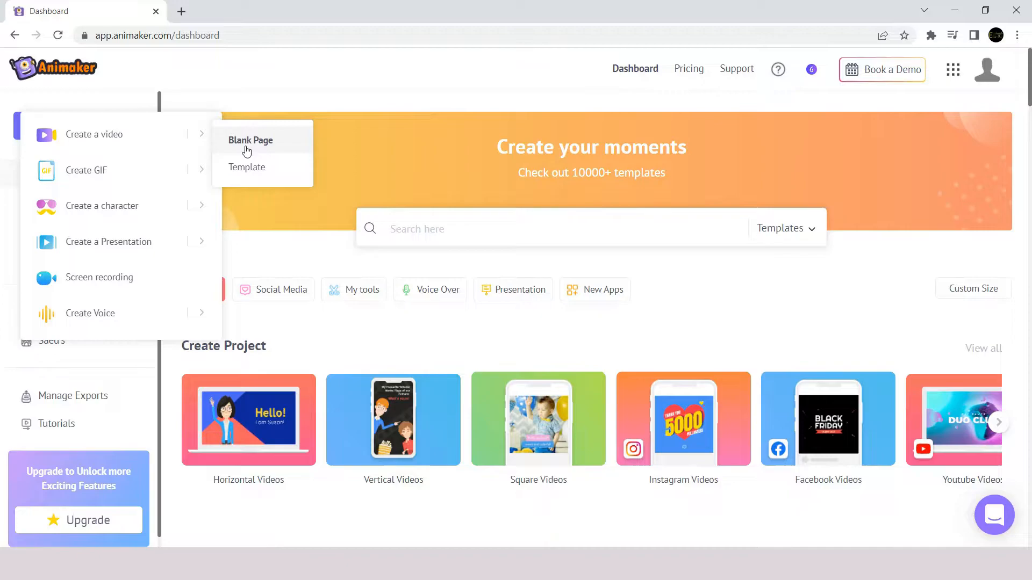
left_click(250, 140)
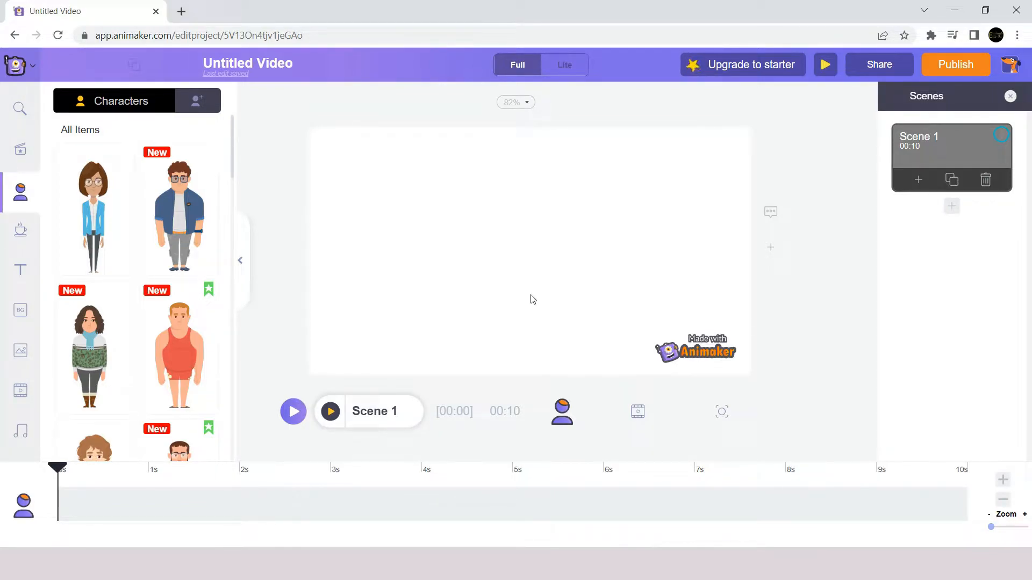
mouse_move(466, 218)
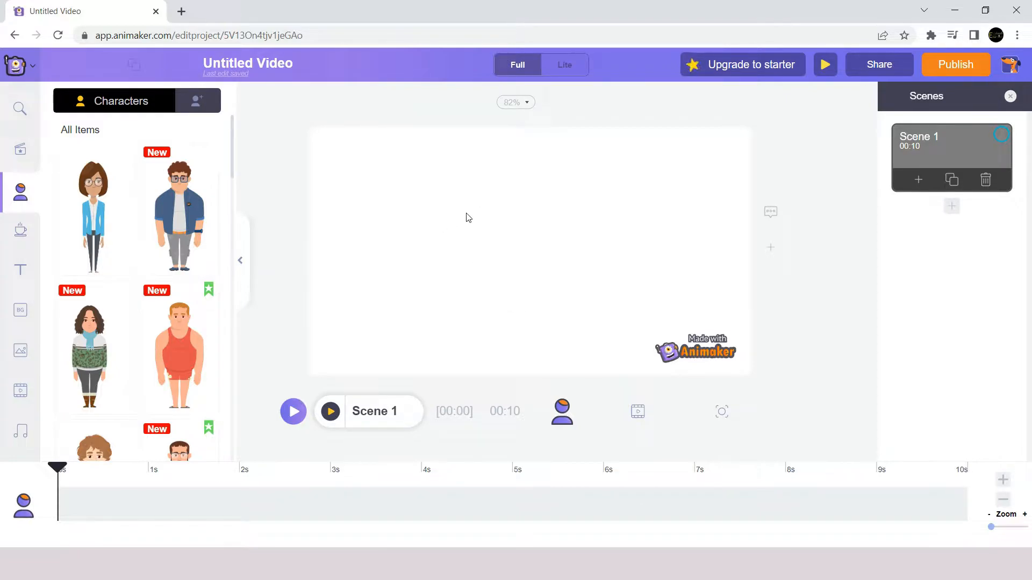
mouse_move(945, 247)
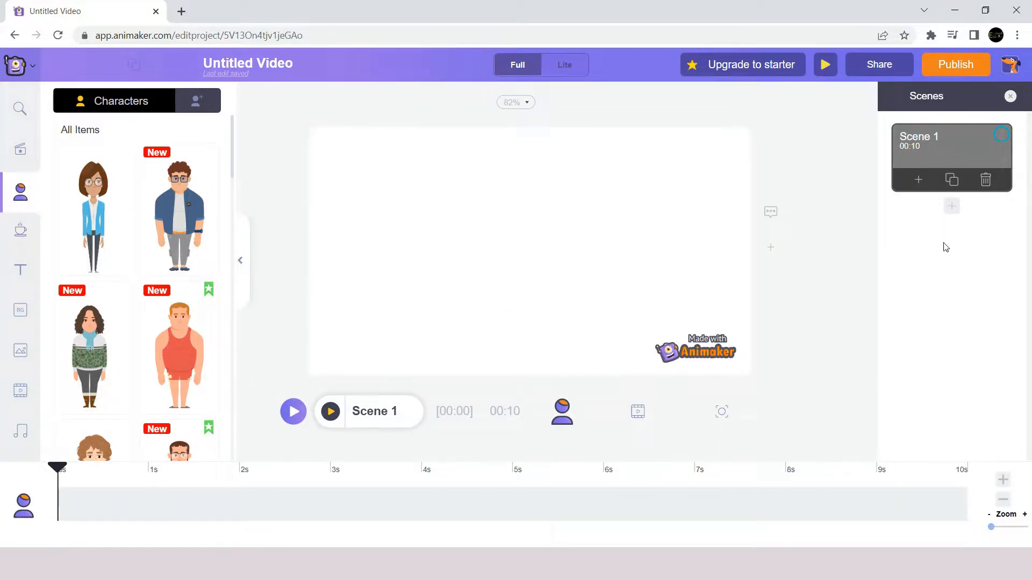
mouse_move(516, 523)
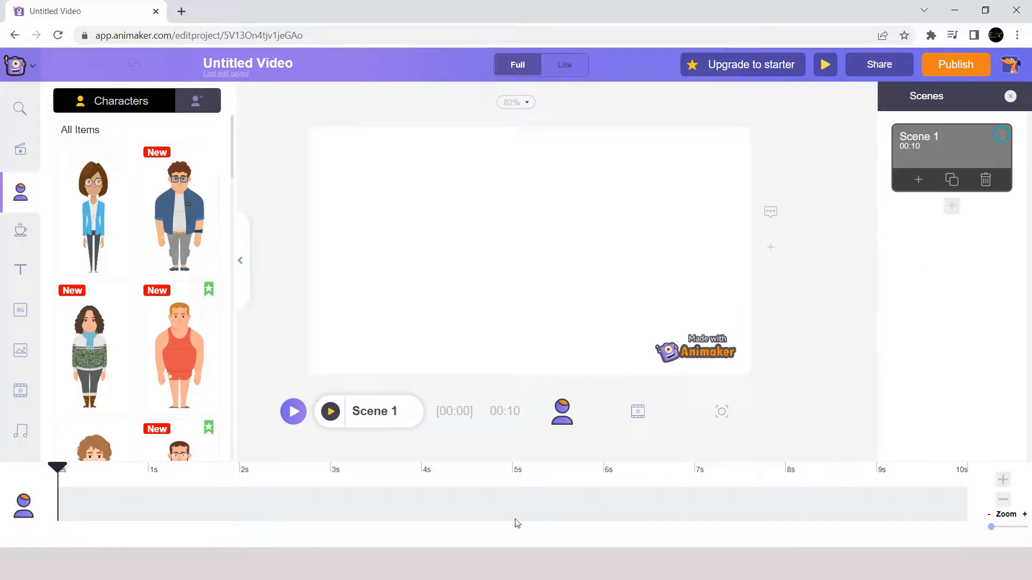
mouse_move(111, 259)
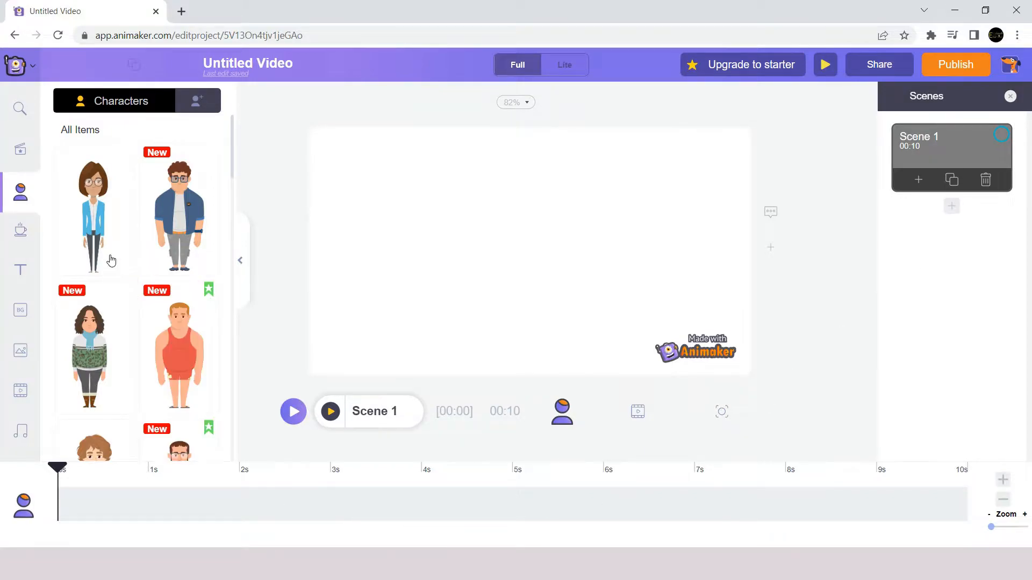
mouse_move(12, 297)
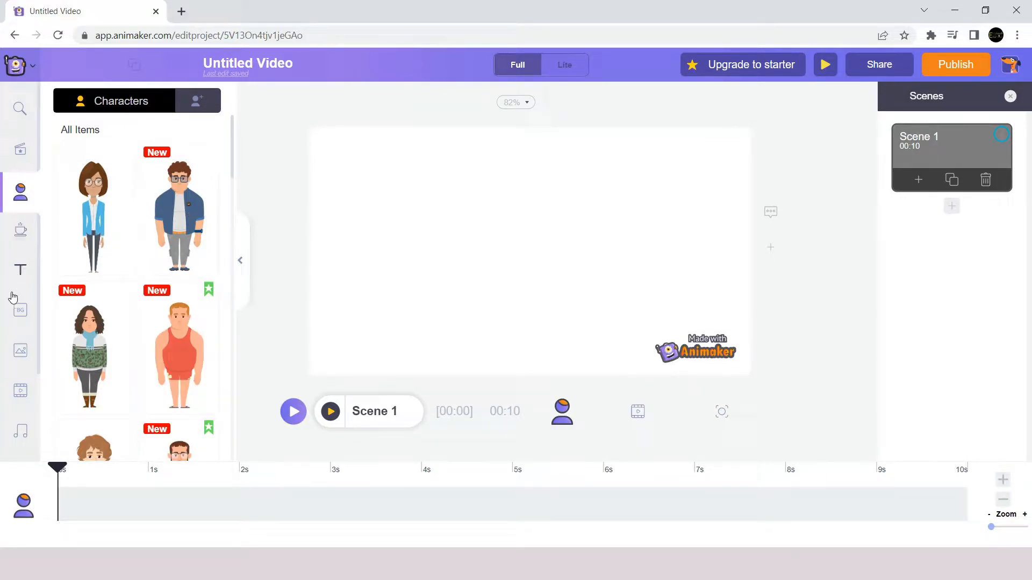
mouse_move(20, 310)
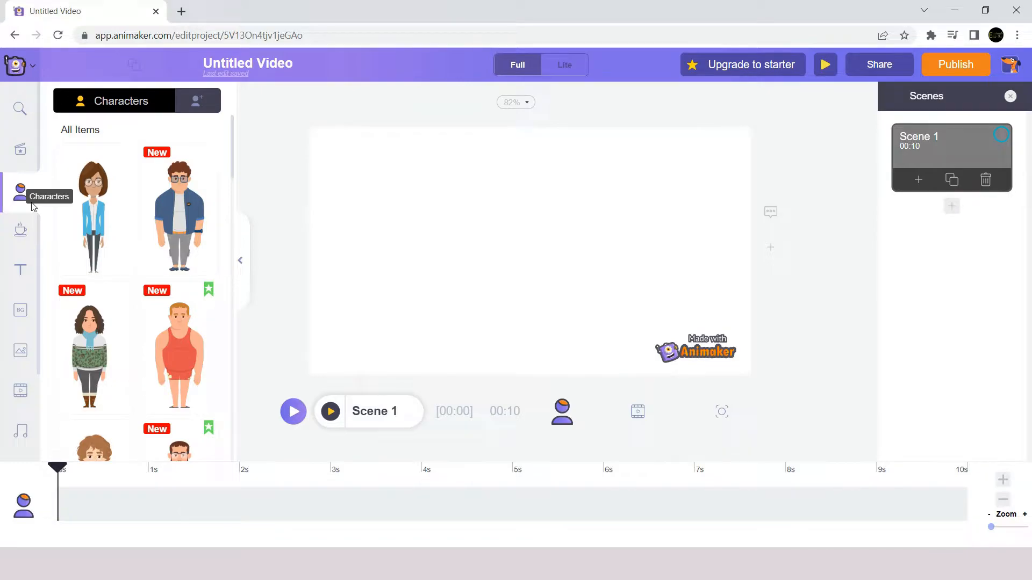
mouse_move(65, 211)
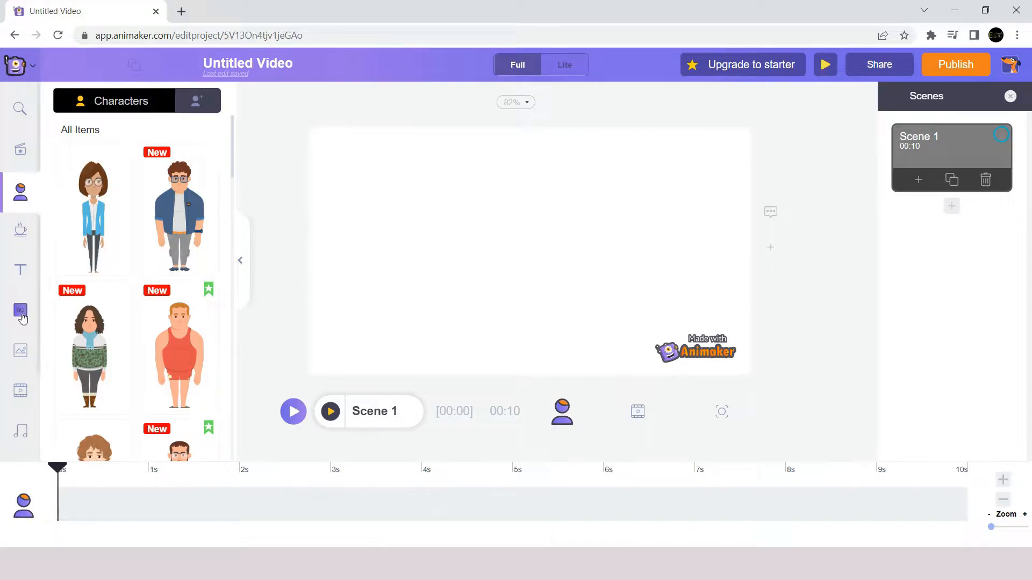
mouse_move(20, 313)
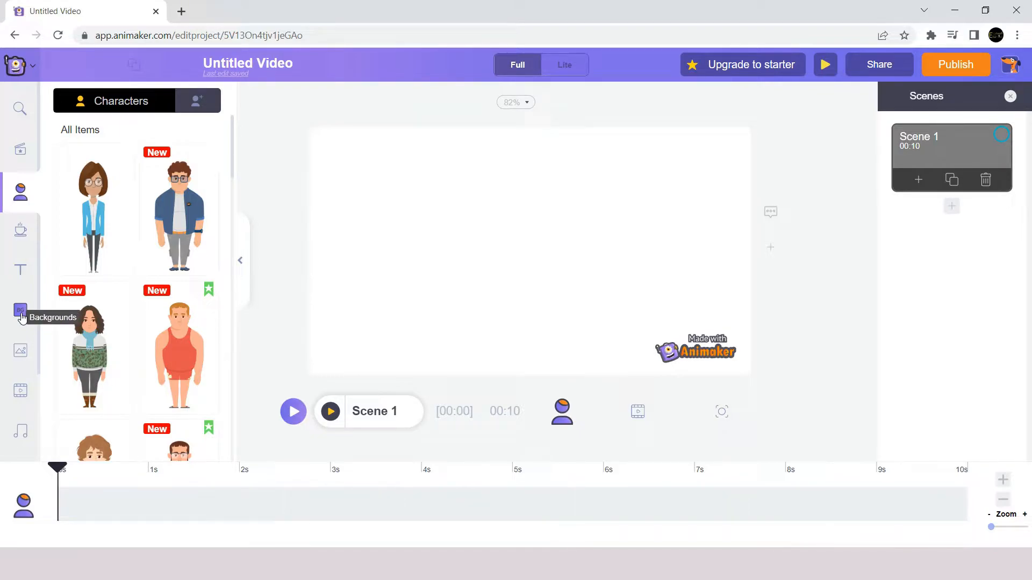
Apply the cafeteria-style Office background to Scene 1
left_click(20, 313)
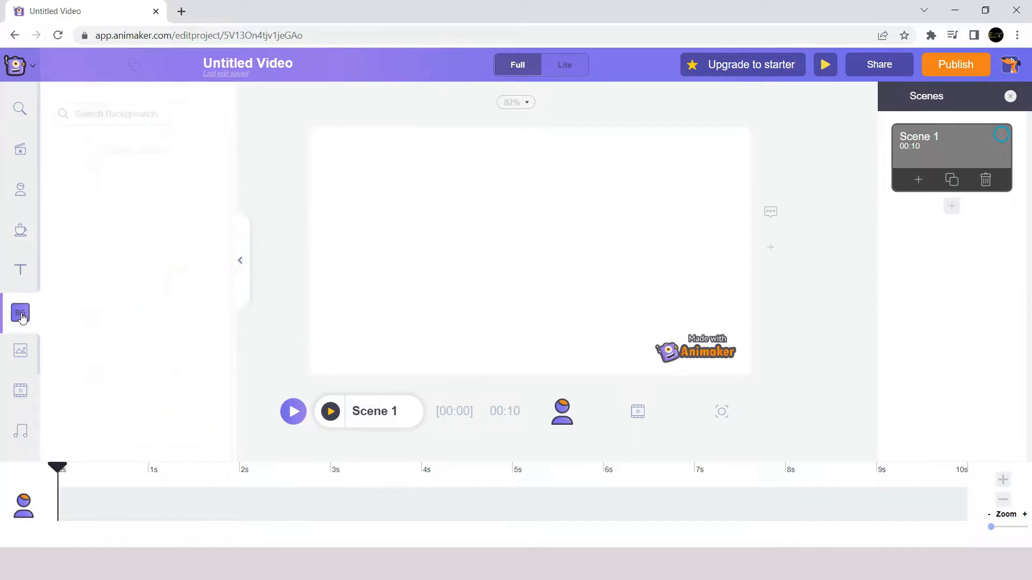
left_click(20, 313)
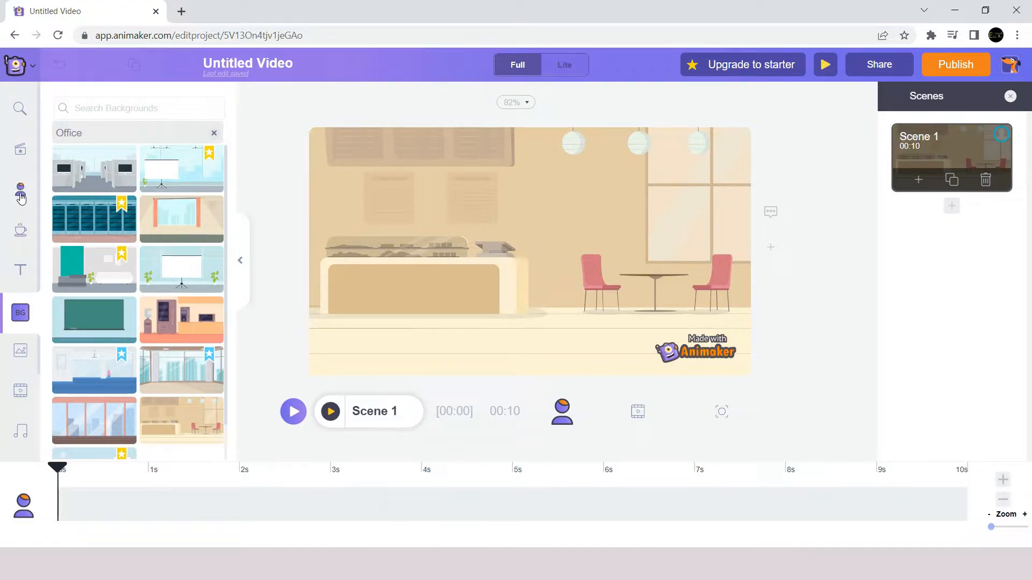
Switch the Characters panel to My Characters and launch Create Your Own
left_click(20, 191)
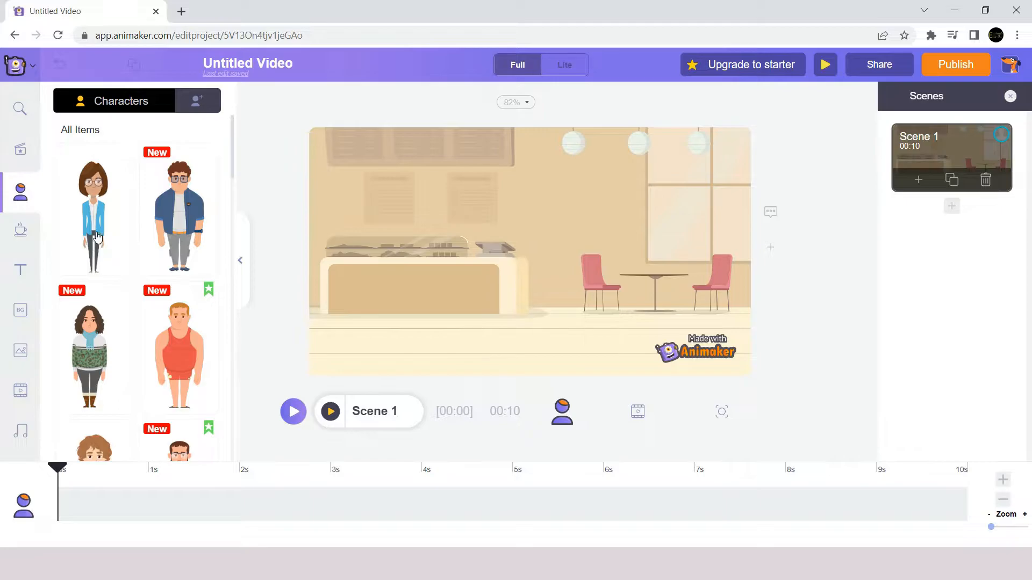
scroll("down", 3)
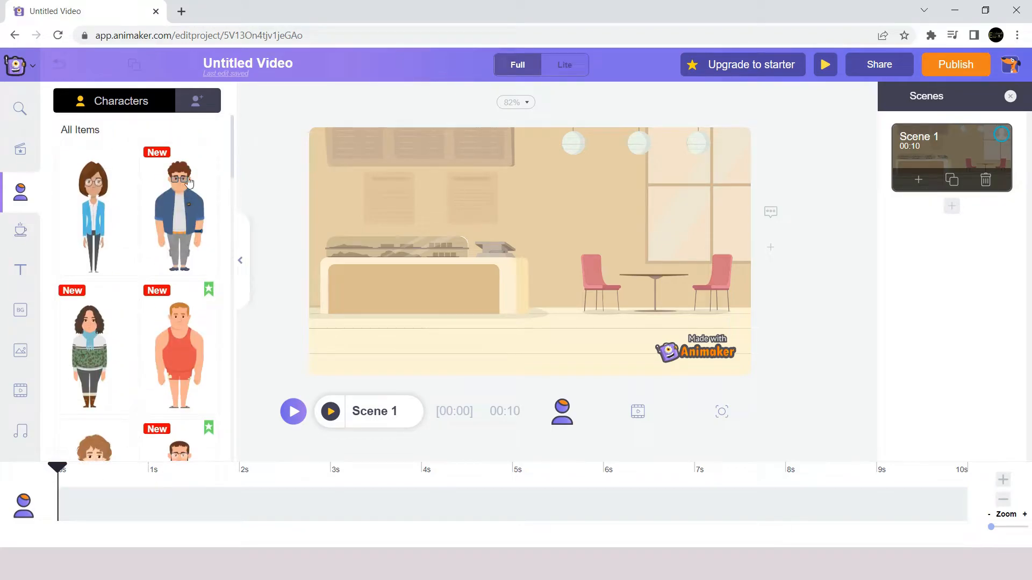
mouse_move(168, 223)
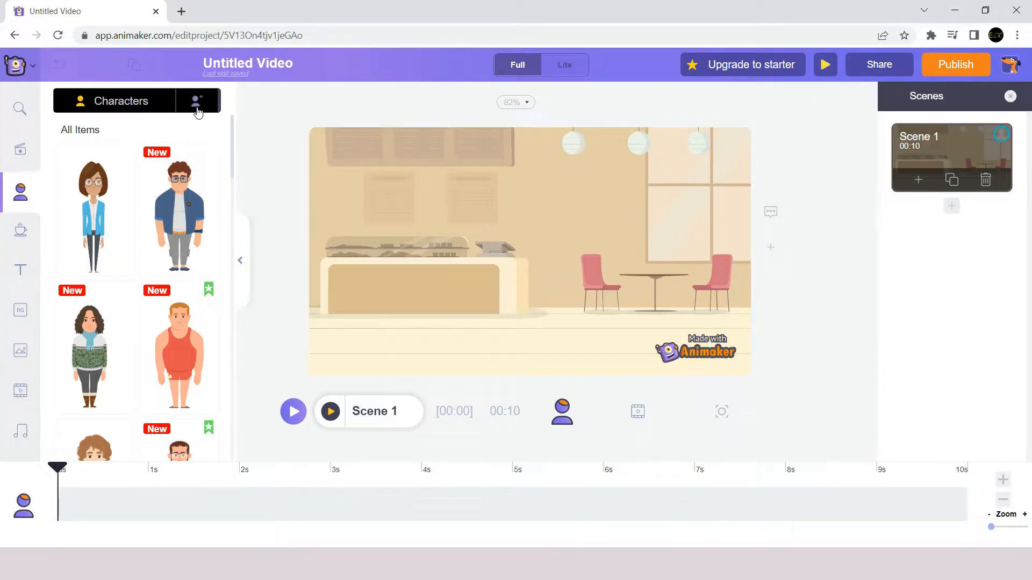
left_click(198, 100)
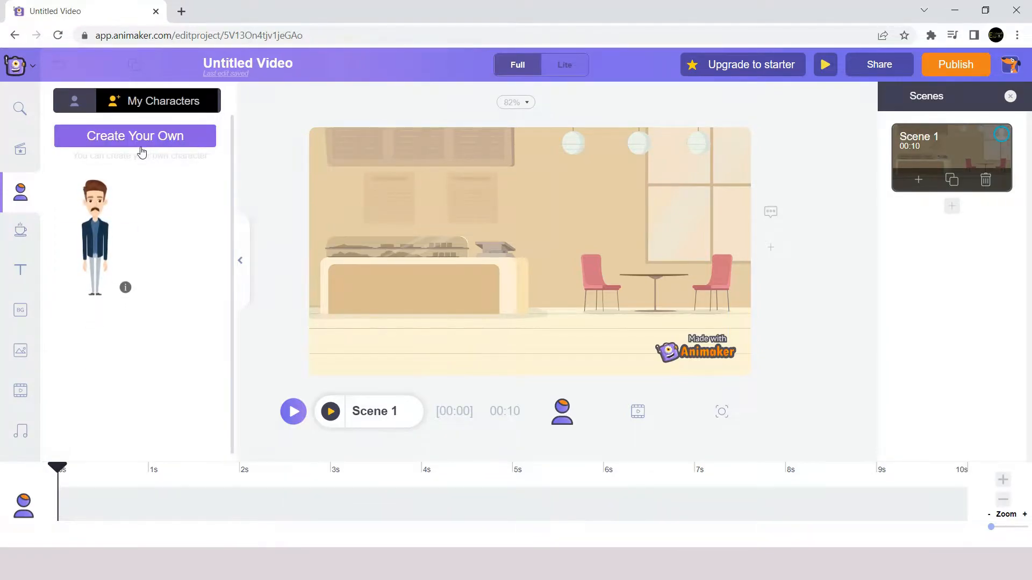
left_click(135, 135)
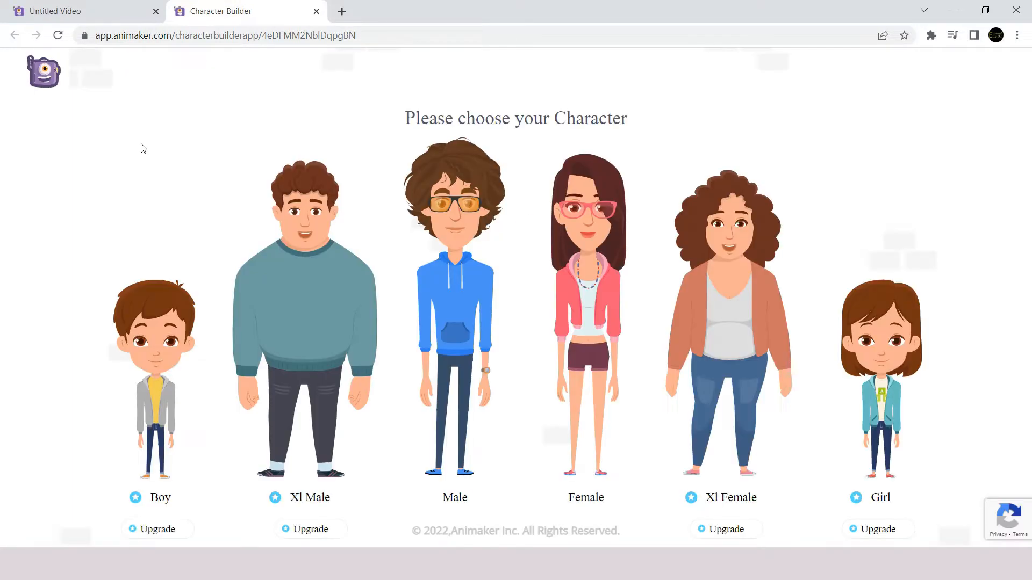
mouse_move(648, 422)
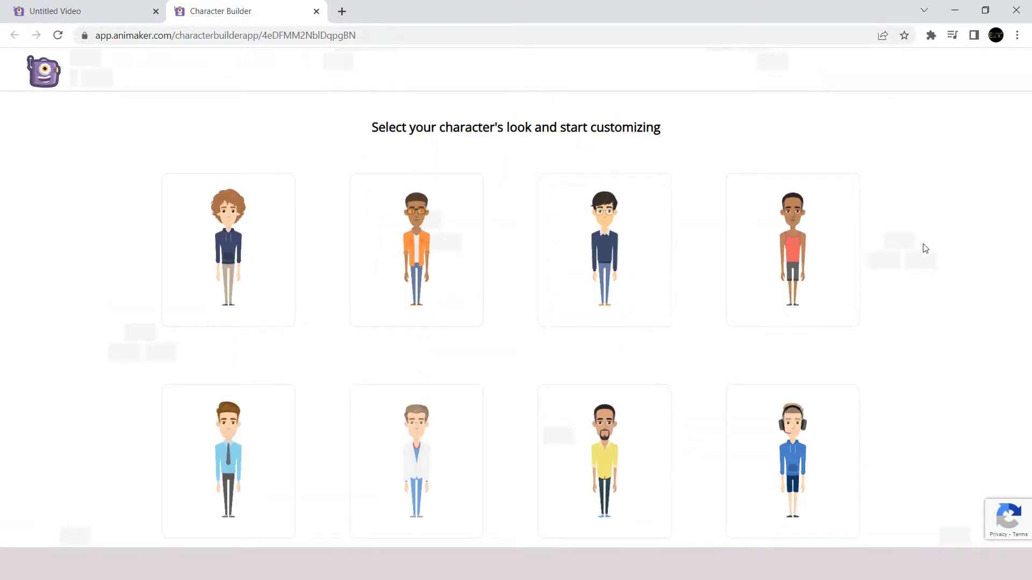
Choose the Male type and the glasses-and-navy-sweater starting look
scroll("down", 3)
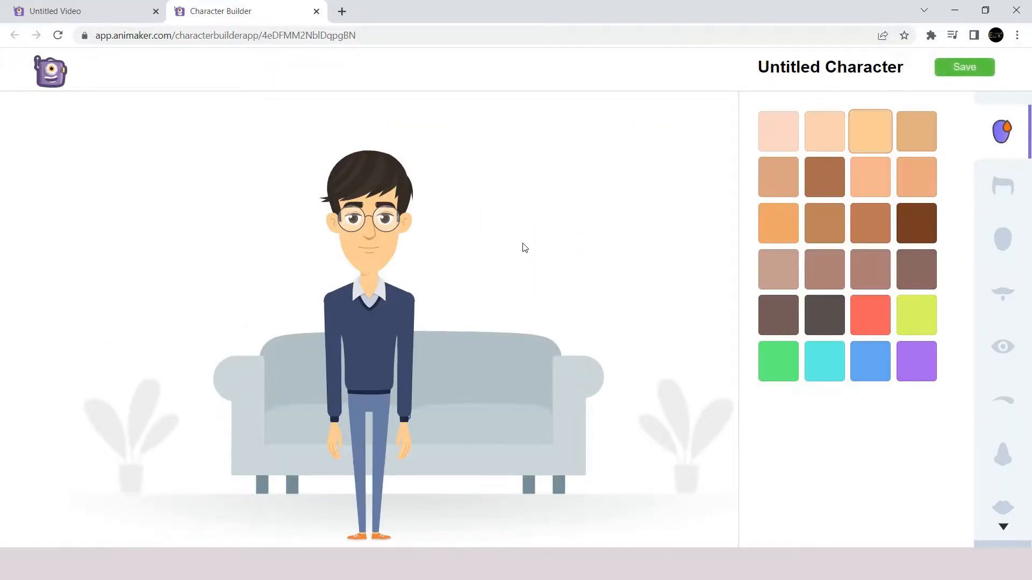
mouse_move(944, 288)
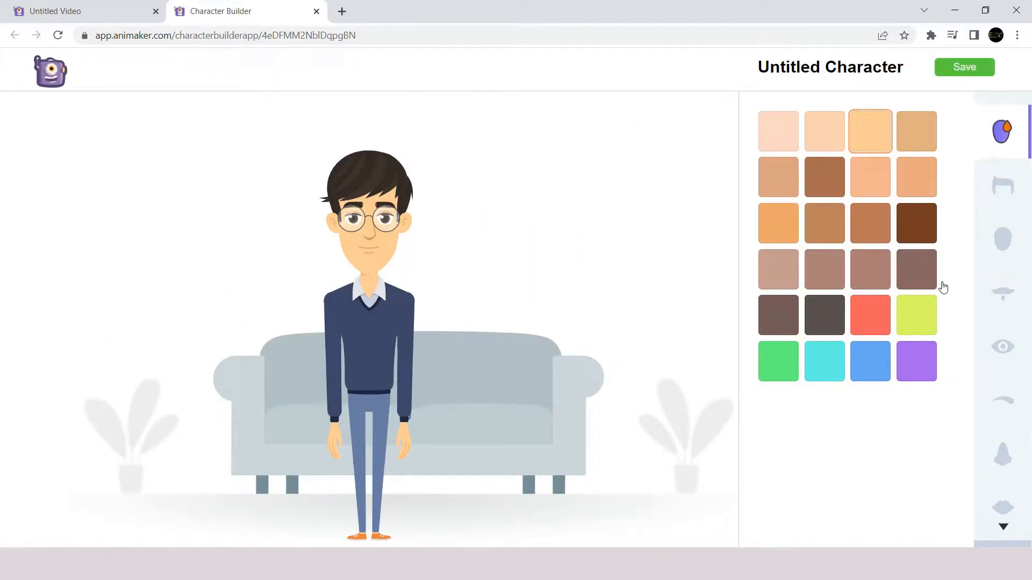
Give the character a skin tone, a brown quiff and a thick mustache
left_click(870, 176)
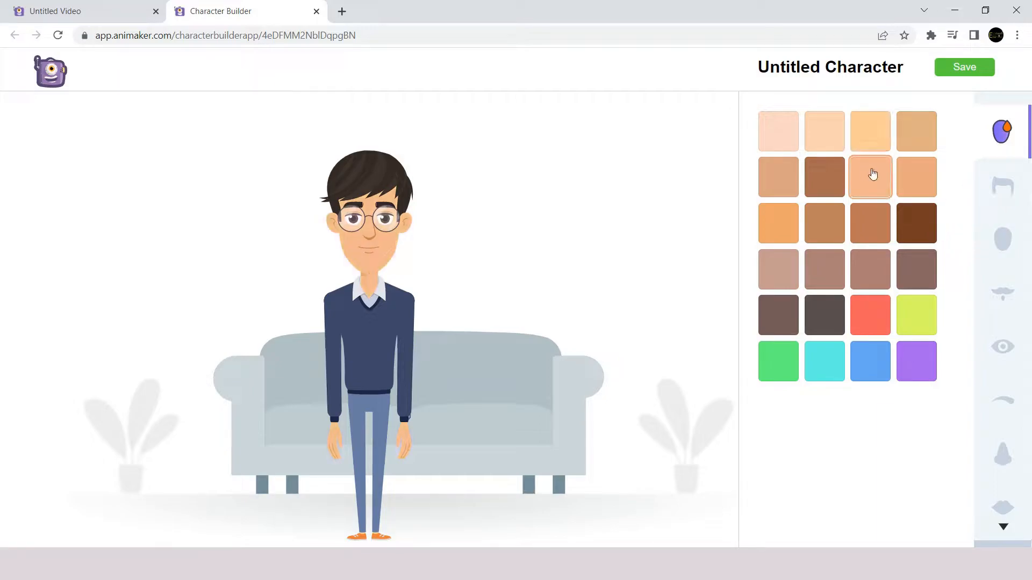
left_click(1003, 187)
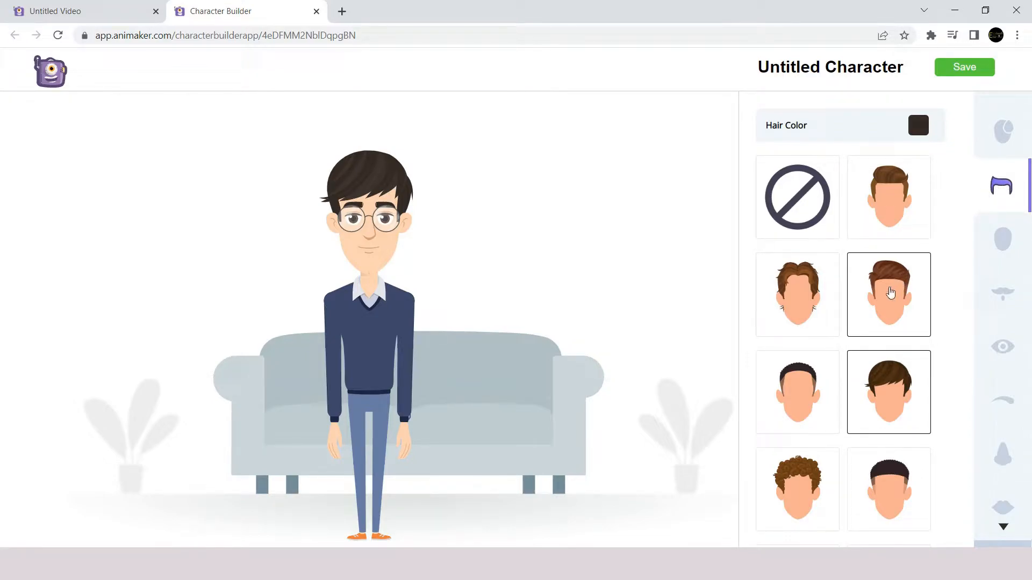
left_click(797, 294)
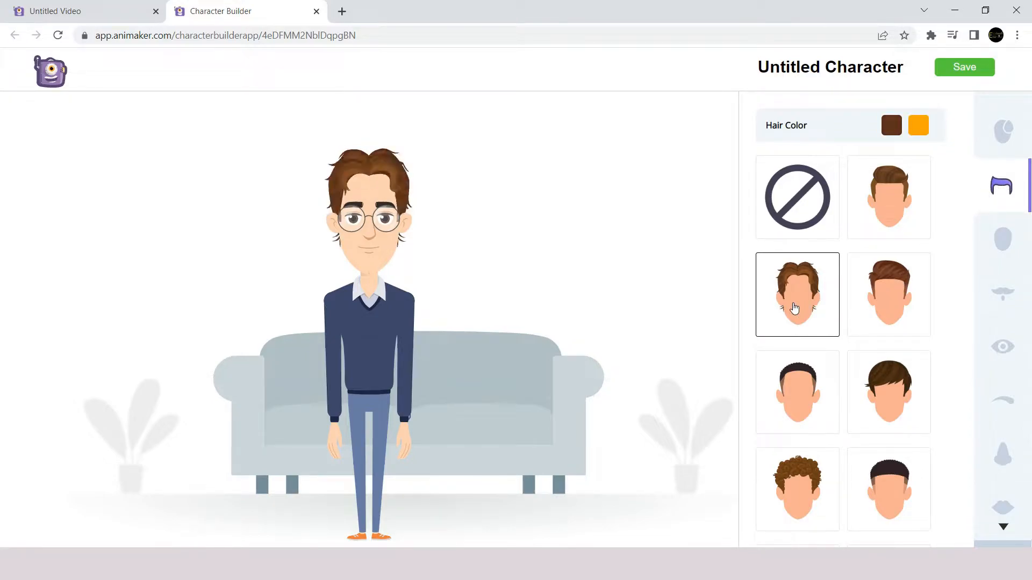
left_click(888, 197)
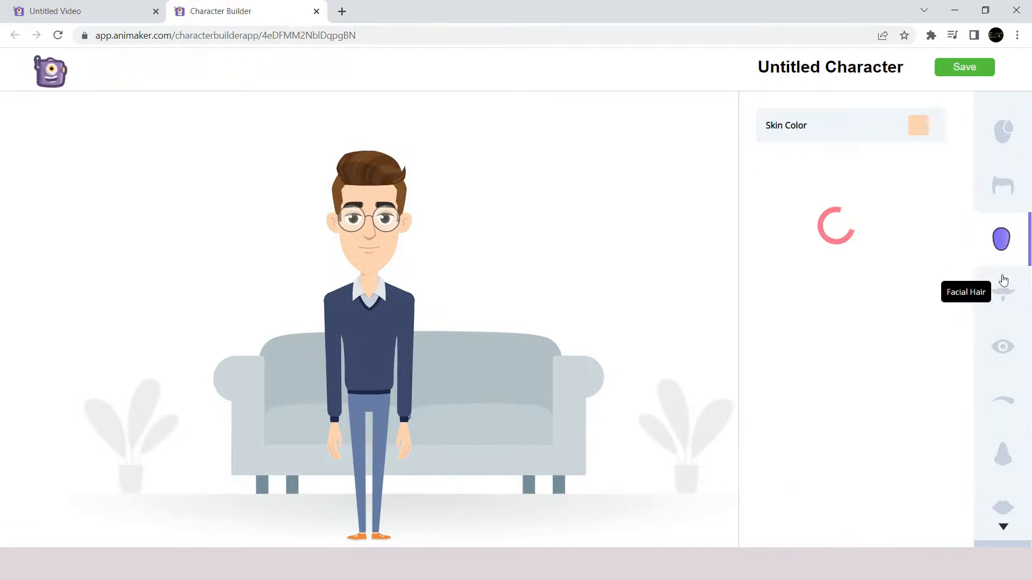
left_click(1003, 293)
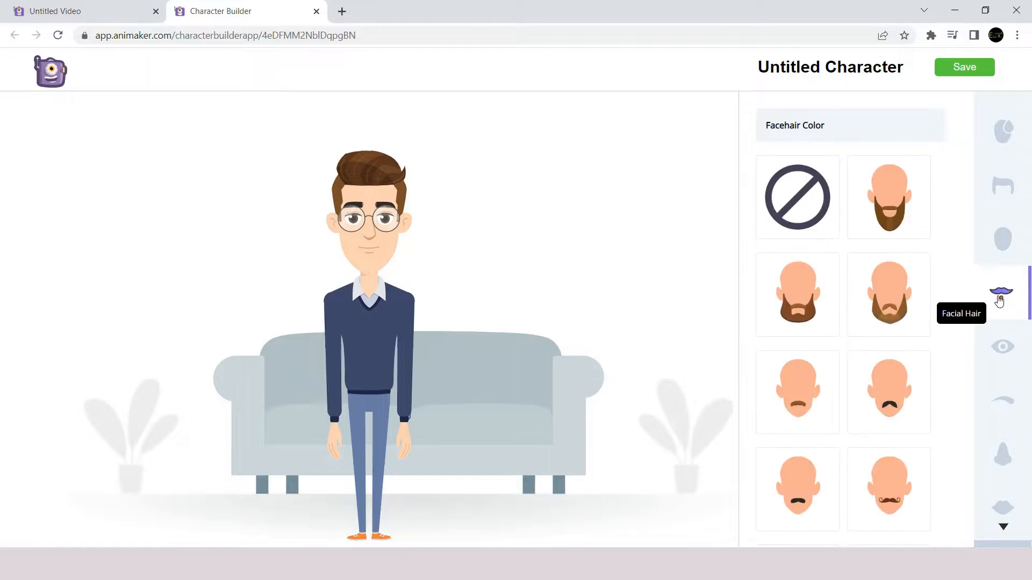
left_click(888, 392)
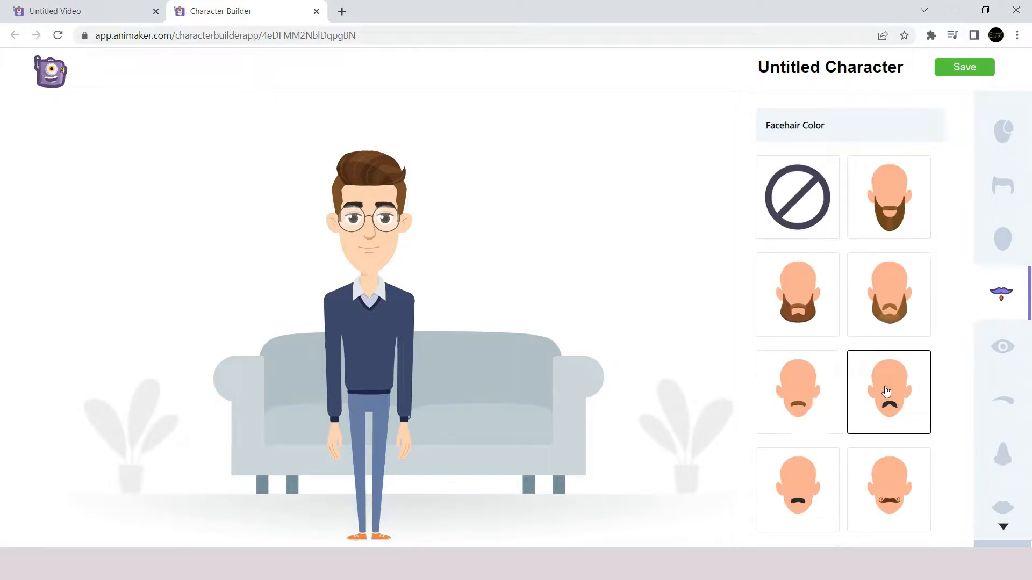
left_click(889, 392)
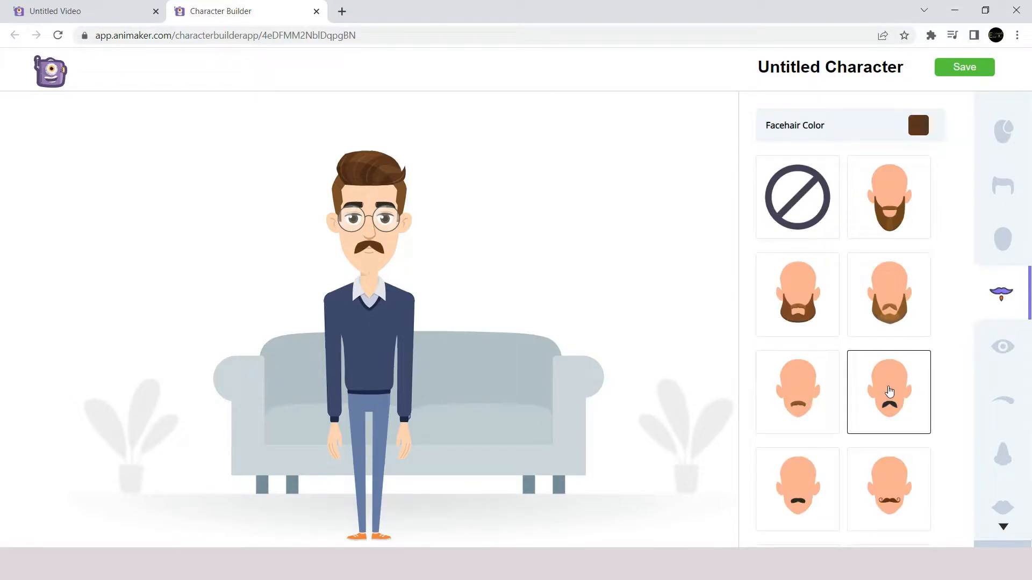
Dress the character in a navy blazer, mid-grey trousers and dark shoes
left_click(1002, 452)
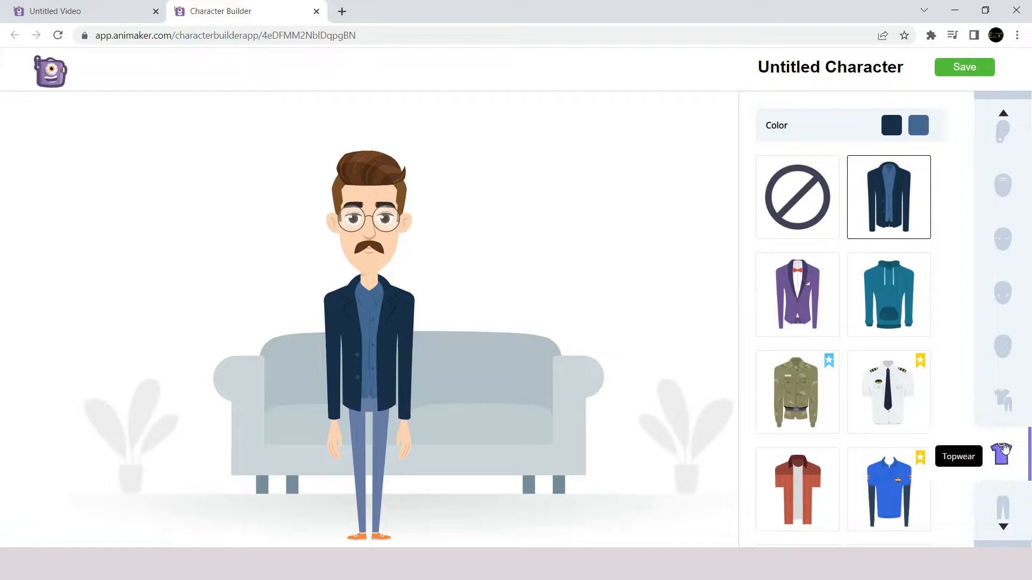
left_click(1002, 510)
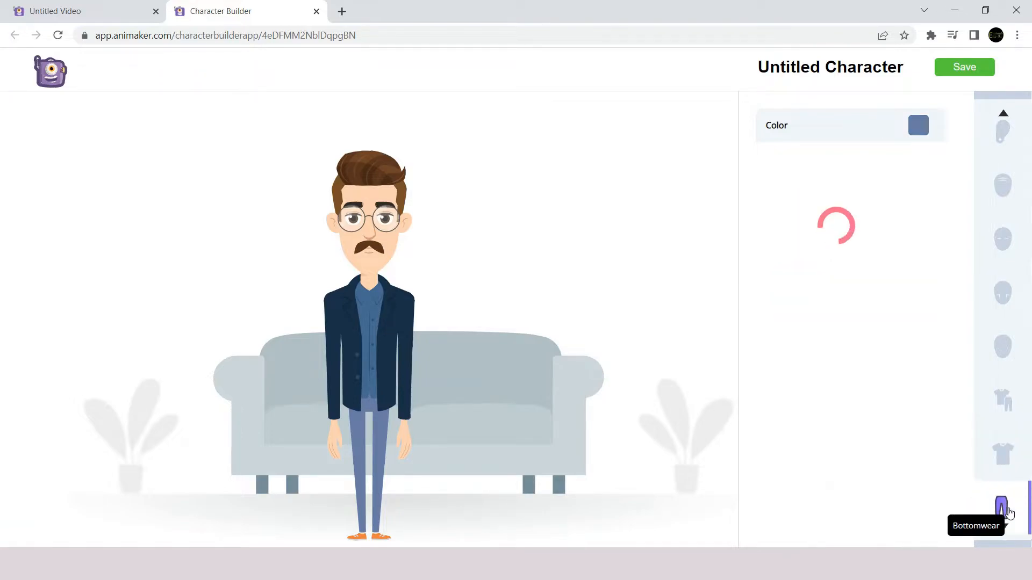
left_click(1003, 510)
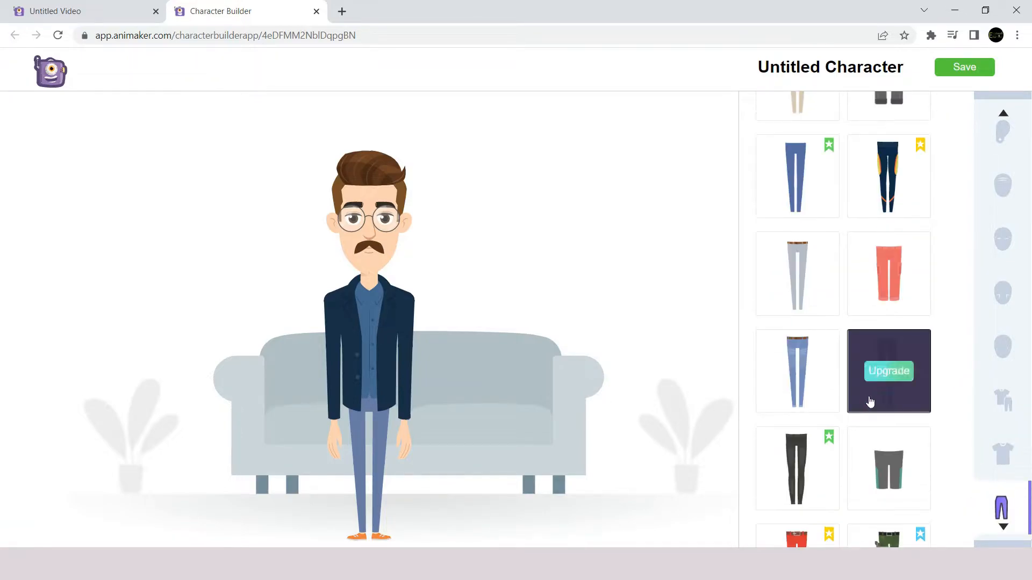
left_click(797, 273)
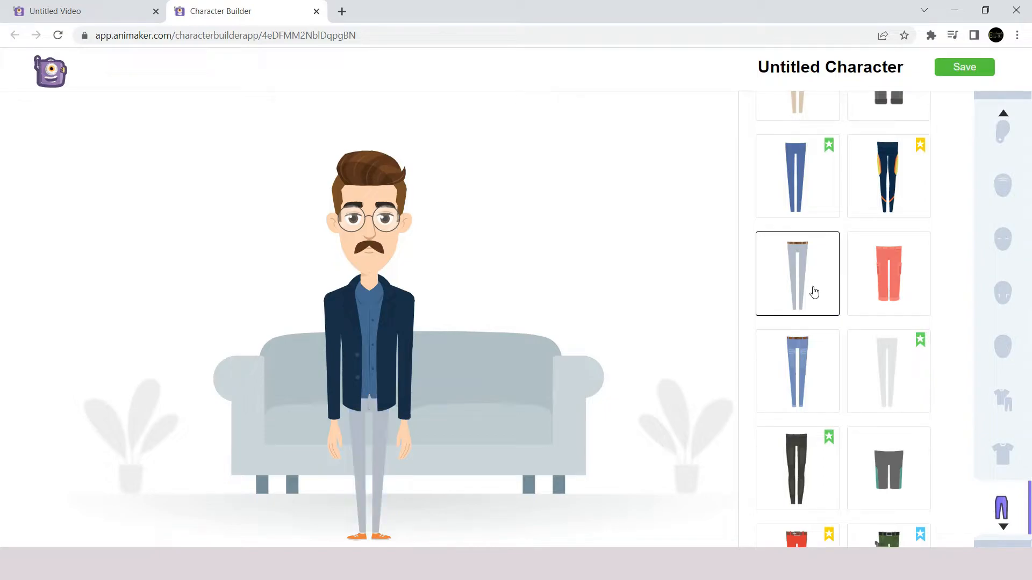
left_click(797, 273)
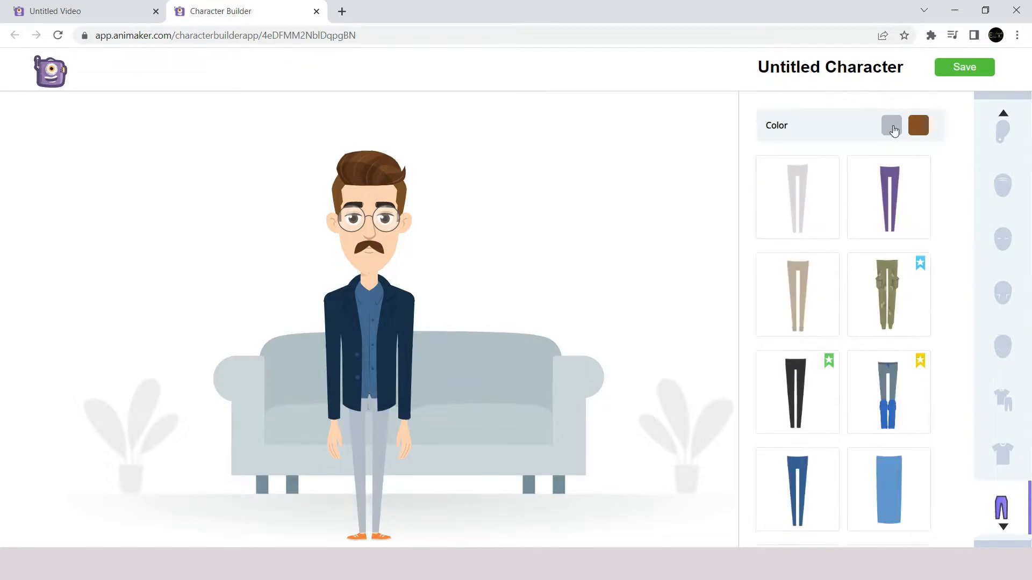
left_click(891, 125)
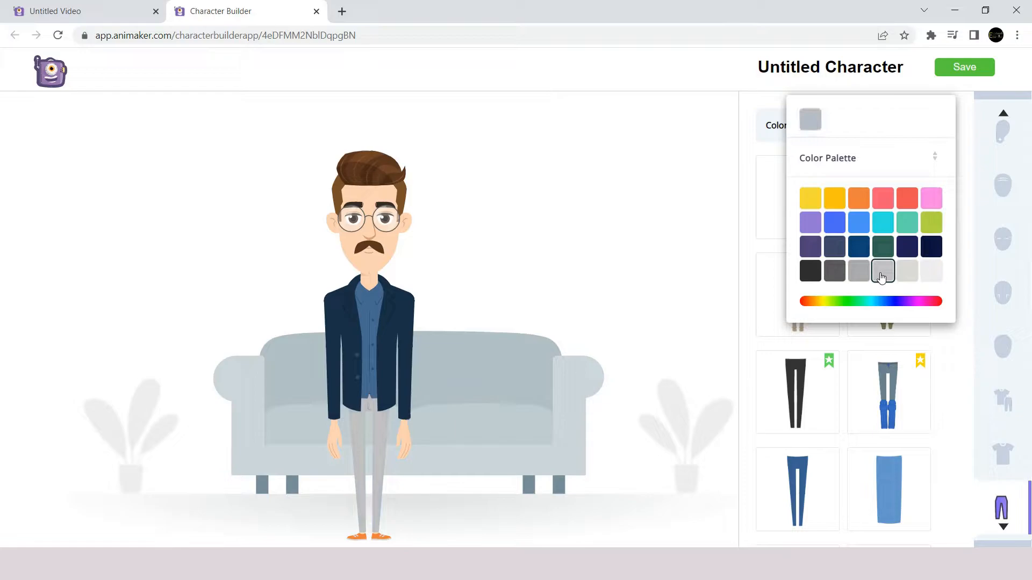
left_click(1002, 400)
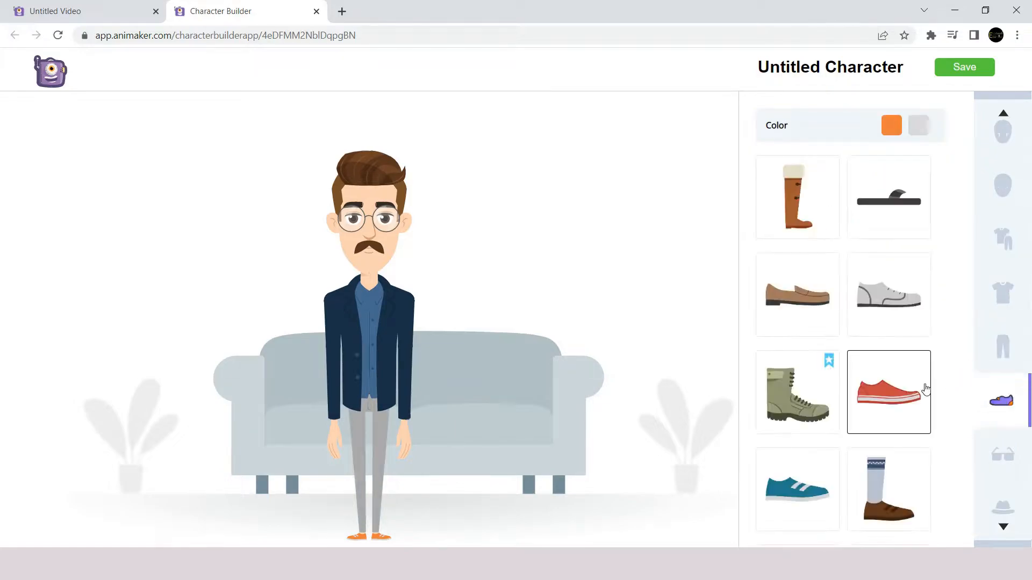
scroll("down", 3)
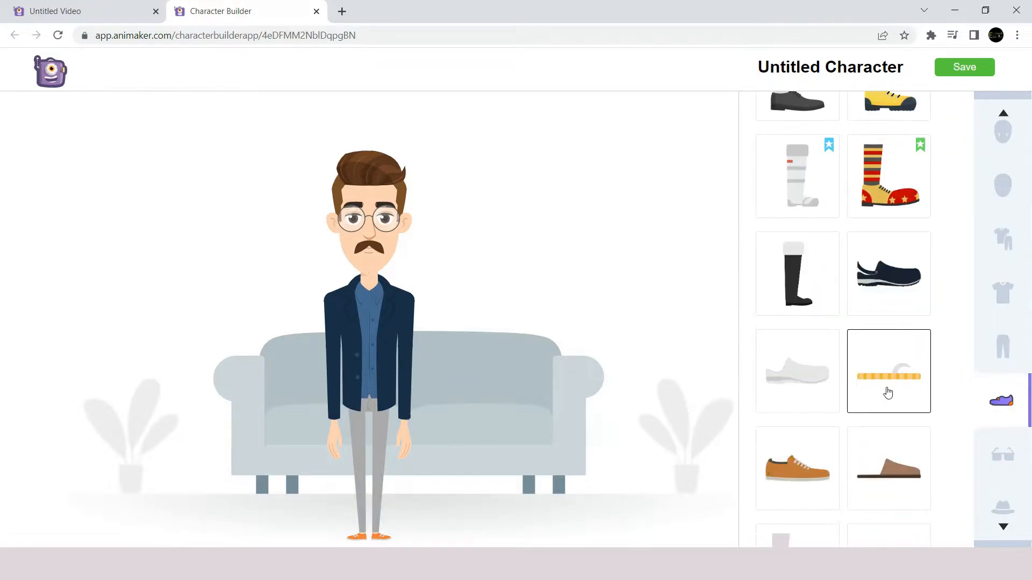
scroll("down", 3)
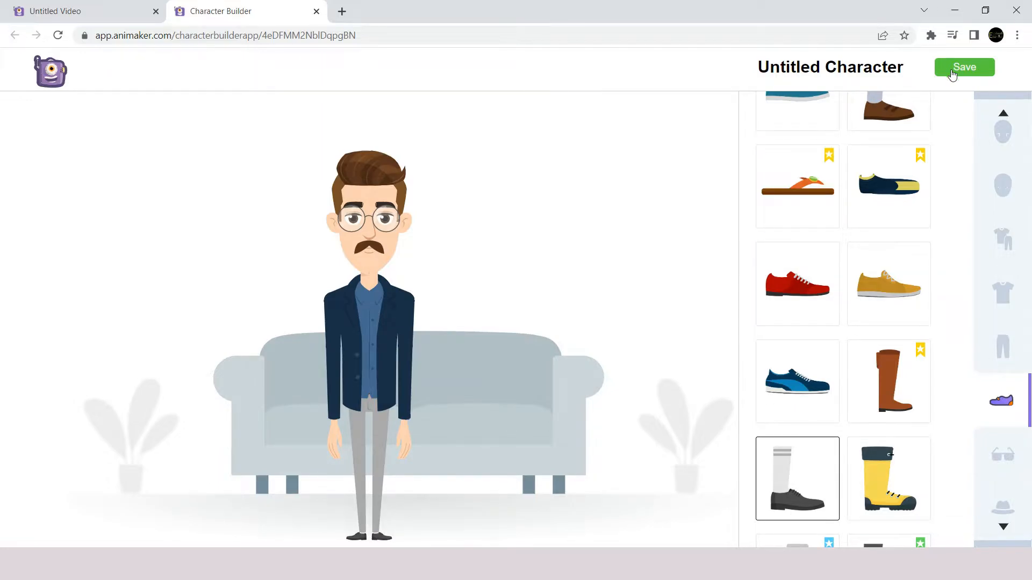
Save the custom character in Character Builder
left_click(963, 67)
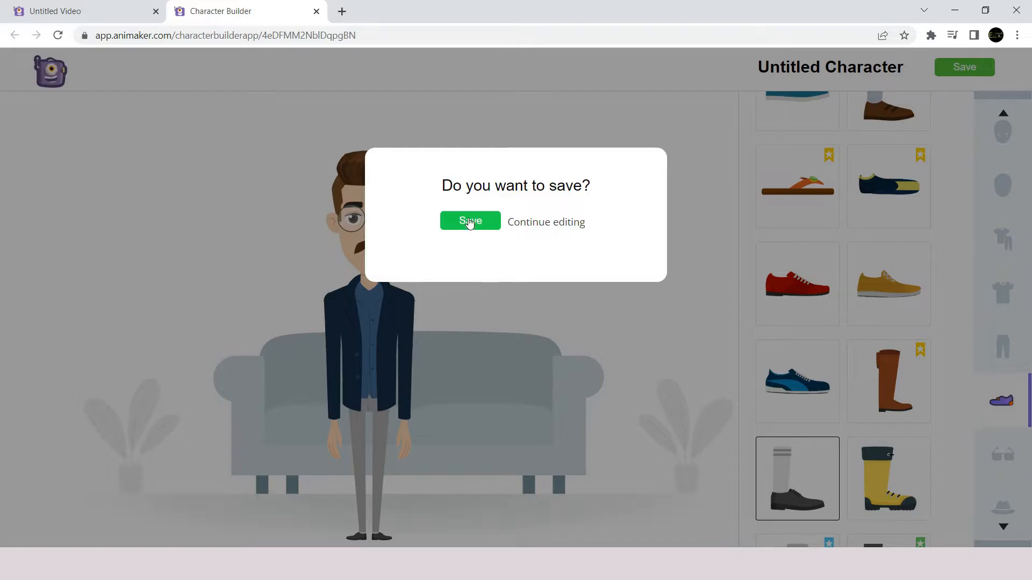
left_click(470, 220)
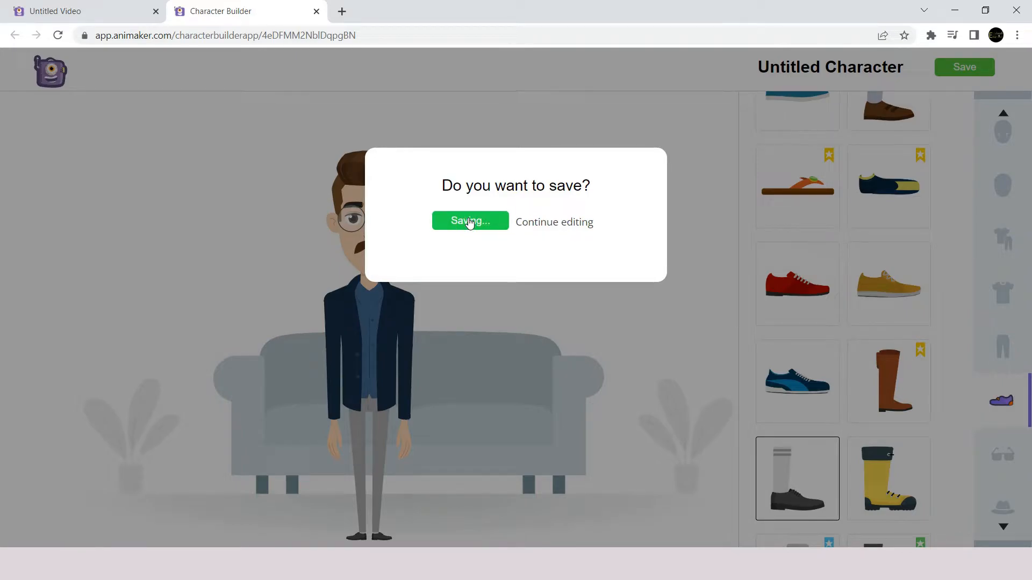
left_click(469, 220)
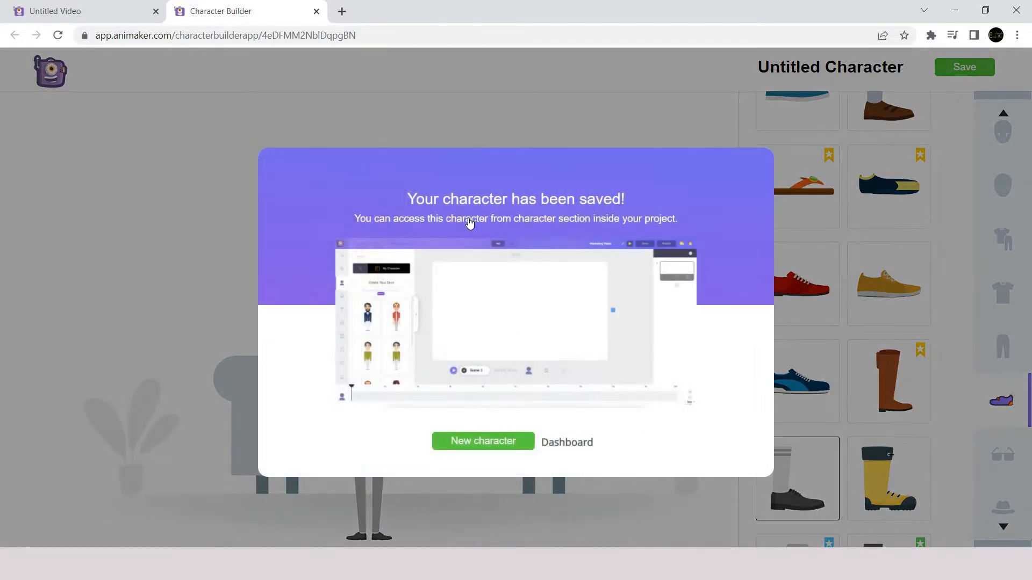
Return to the Untitled Video tab and show My Characters in the Characters panel
left_click(73, 11)
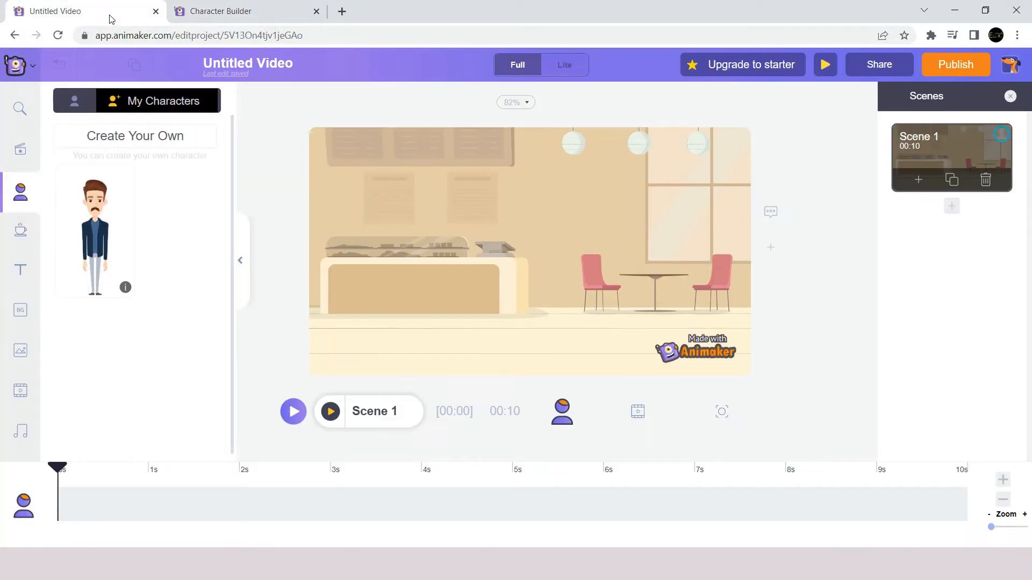
mouse_move(17, 188)
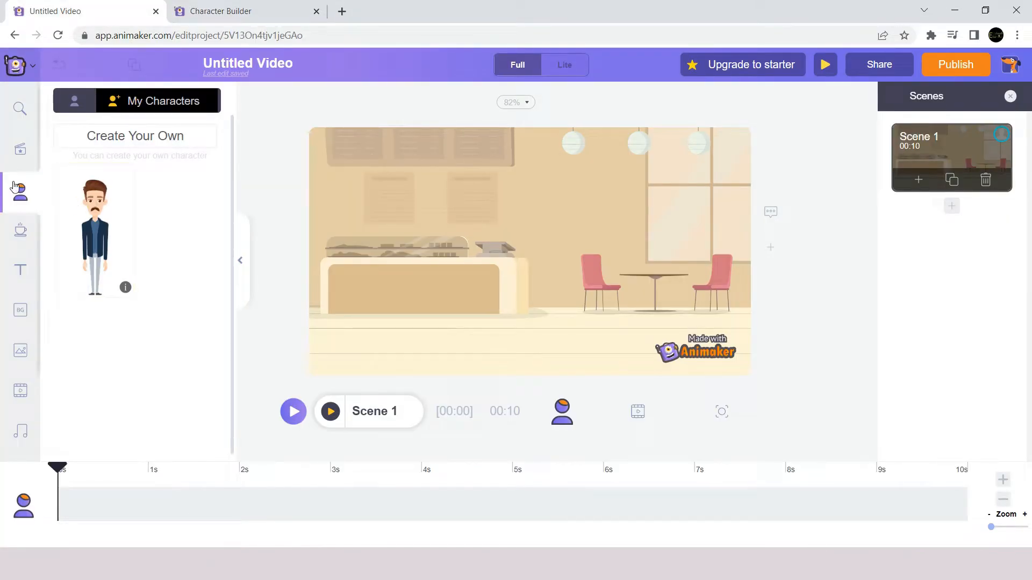
left_click(161, 100)
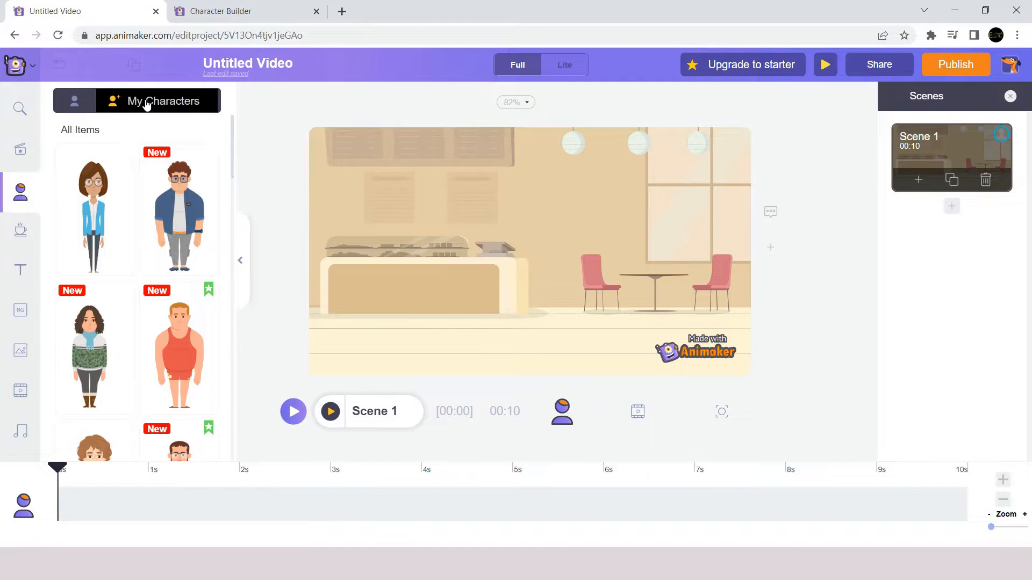
left_click(158, 100)
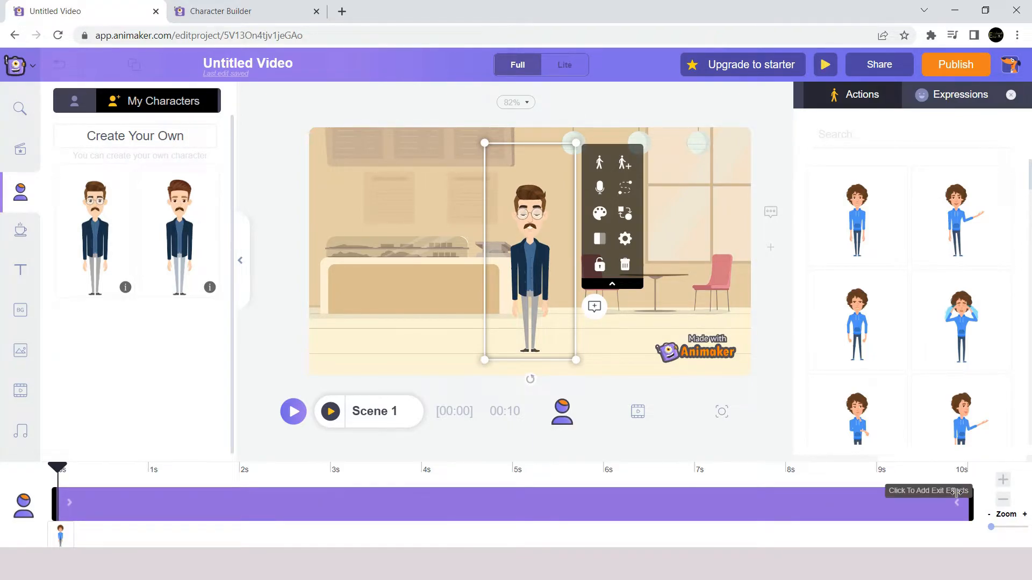
mouse_move(962, 513)
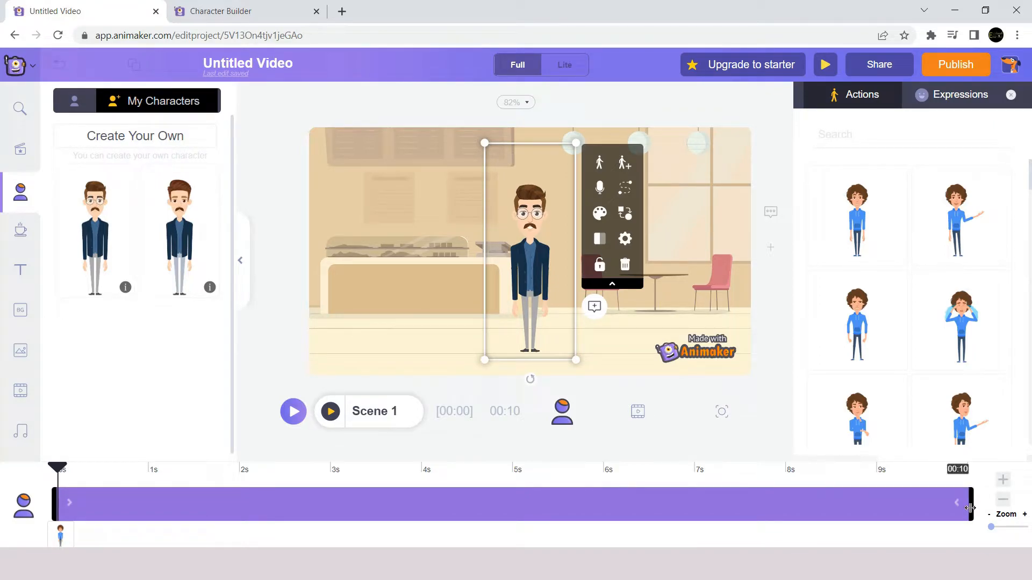
Add the custom mustached character from My Characters to the centre of Scene 1
left_click(329, 411)
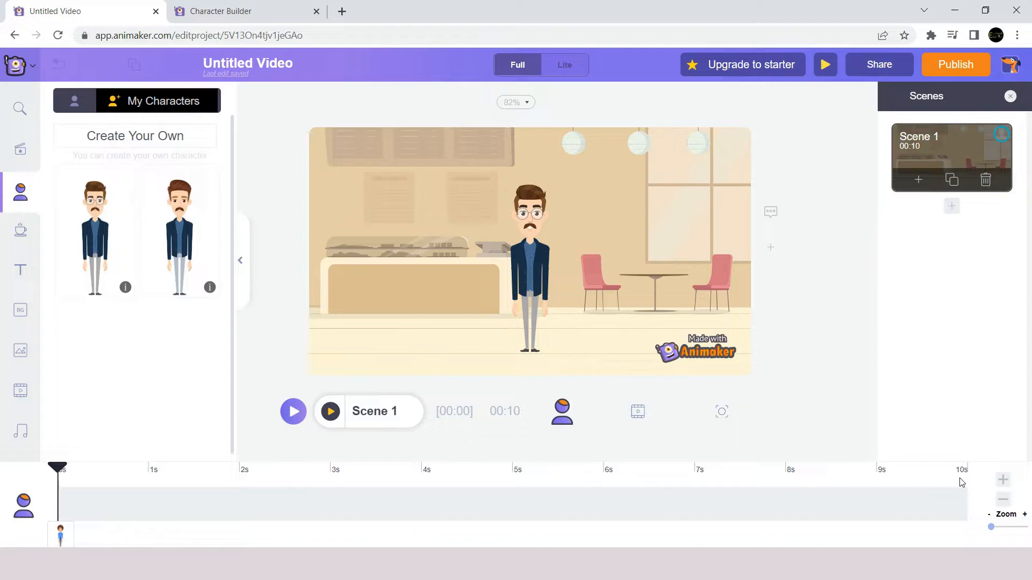
mouse_move(1003, 480)
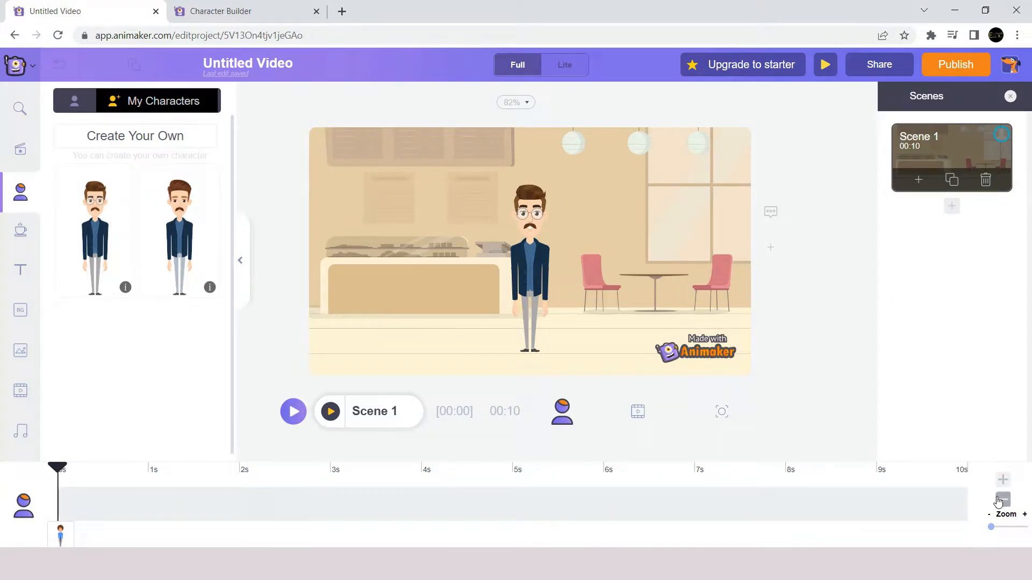
mouse_move(1000, 504)
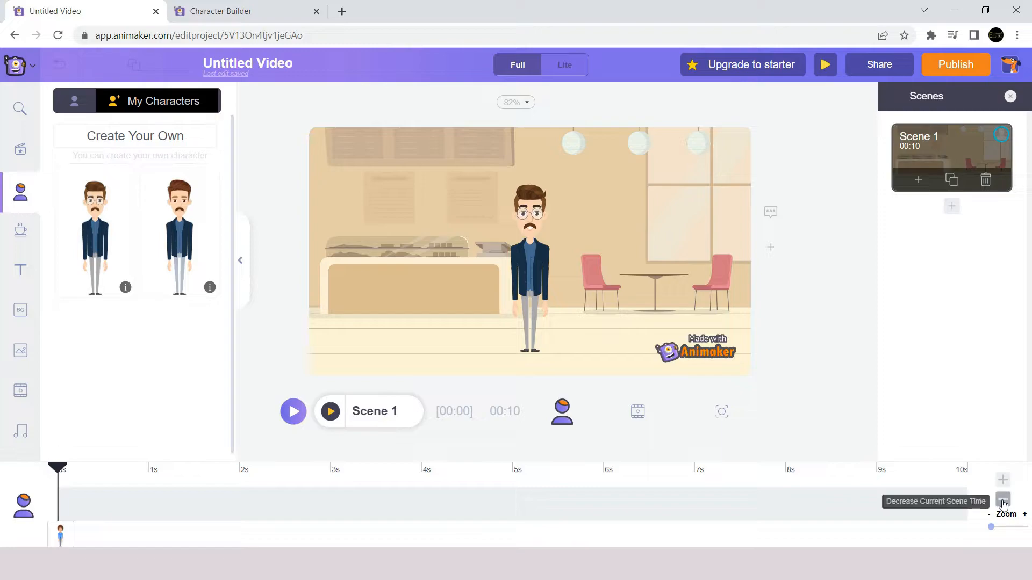
Reduce Scene 1 to 7 seconds and select the character to show its Actions
left_click(1003, 500)
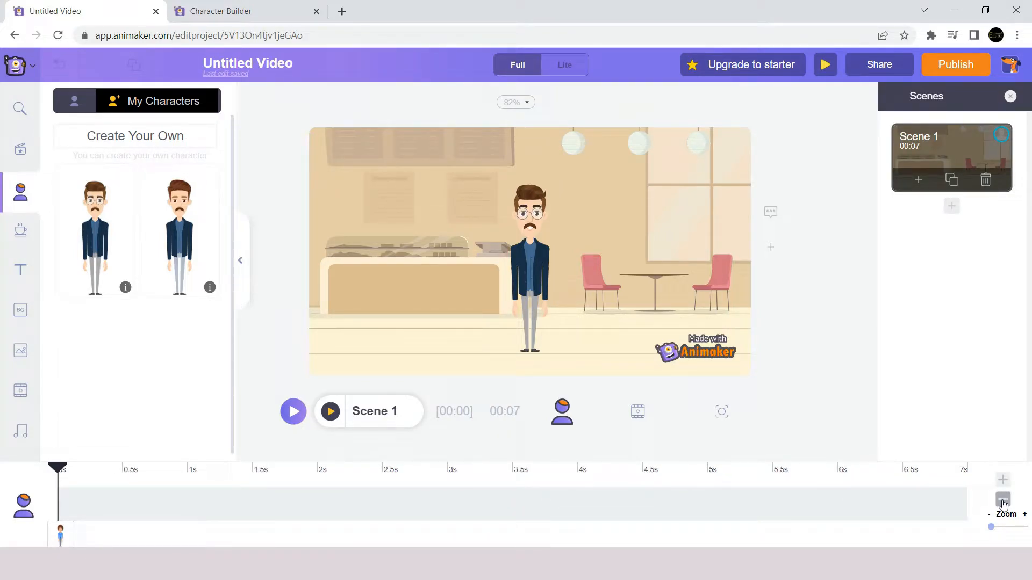
left_click(528, 283)
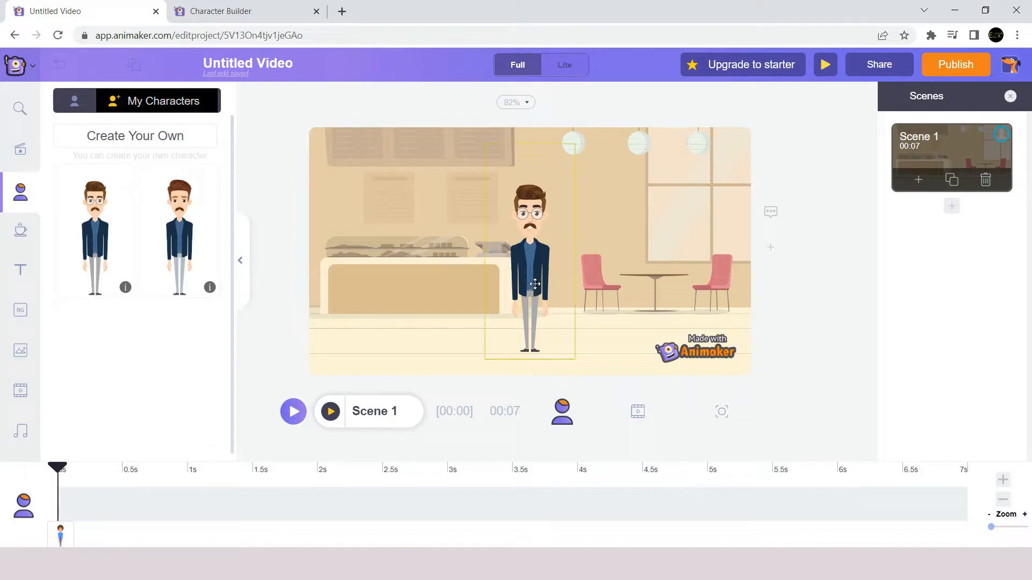
left_click(530, 283)
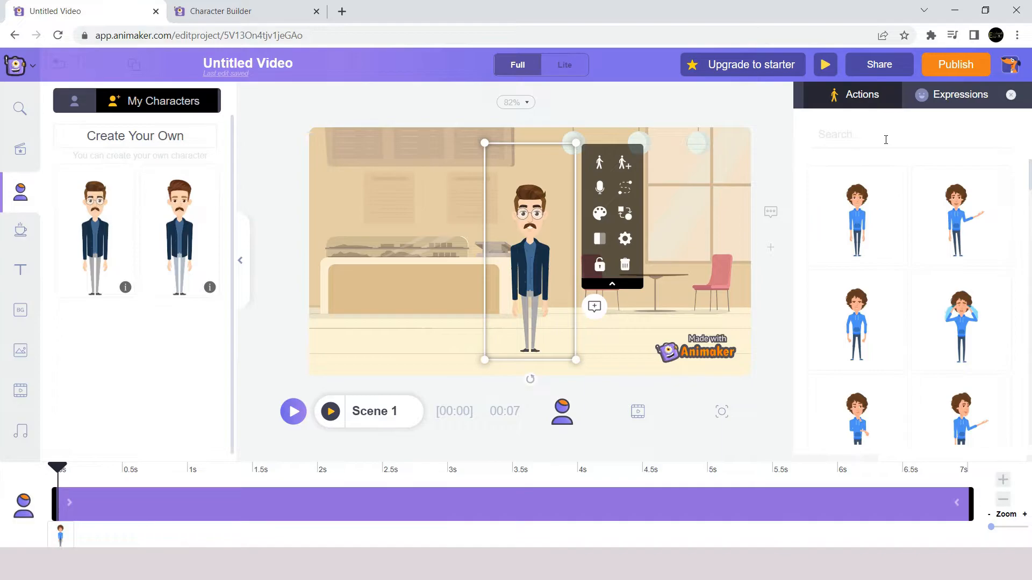
Give the character the Walking Happy action and a big smiling expression
left_click(959, 94)
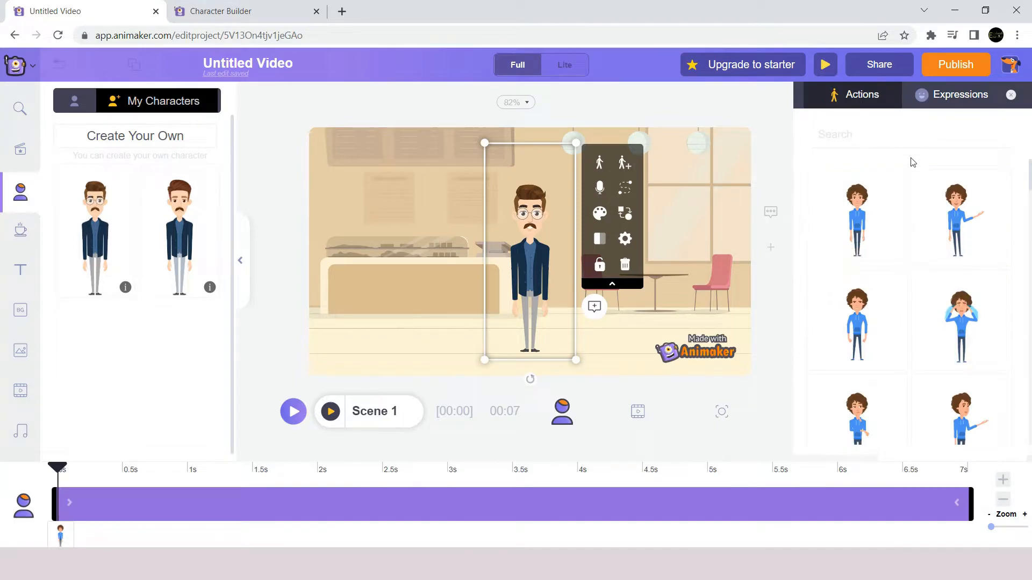
type("wal")
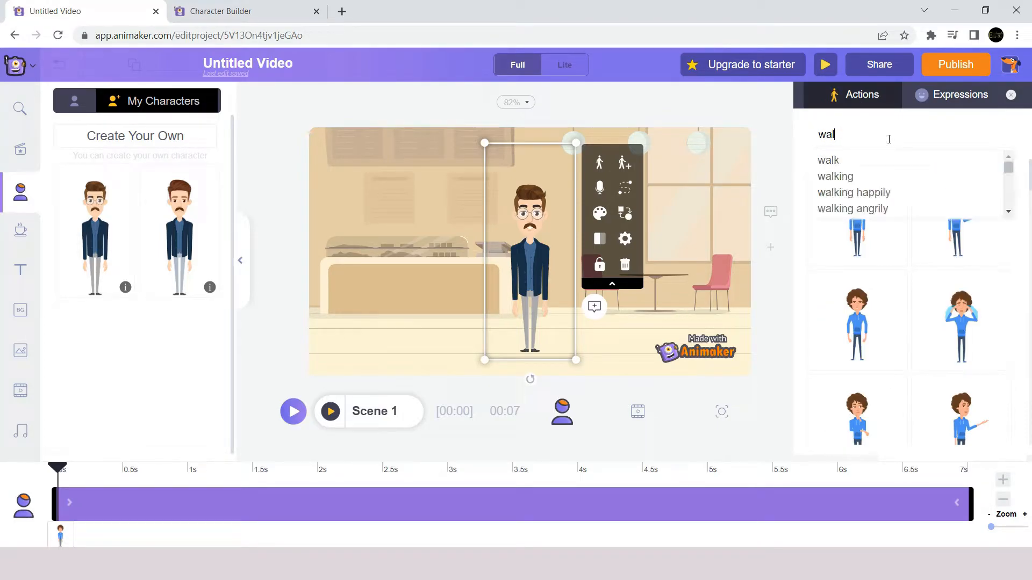
left_click(835, 176)
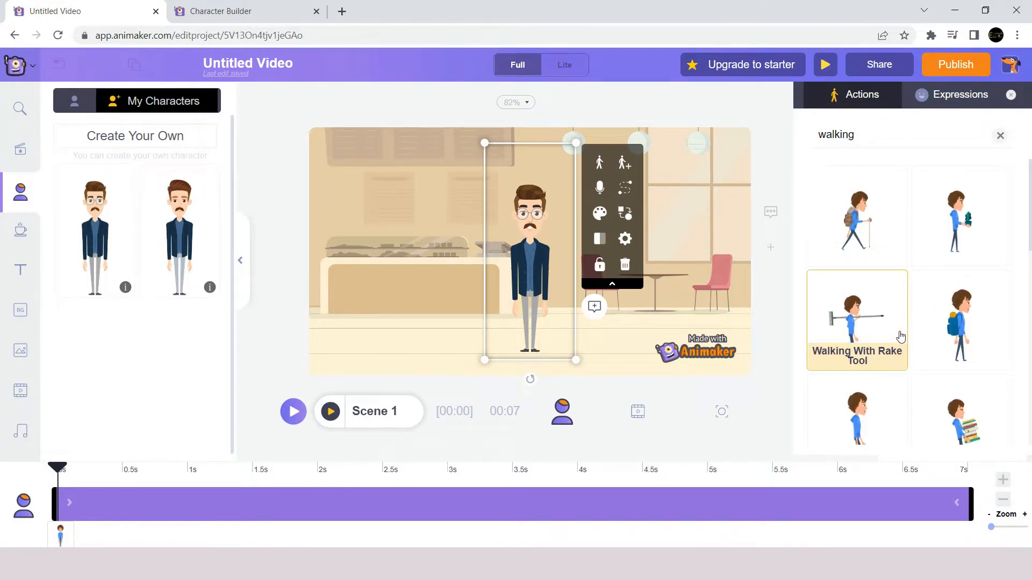
scroll("down", 3)
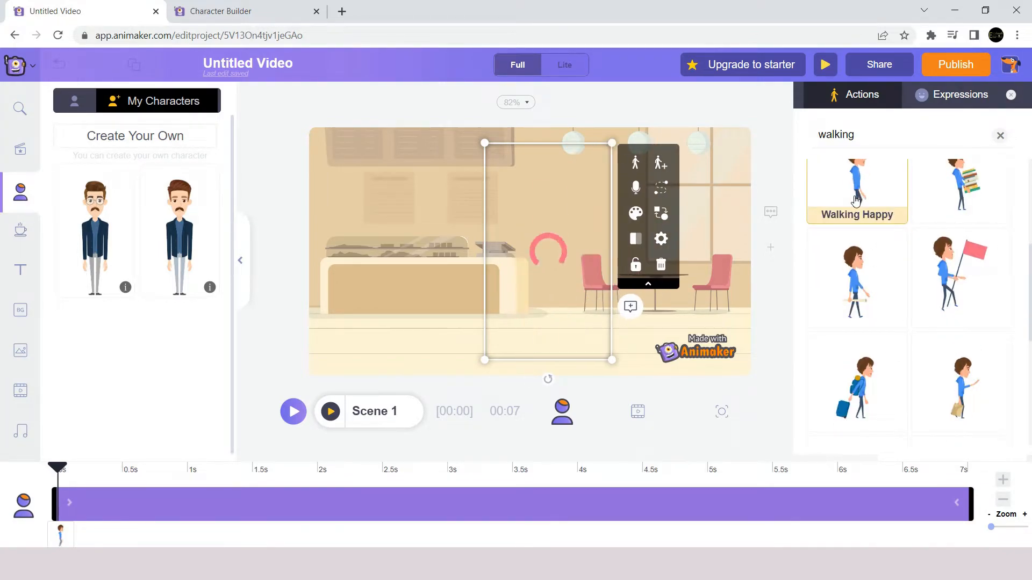
left_click(959, 94)
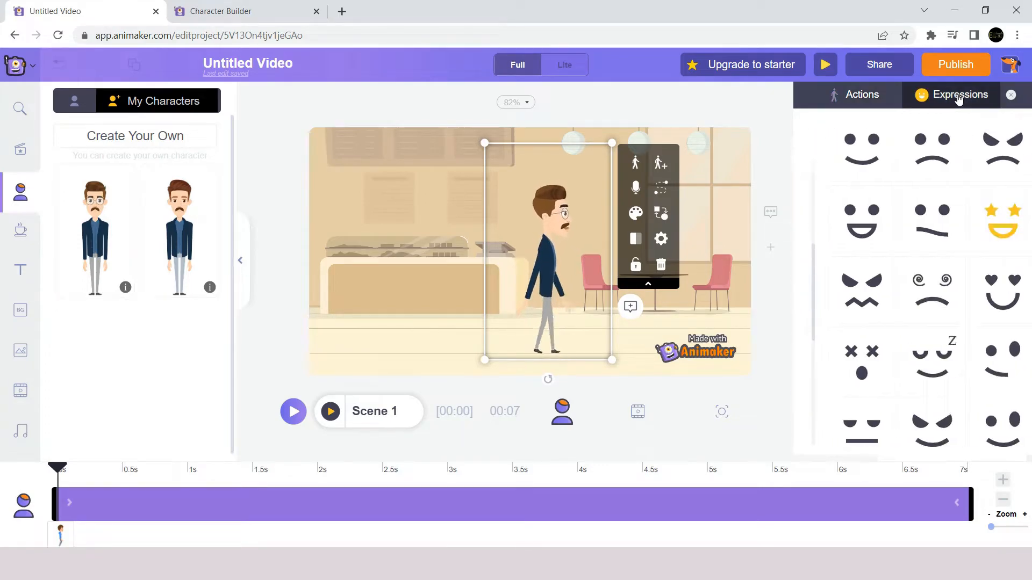
left_click(840, 220)
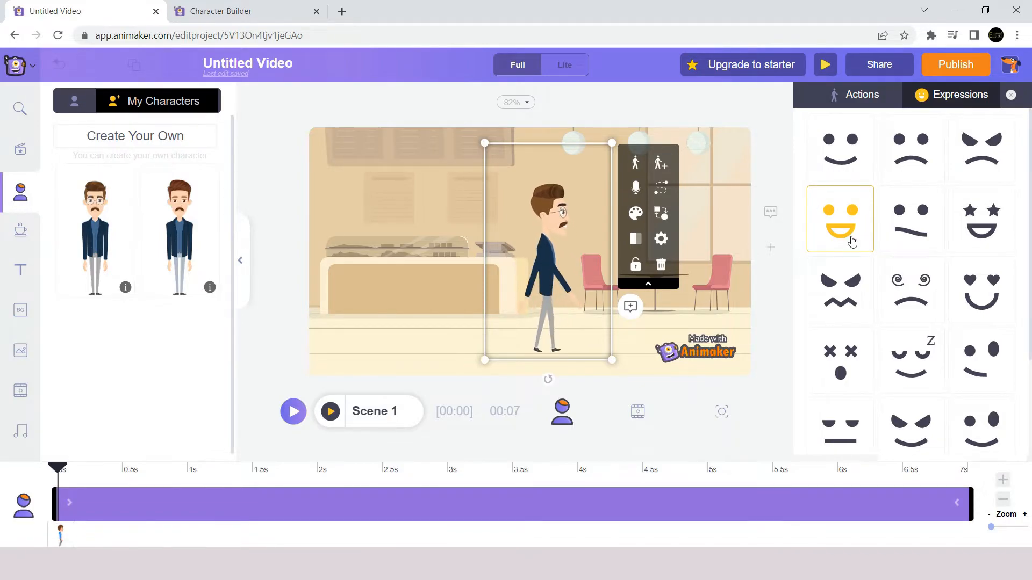
mouse_move(645, 217)
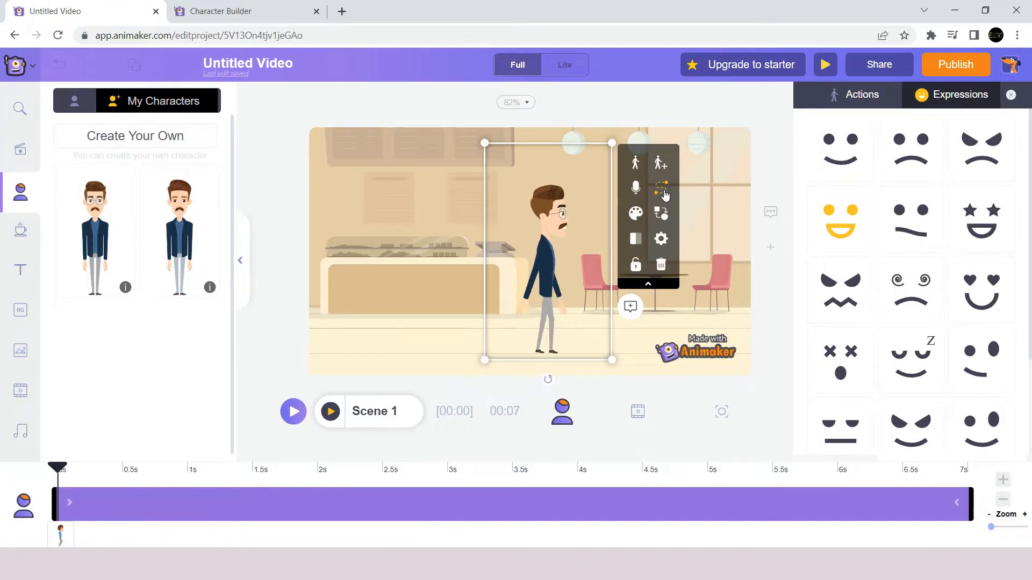
Add a left-to-right Smartmove starting off the left edge, stretched to about 5 seconds
left_click(660, 187)
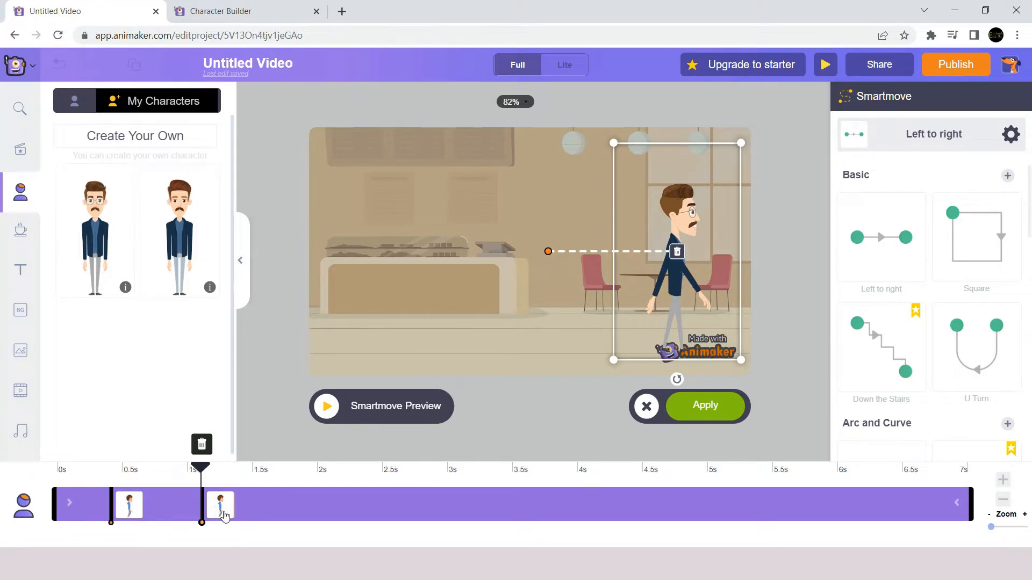
mouse_move(130, 507)
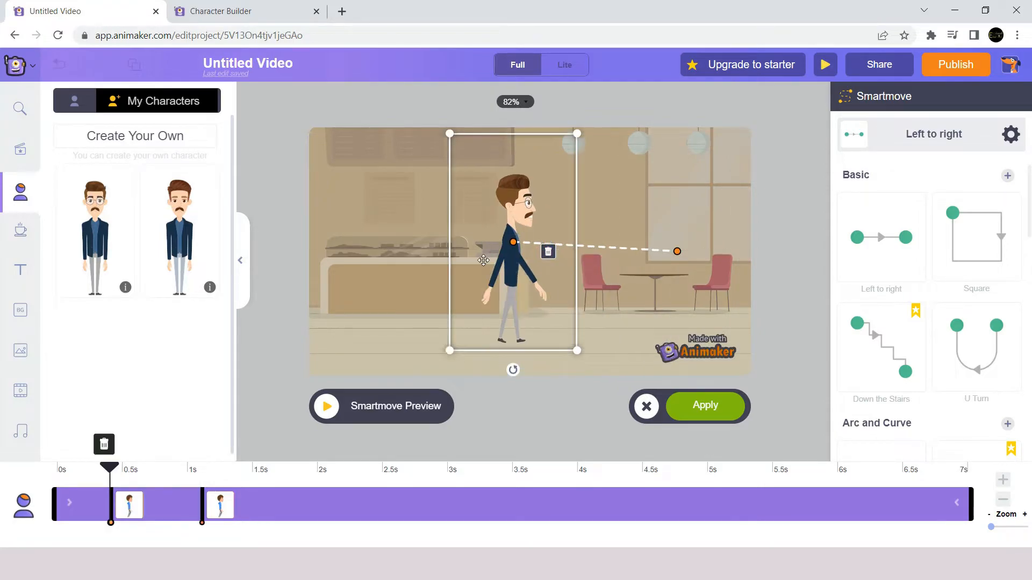
left_click_drag(512, 263, 272, 276)
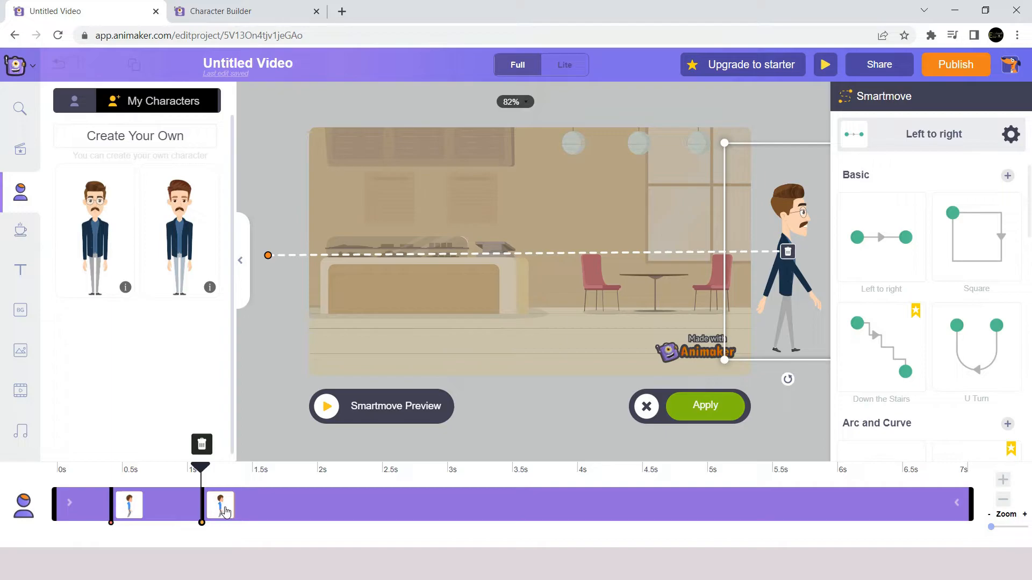
left_click_drag(219, 505, 557, 504)
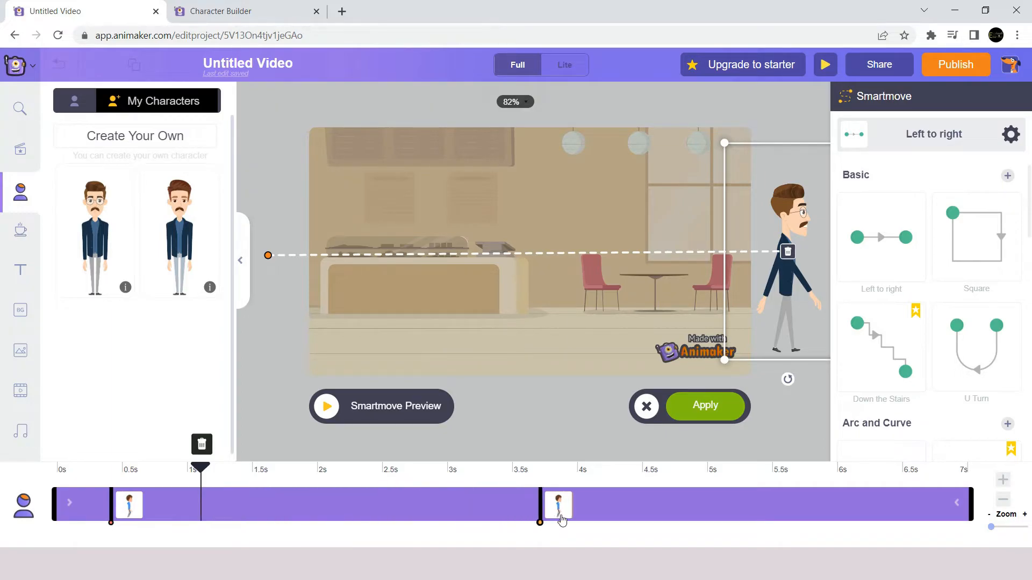
left_click_drag(557, 504, 727, 504)
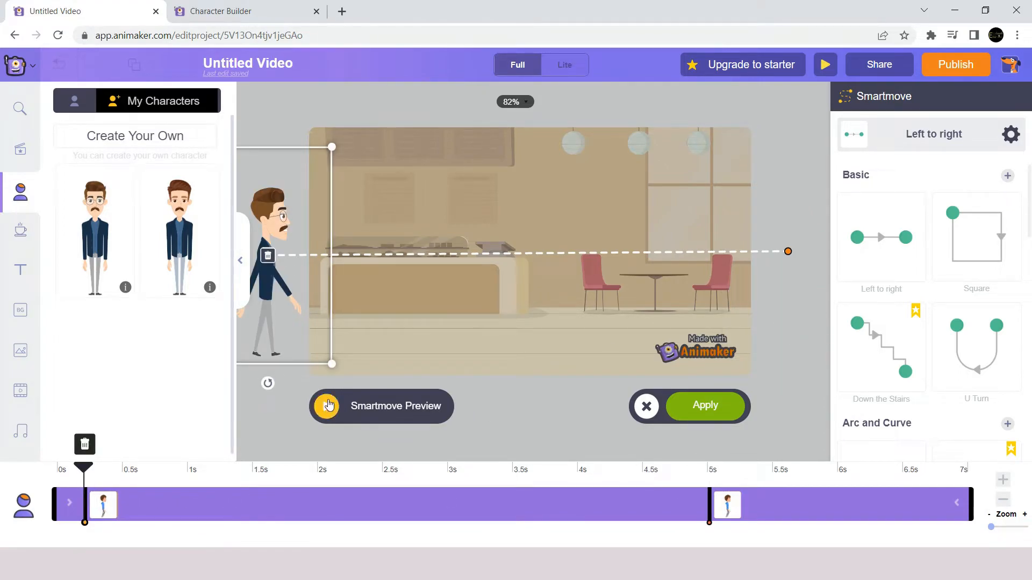
left_click(326, 406)
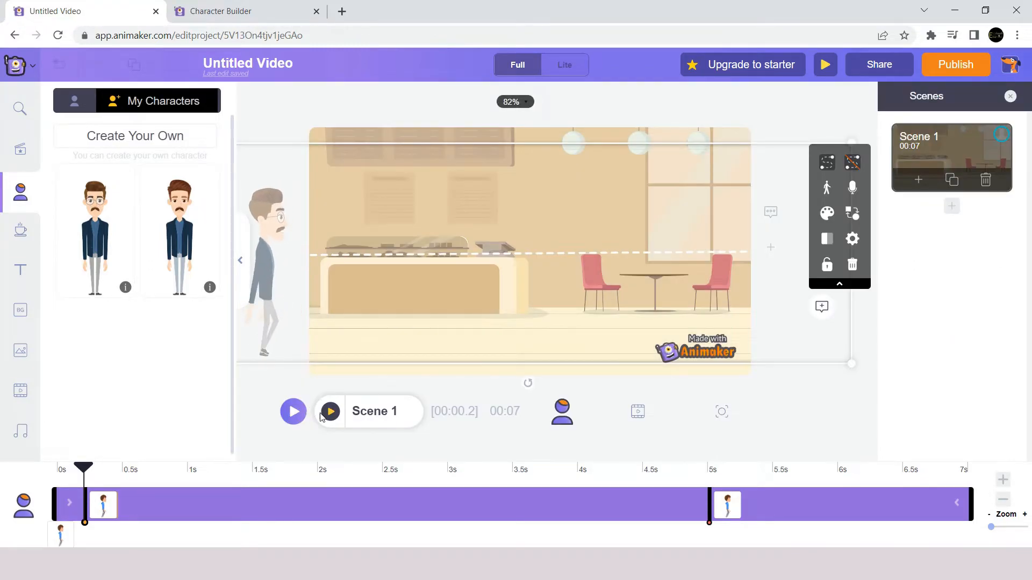
left_click(329, 411)
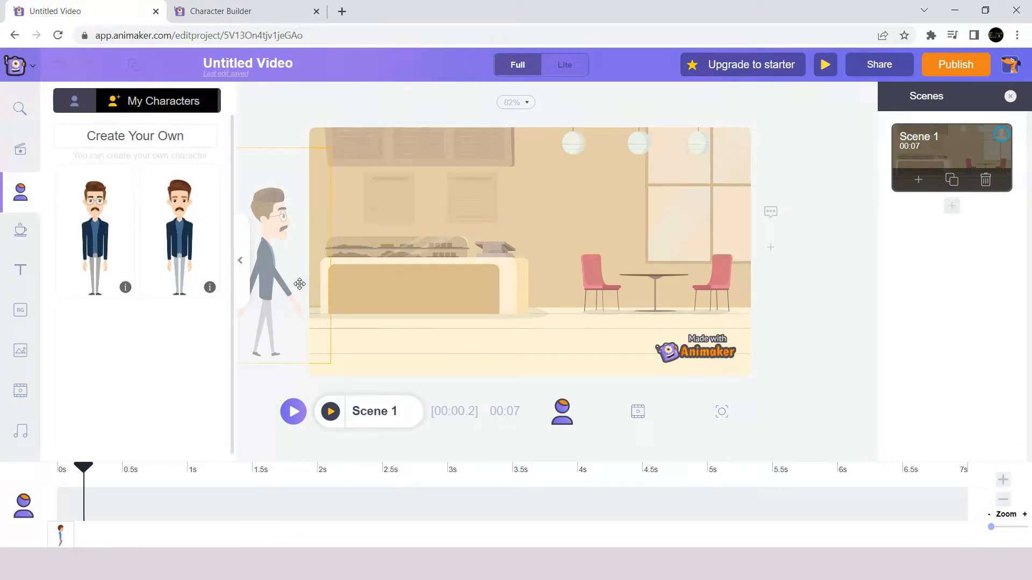
left_click(270, 270)
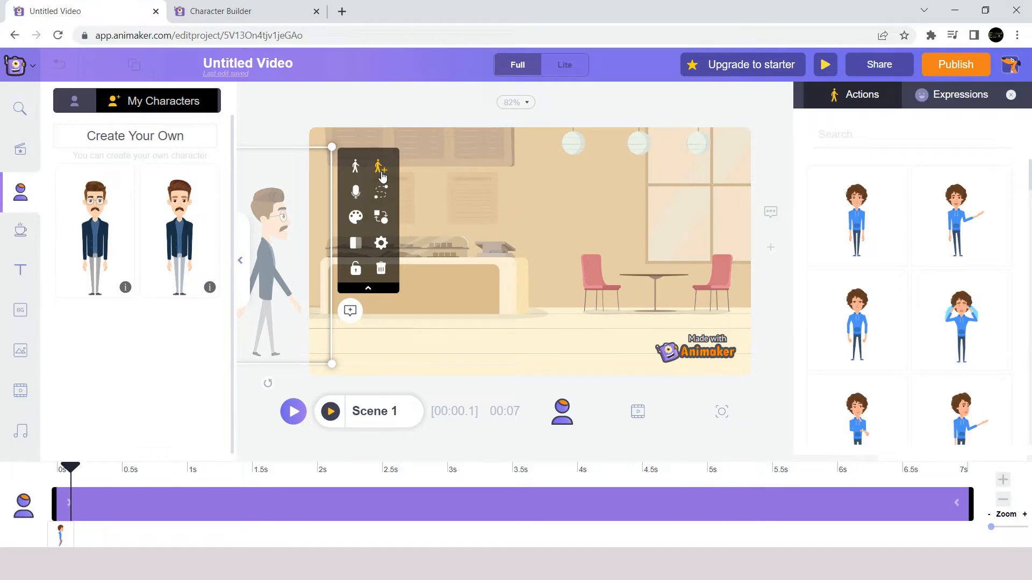
mouse_move(380, 168)
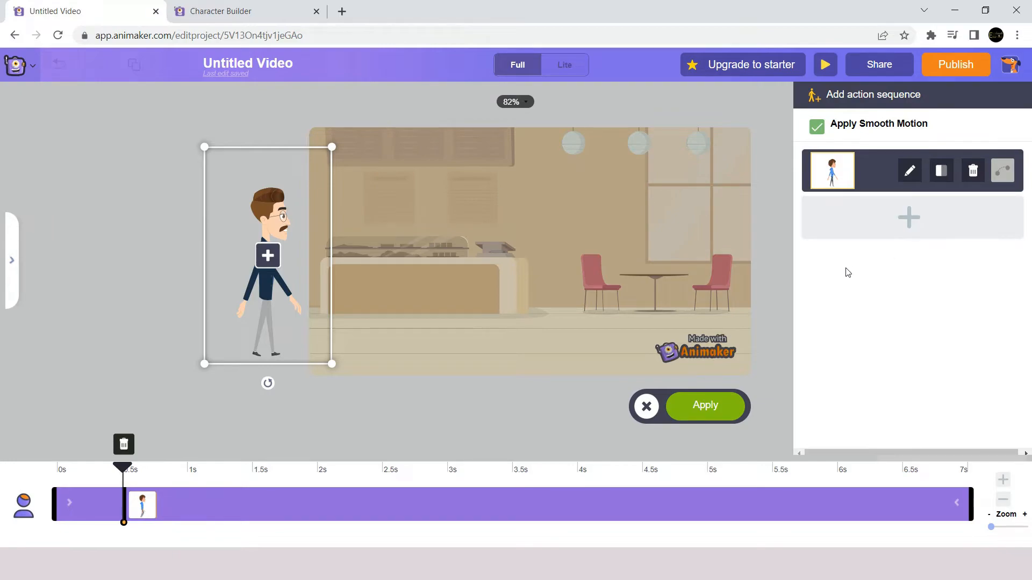
mouse_move(988, 167)
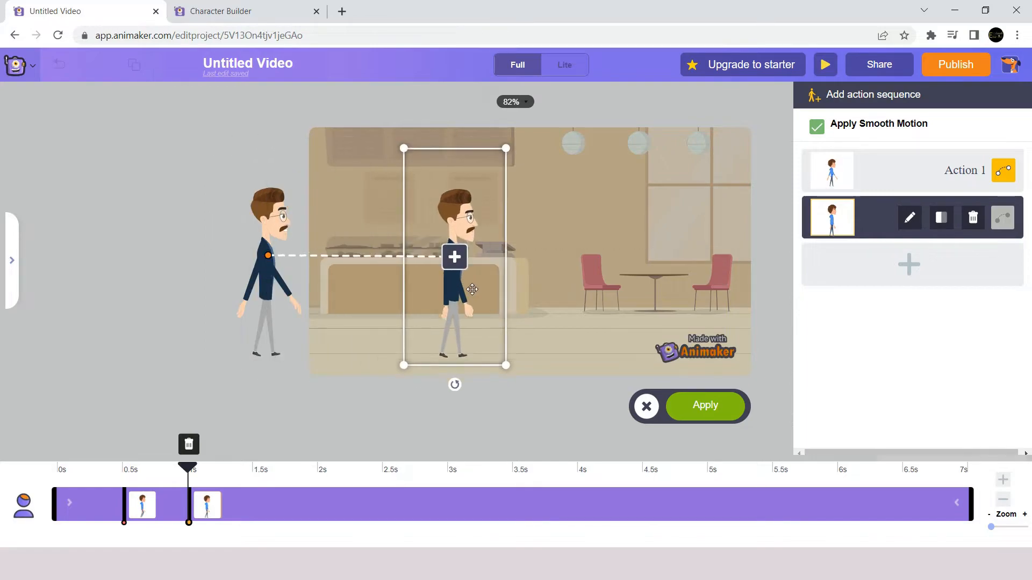
Drag the character's new end position into the middle of the office scene
left_click_drag(453, 256, 534, 264)
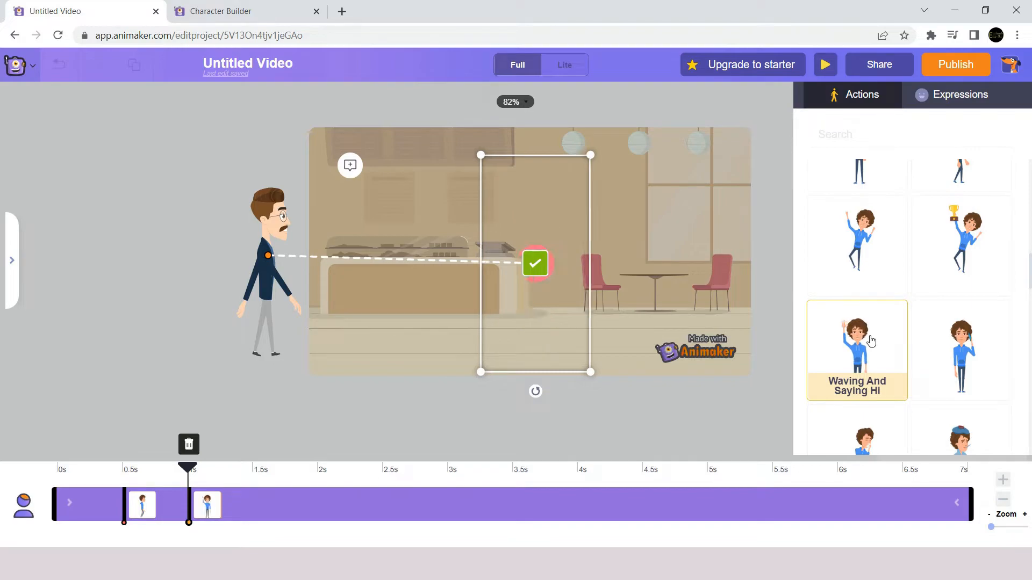
Apply the 'Waving And Saying Hi' action at the end keyframe
left_click(856, 339)
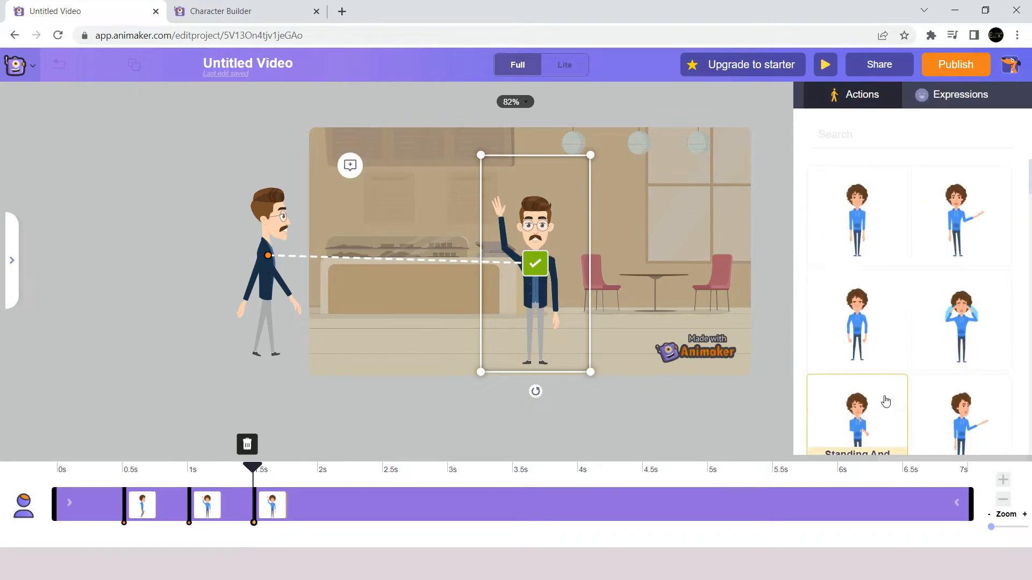
mouse_move(865, 417)
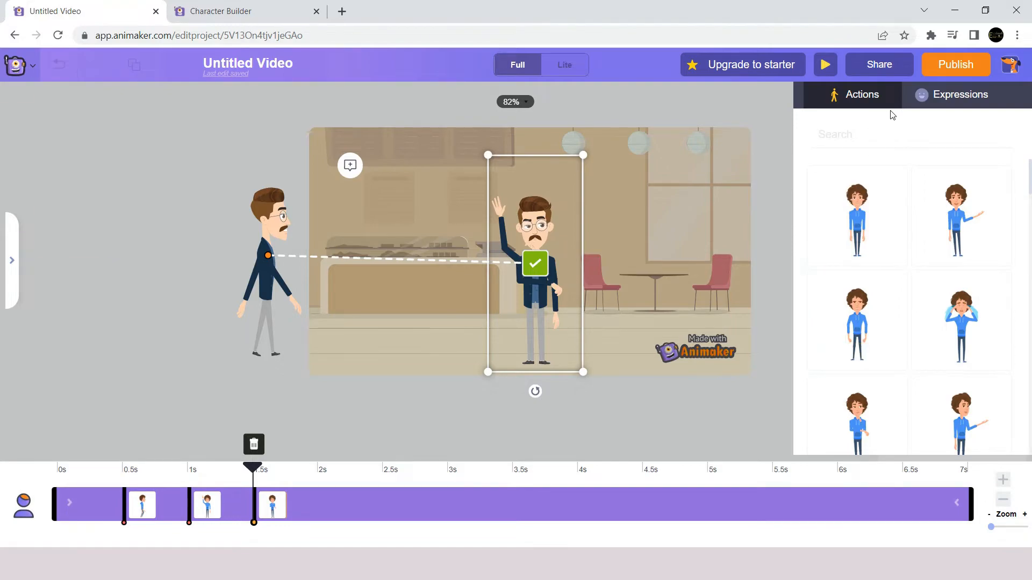
mouse_move(752, 297)
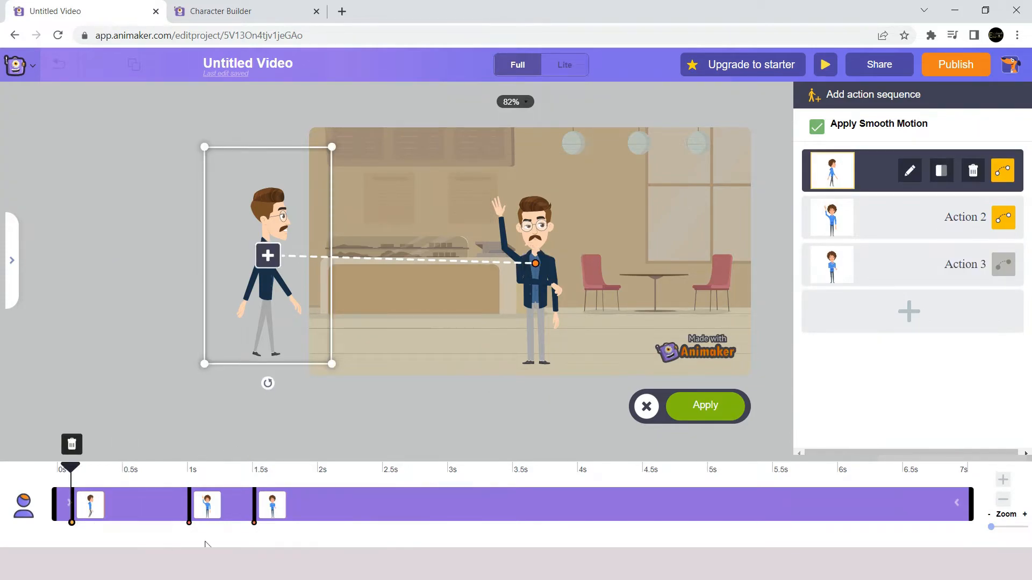
mouse_move(221, 530)
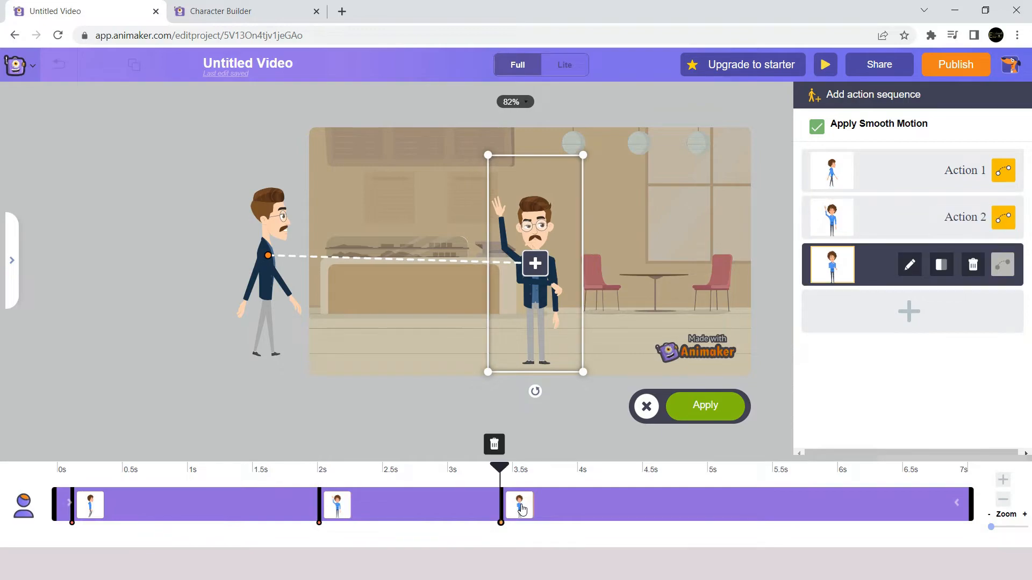
Drag the last action's keyframe marker later along the timeline
left_click_drag(519, 504, 596, 504)
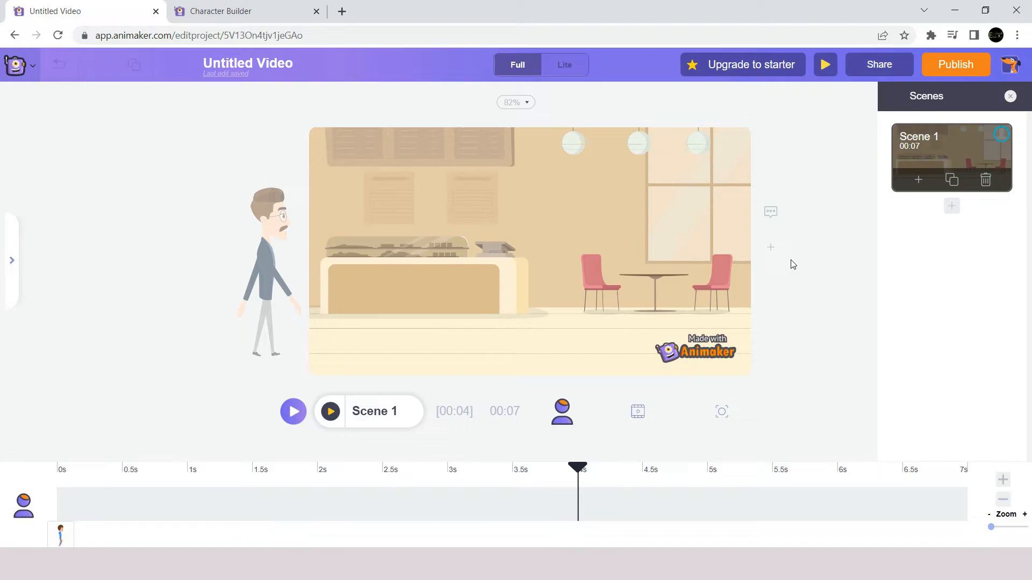
mouse_move(804, 256)
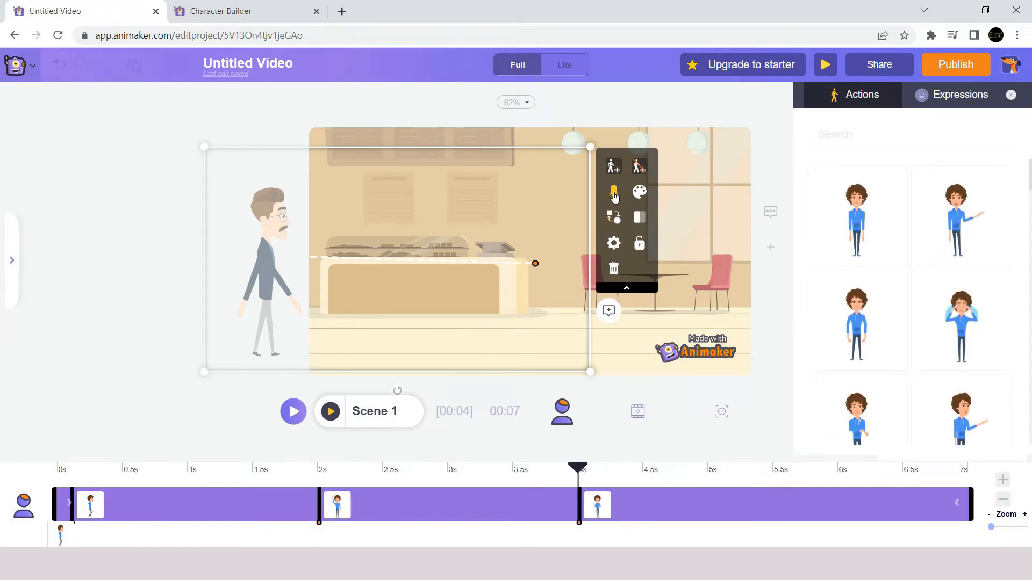
mouse_move(612, 191)
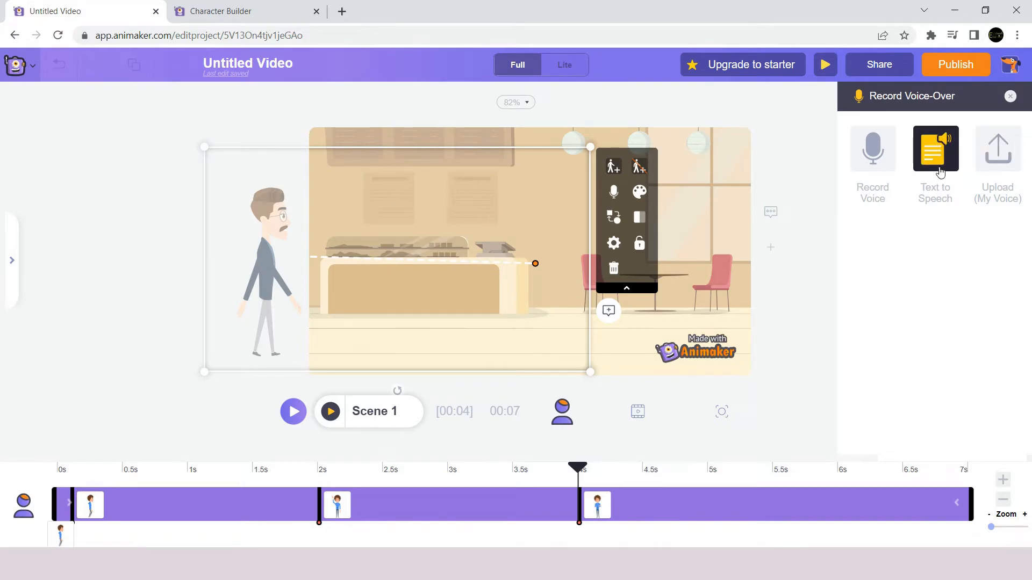
Enter 'Hi my name is Sam i am an engineer' as text-to-speech, pausing after Hi and Sam
left_click(935, 148)
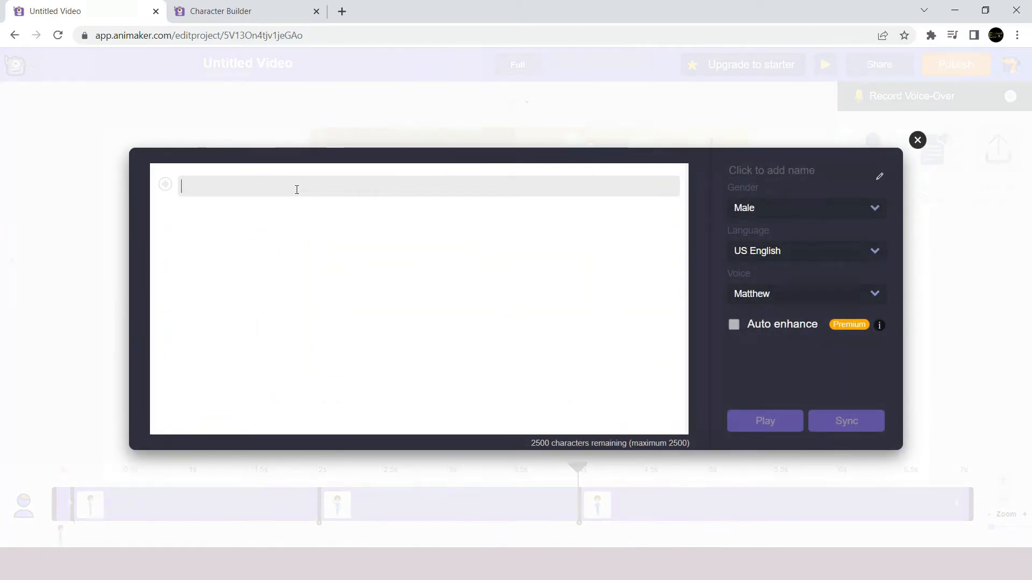
type("Hi my")
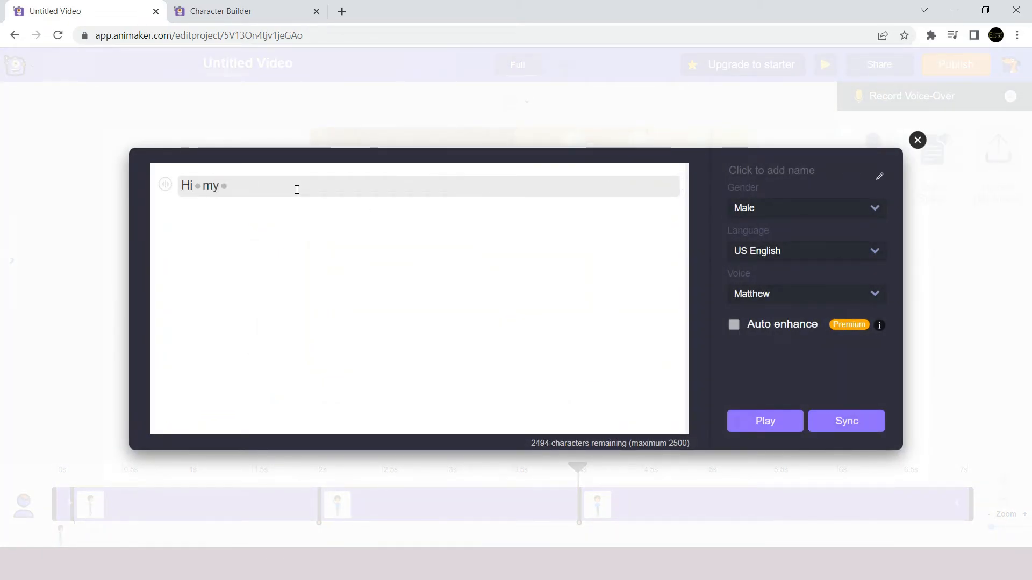
type("name is S")
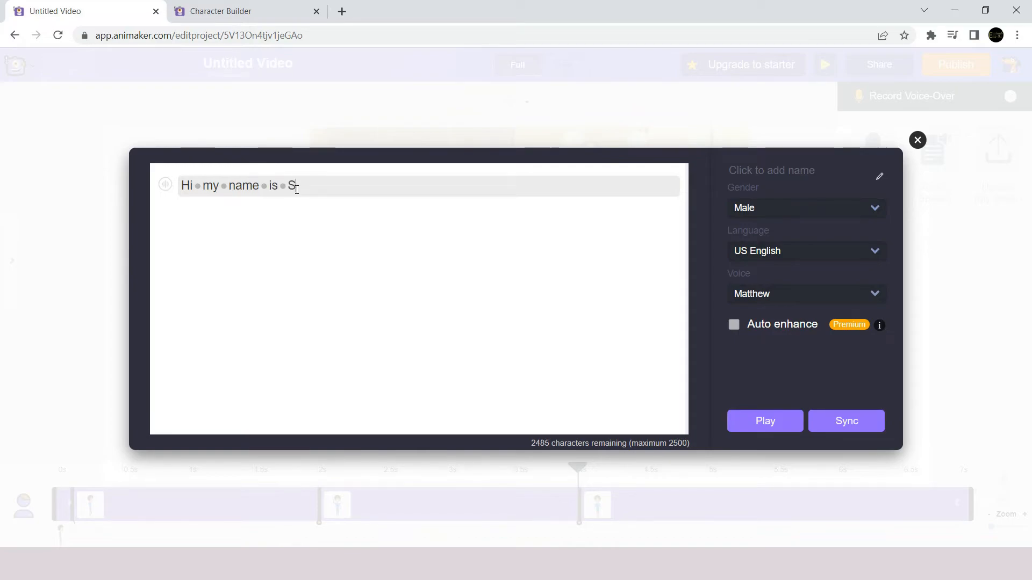
type("am i")
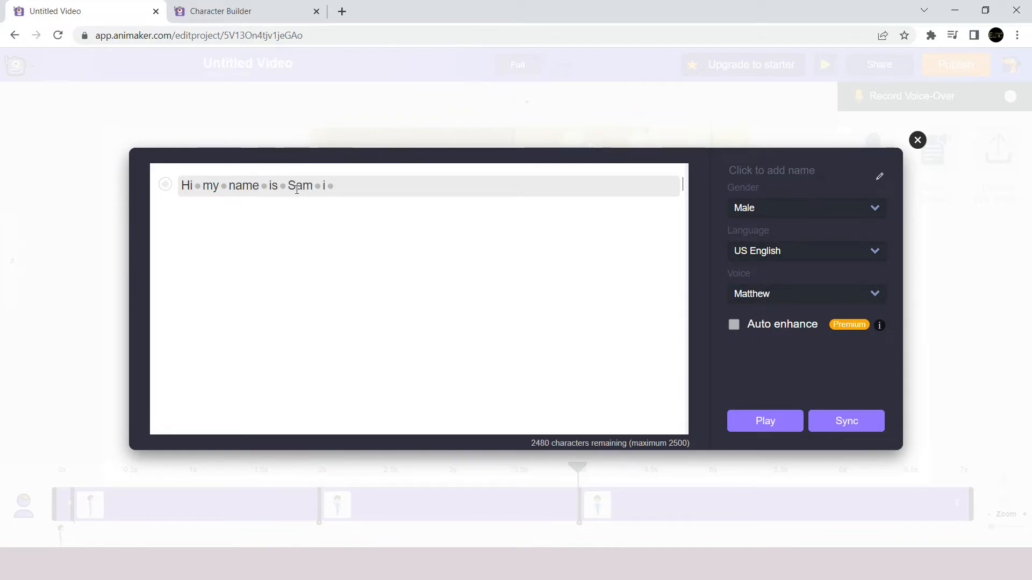
type("am an e")
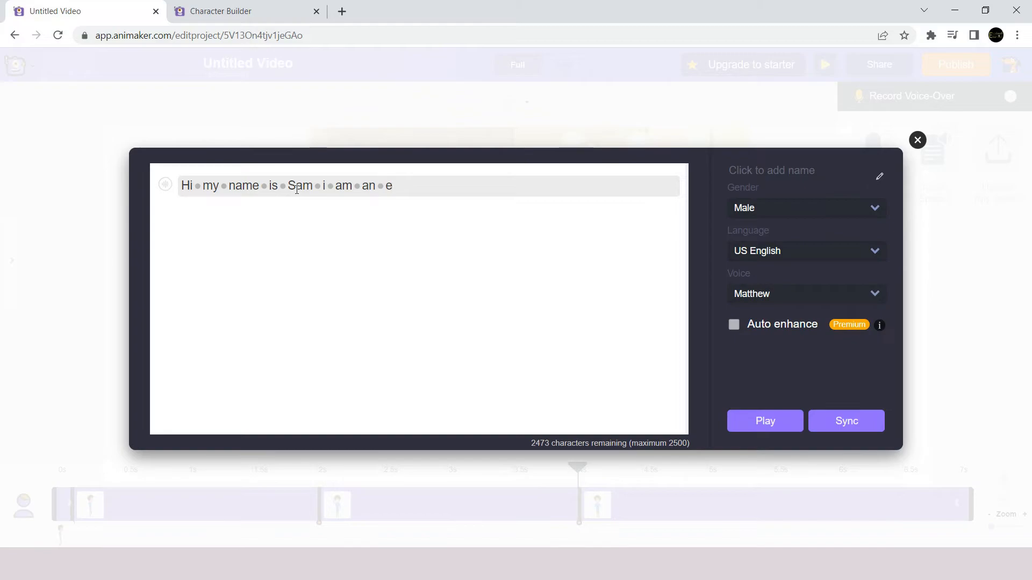
type("ngineer")
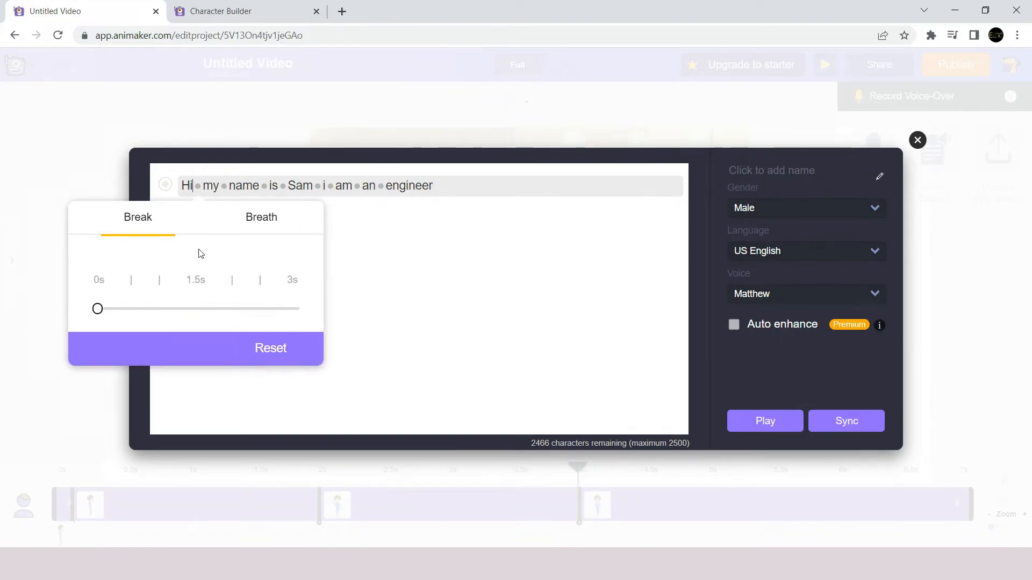
left_click_drag(97, 308, 128, 309)
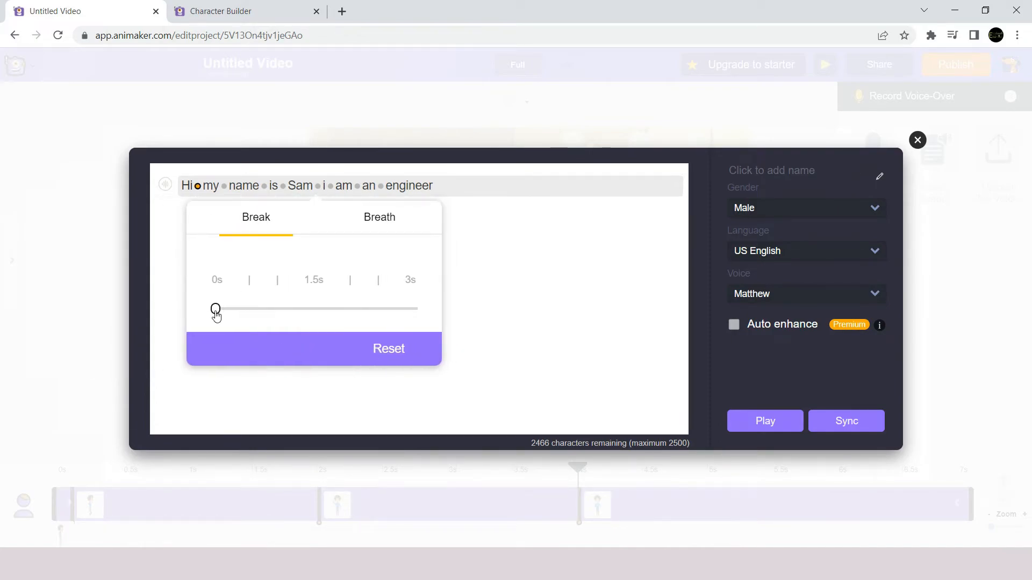
left_click_drag(213, 308, 248, 308)
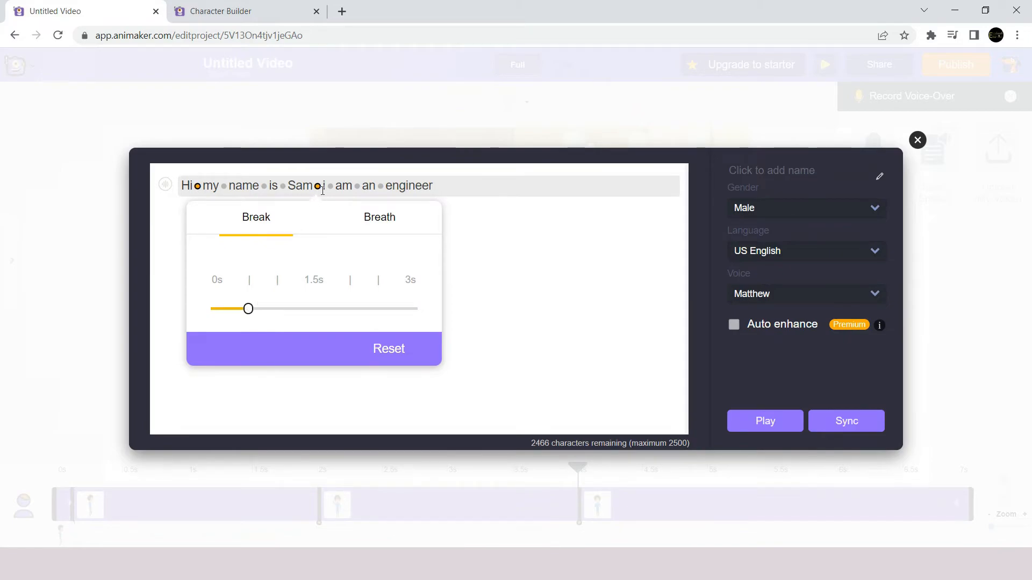
mouse_move(541, 285)
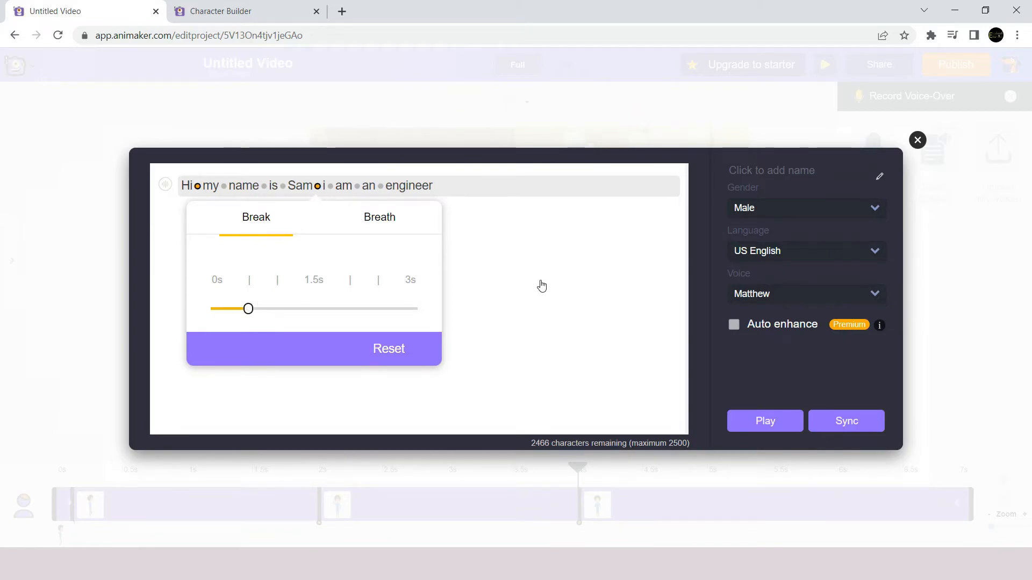
left_click(804, 208)
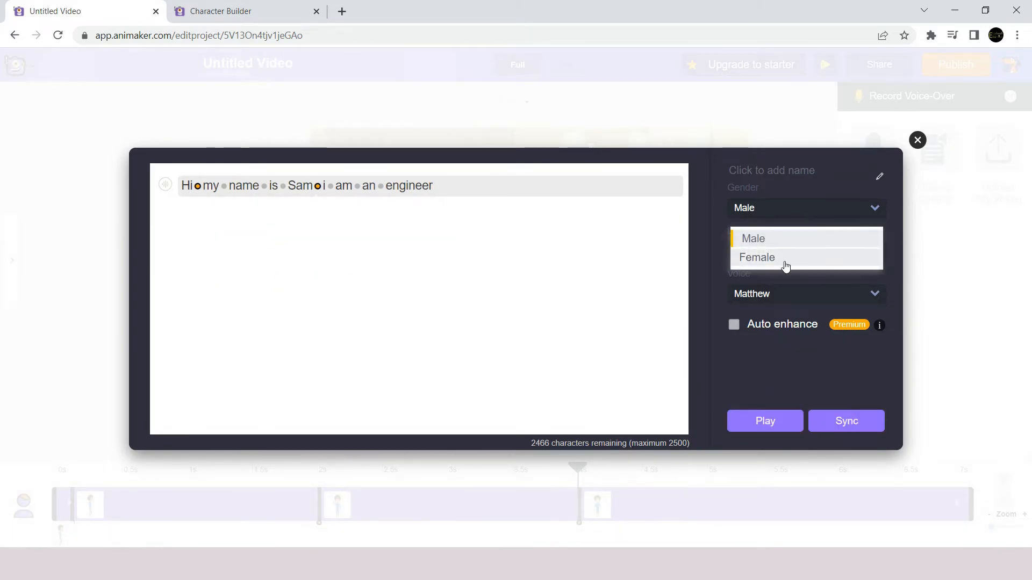
left_click(806, 251)
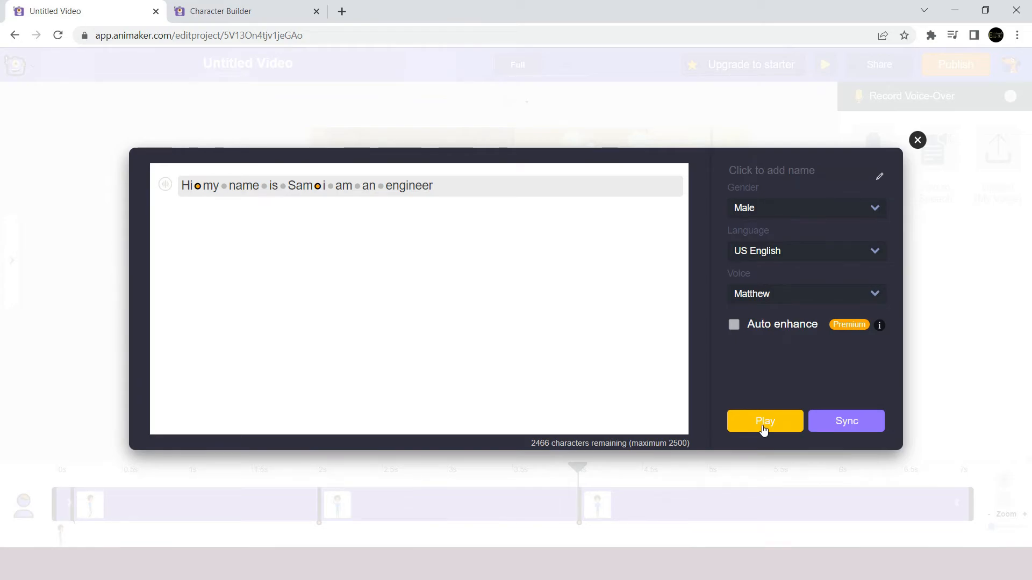
left_click(765, 420)
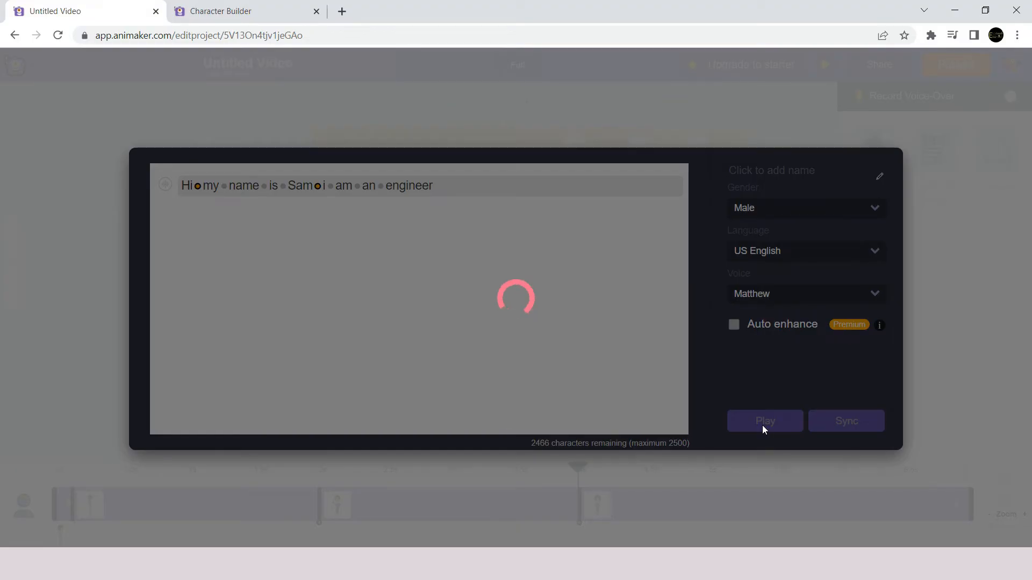
left_click(765, 422)
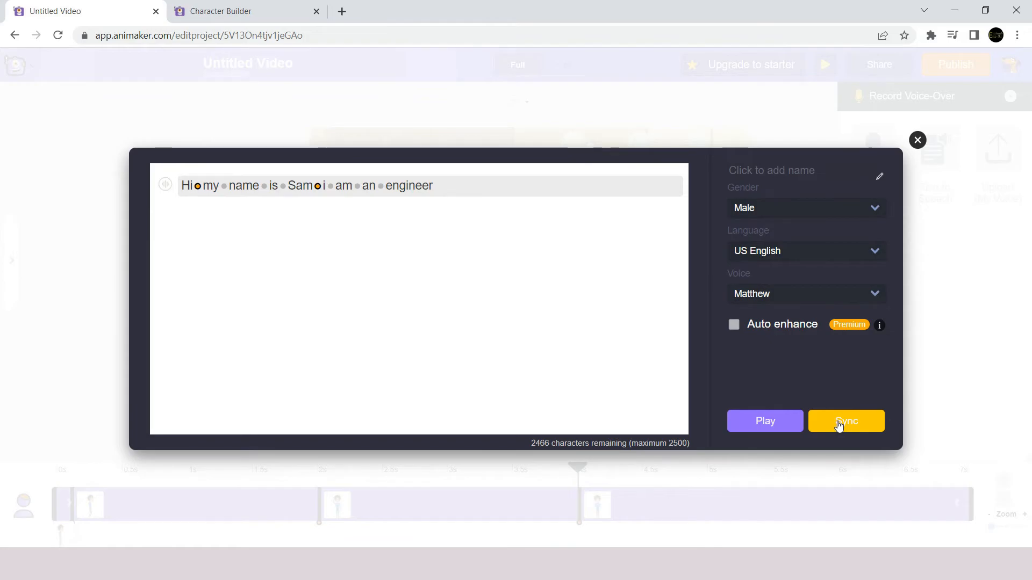
left_click(845, 421)
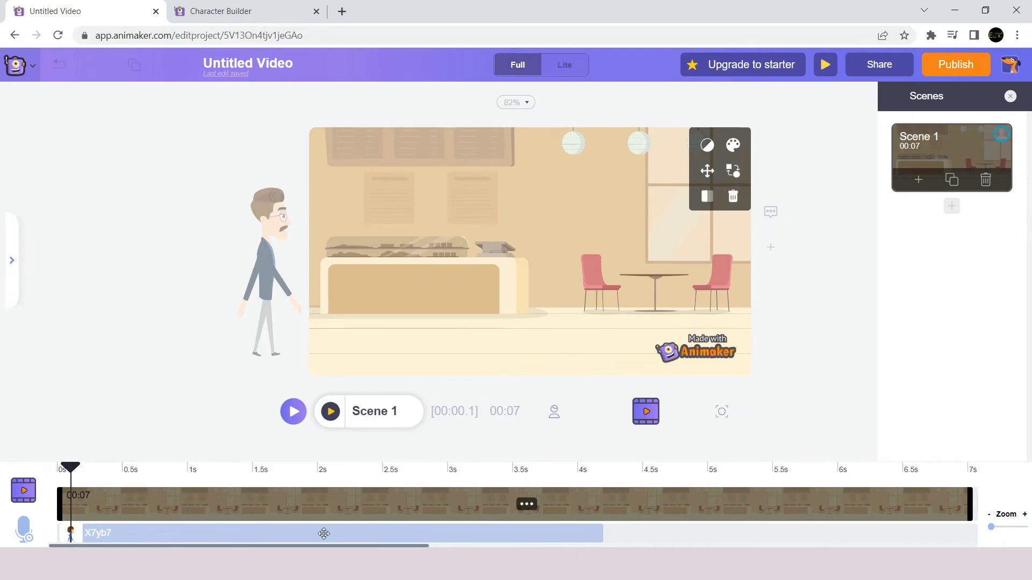
left_click(322, 533)
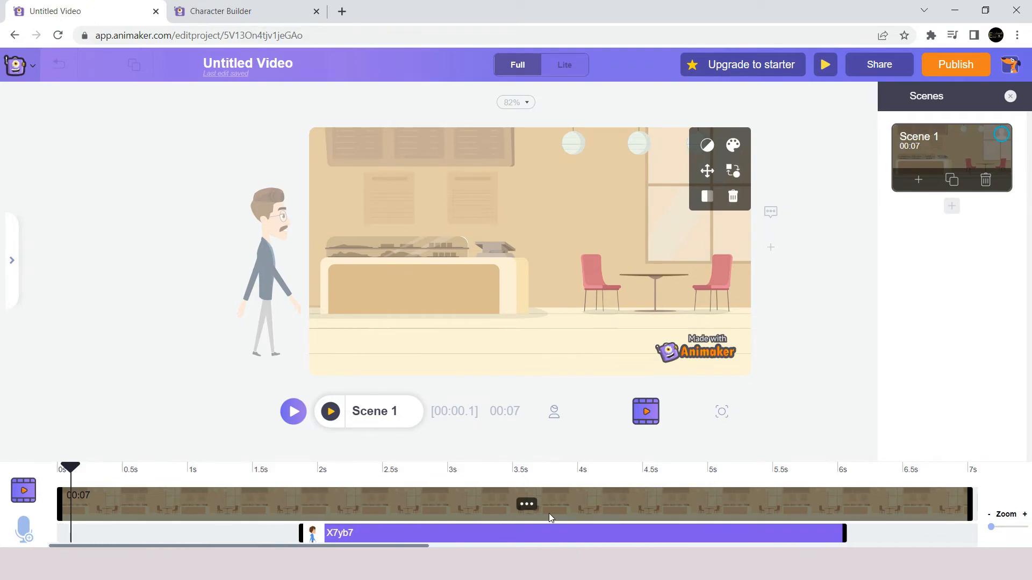
left_click(329, 411)
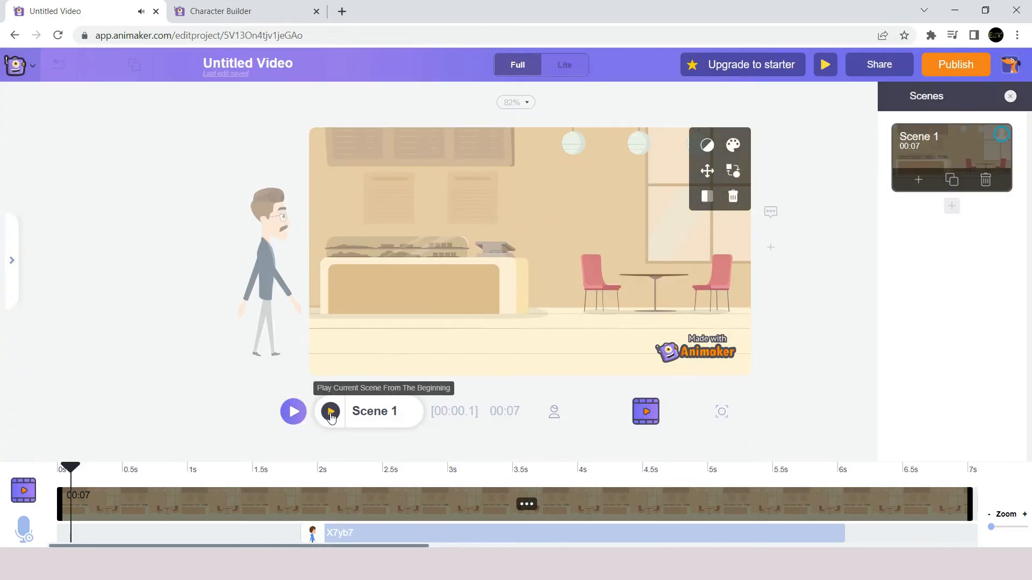
mouse_move(383, 451)
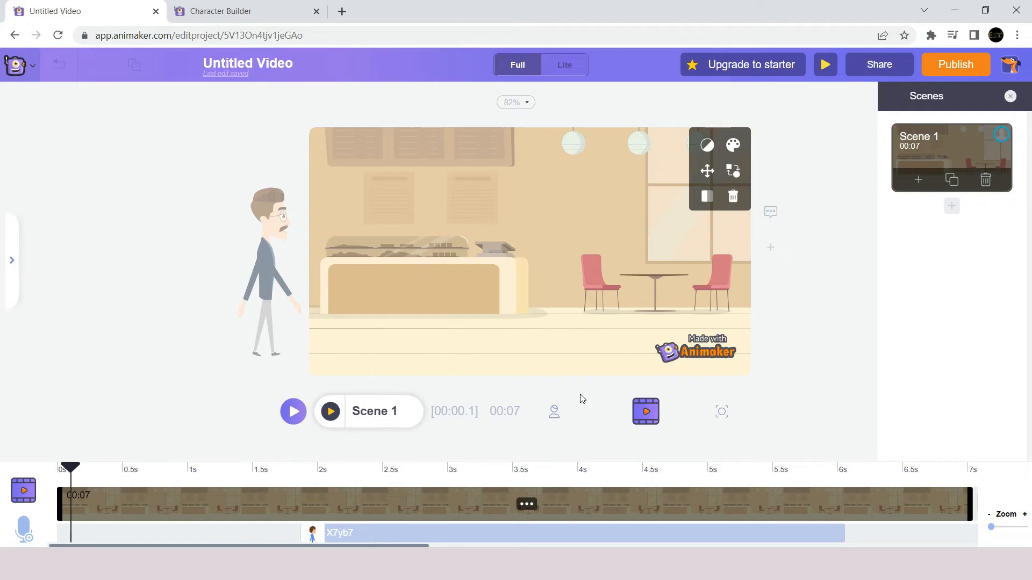
mouse_move(525, 381)
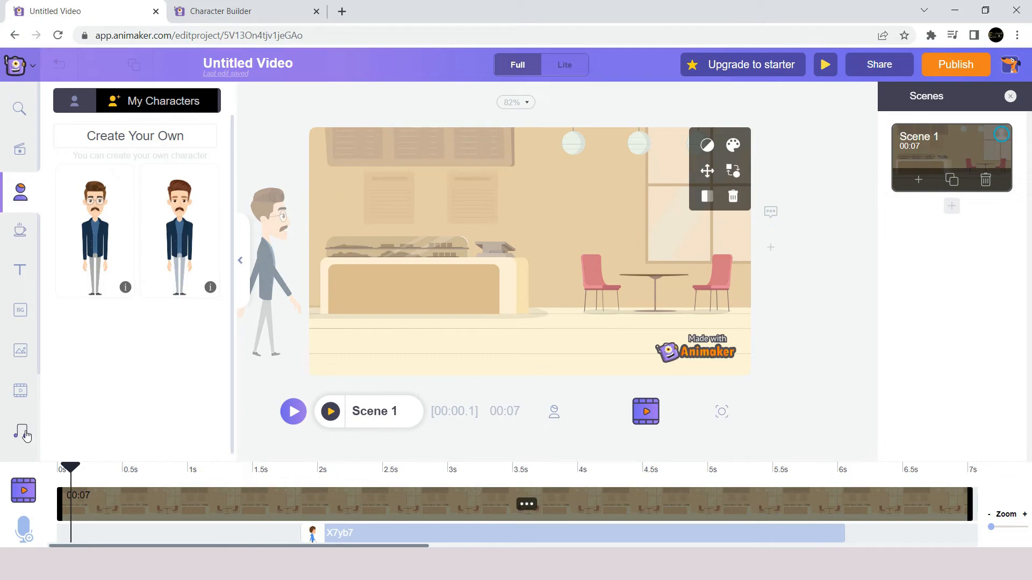
mouse_move(23, 434)
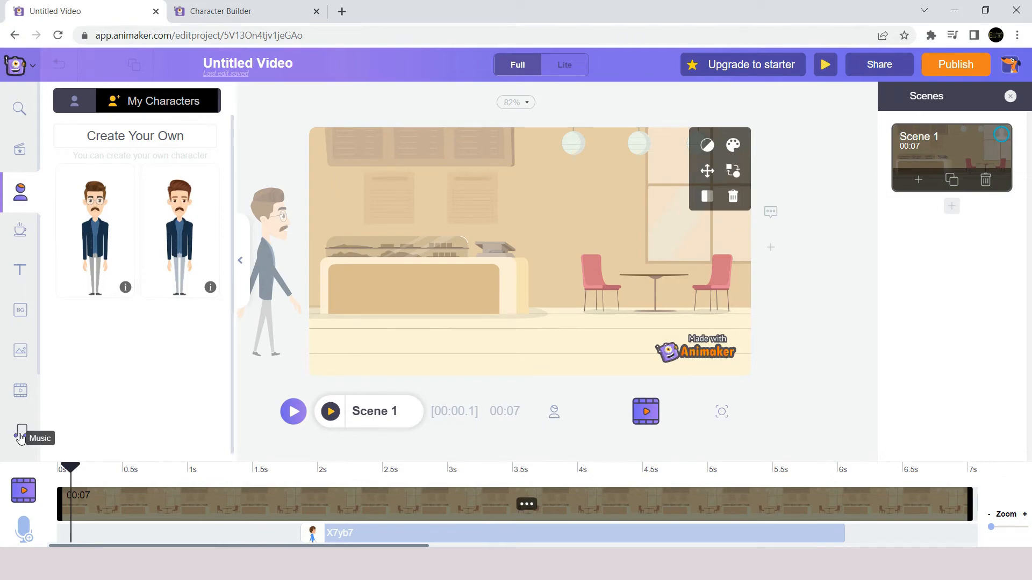
Add the 'Home Sweet Home' music track and lower its volume slider
left_click(20, 435)
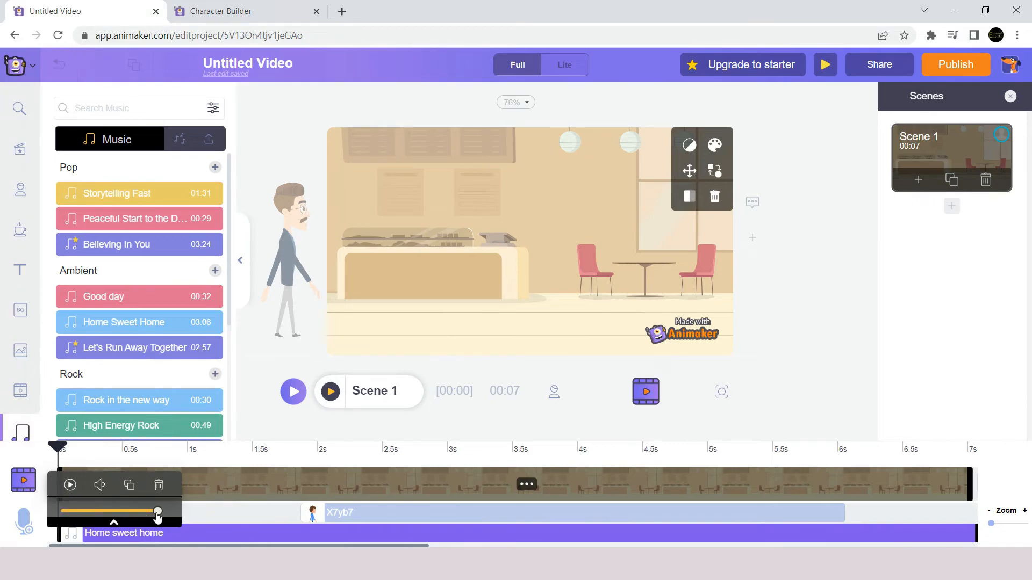
left_click_drag(156, 513, 89, 512)
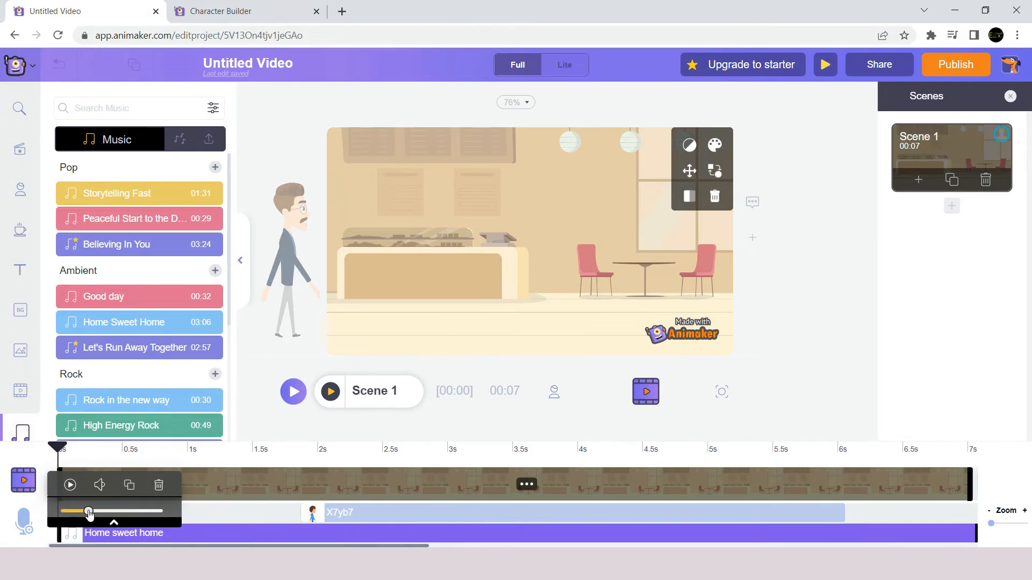
mouse_move(394, 492)
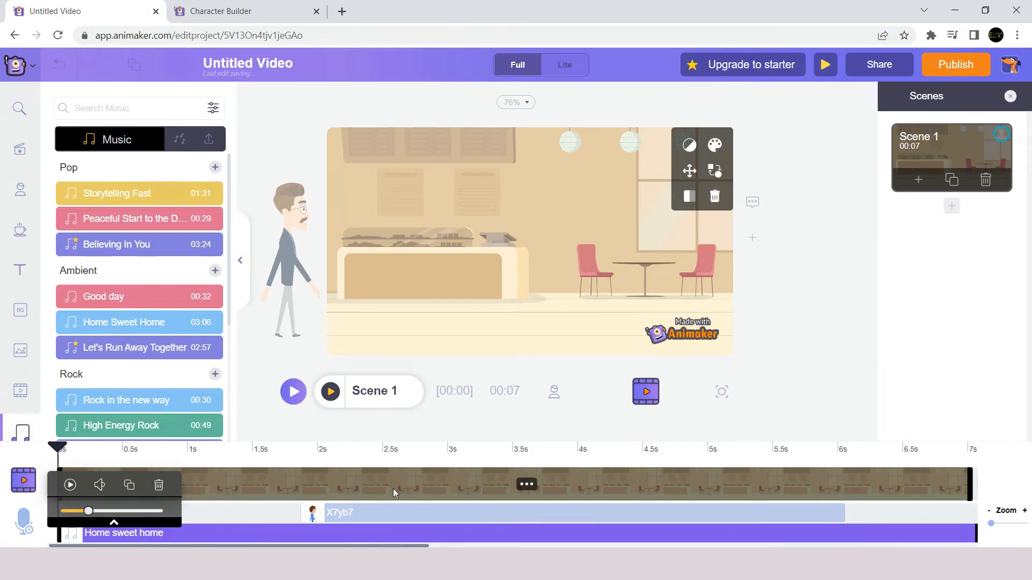
mouse_move(294, 450)
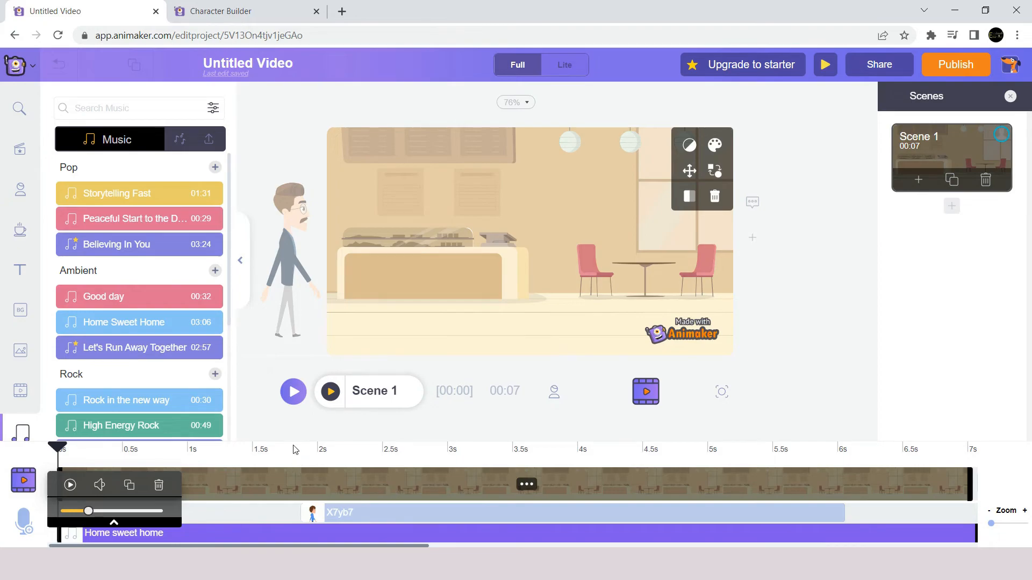
left_click(330, 392)
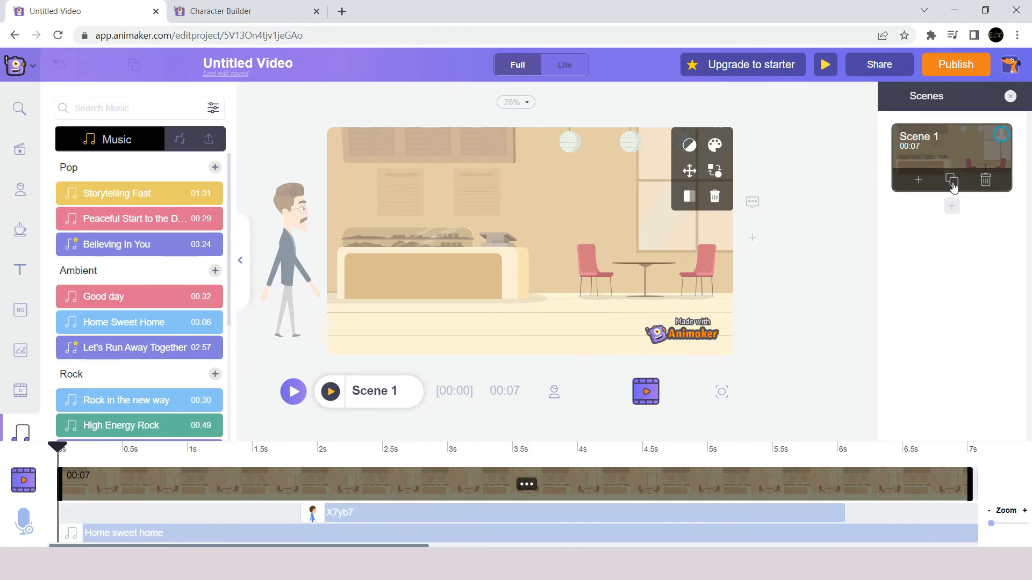
Duplicate the scene, then delete the duplicate to keep a single scene
left_click(950, 179)
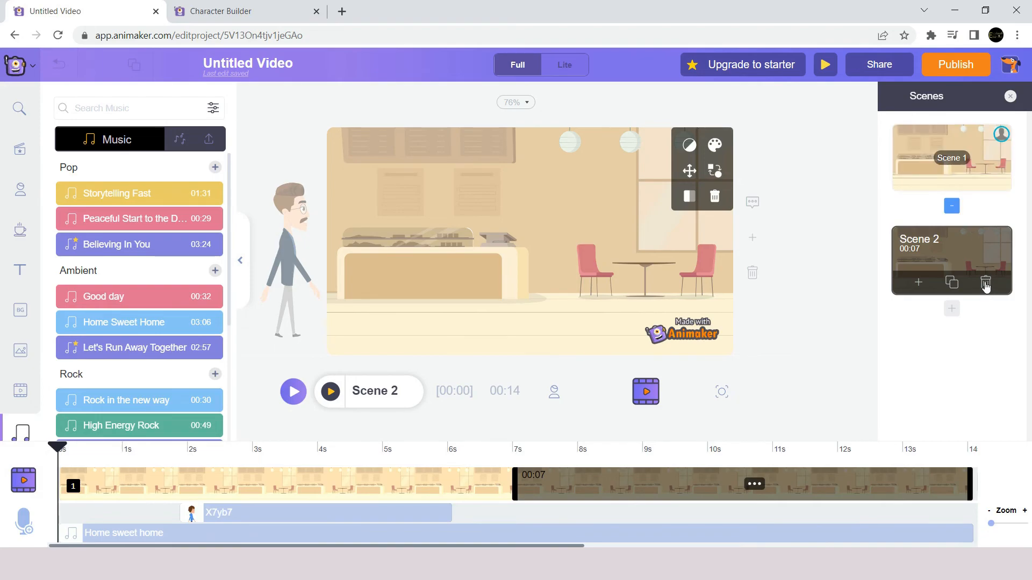
left_click(985, 282)
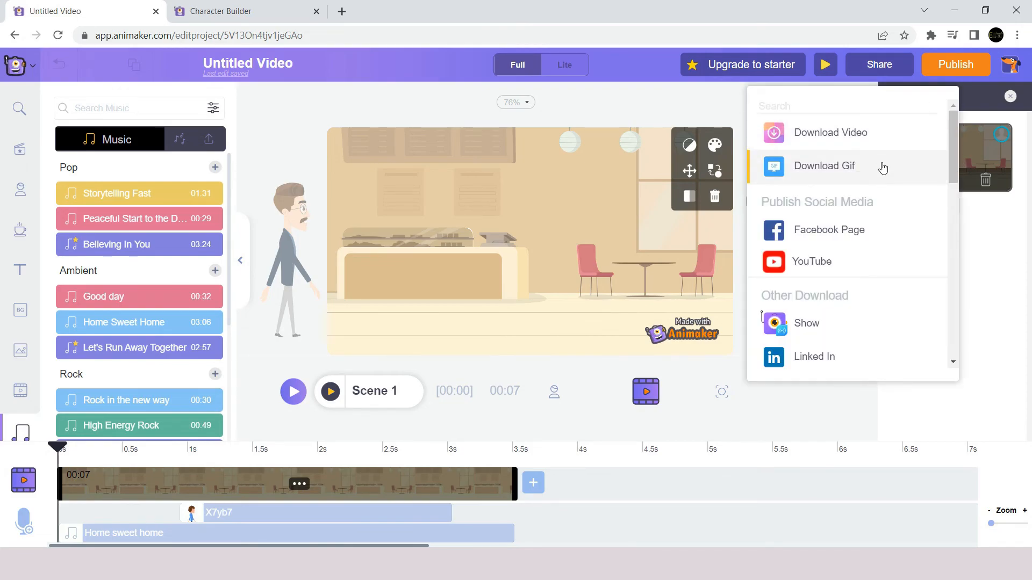
Export the video as an HD 720p mp4 download and confirm the export
scroll("down", 3)
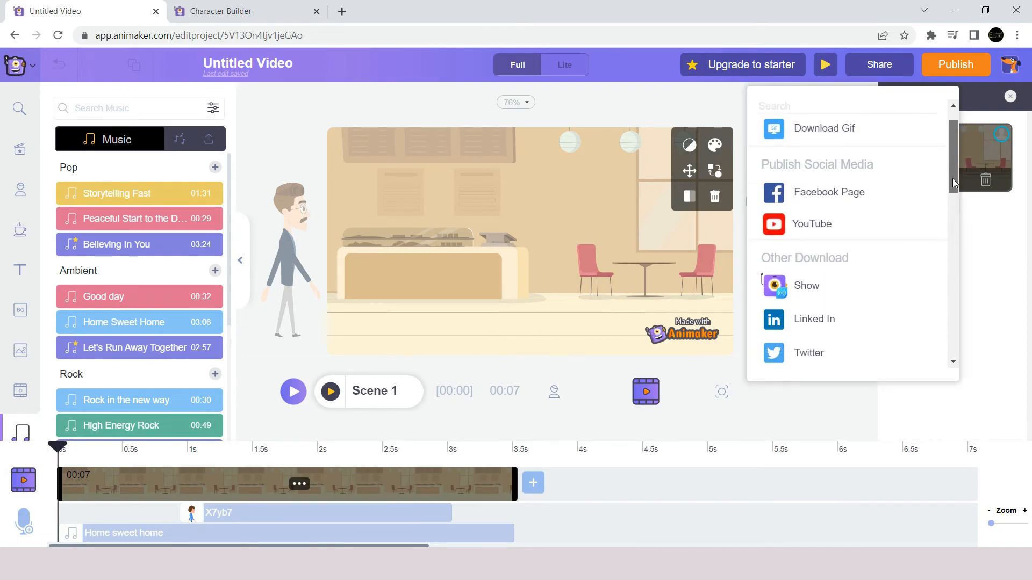
scroll("down", 3)
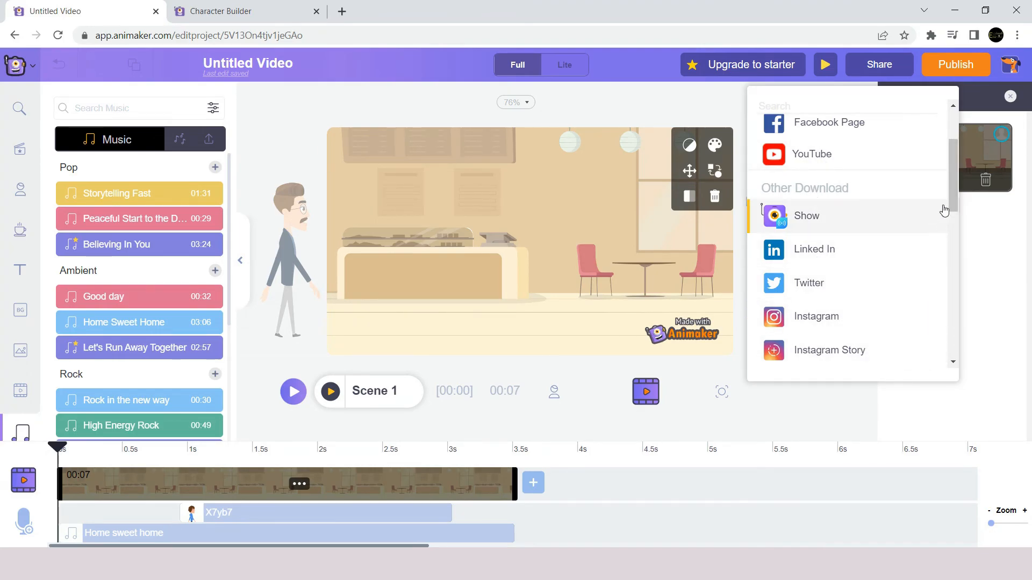
scroll("down", 3)
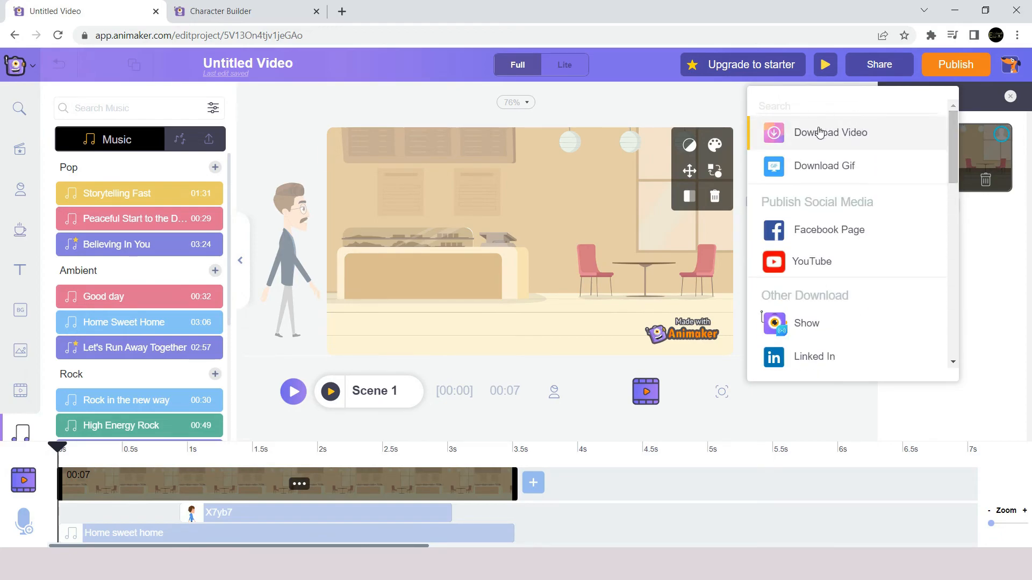
left_click(831, 132)
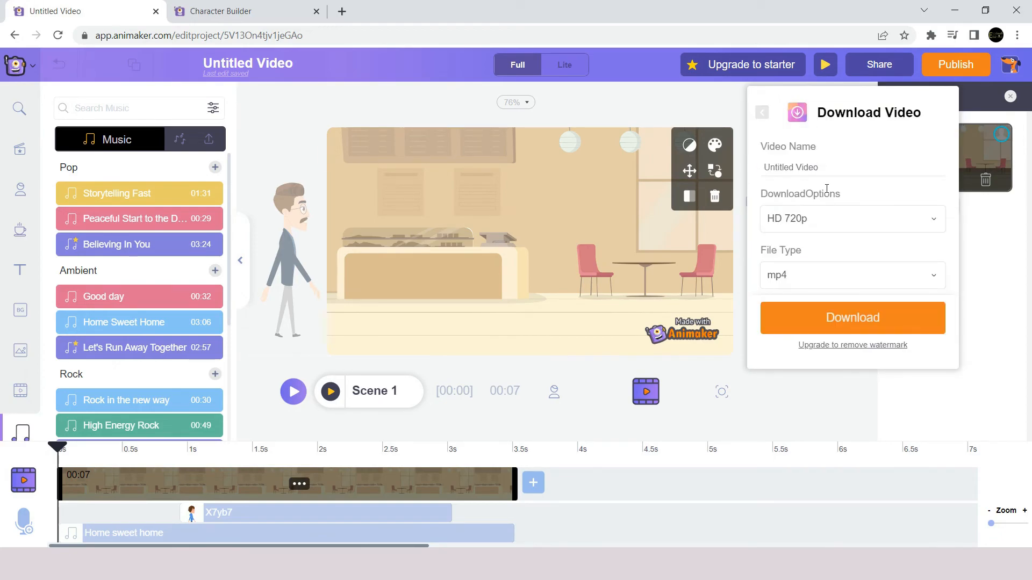
left_click(851, 219)
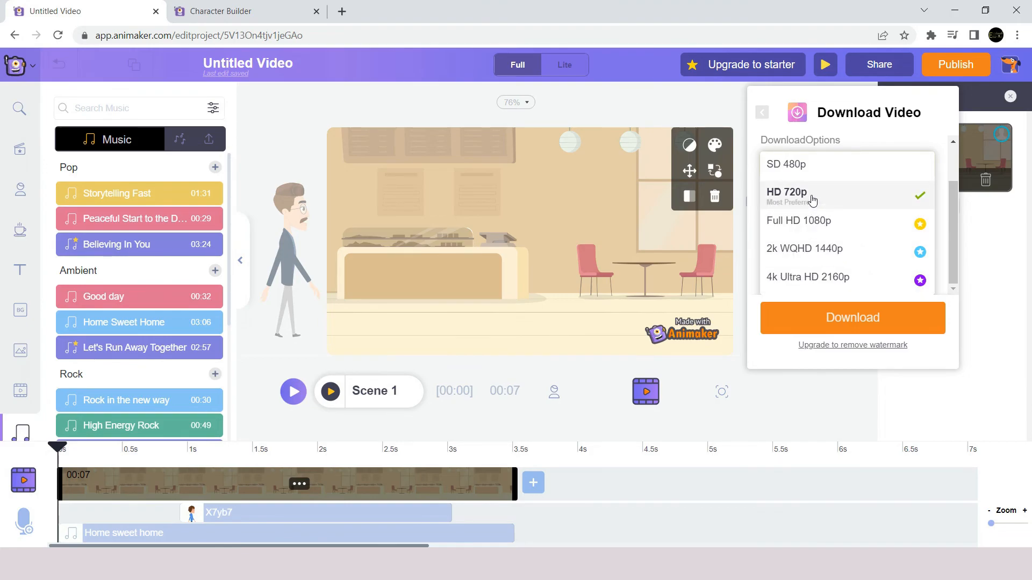
left_click(811, 195)
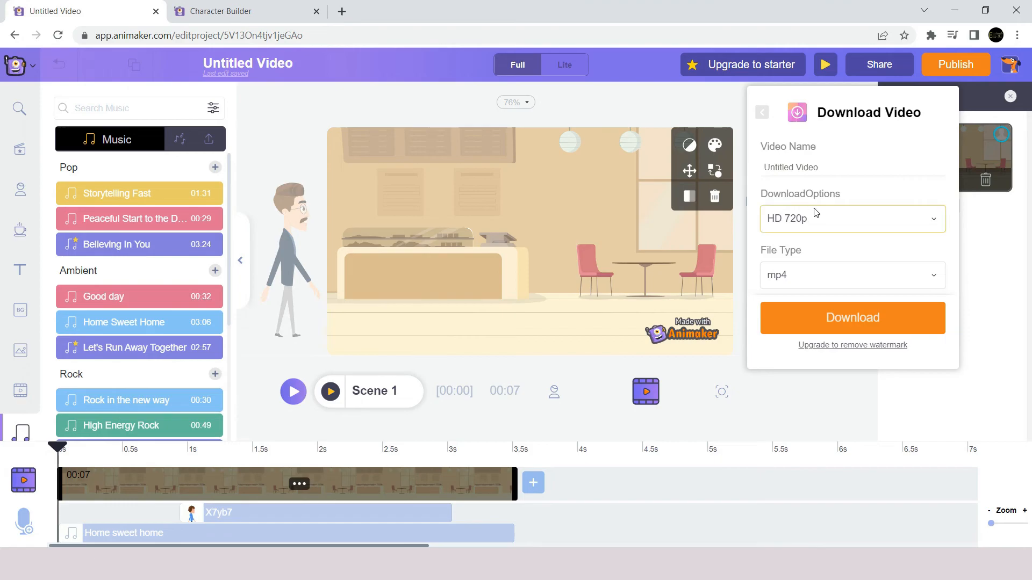
left_click(851, 275)
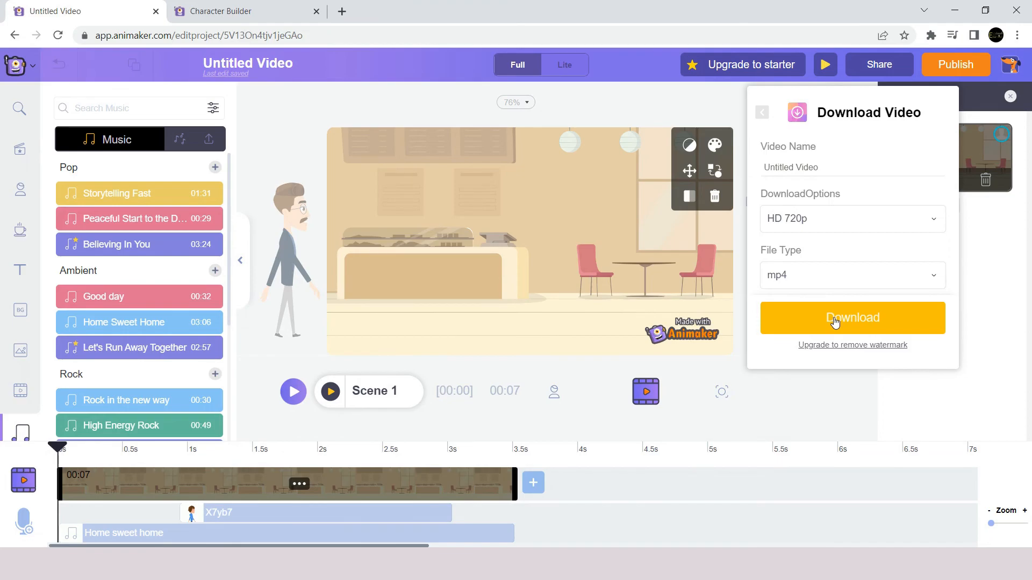
left_click(852, 318)
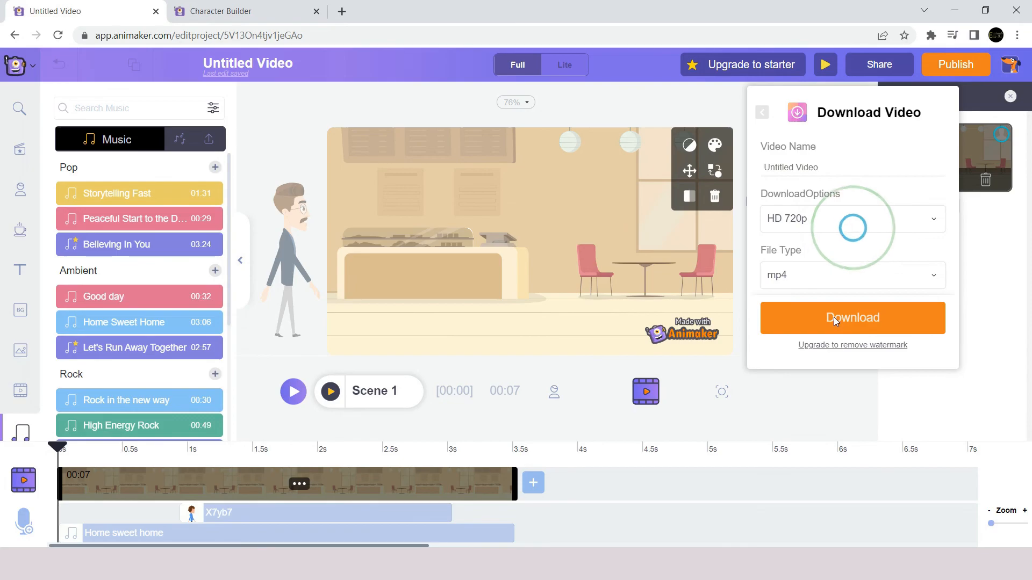
left_click(853, 317)
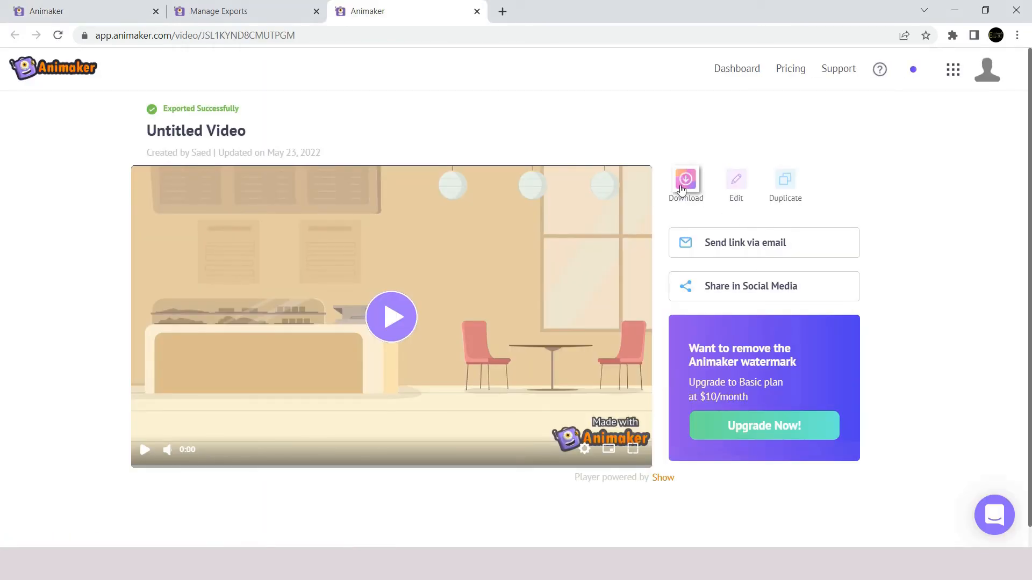
Download the exported mp4 file and play the finished video
left_click(685, 179)
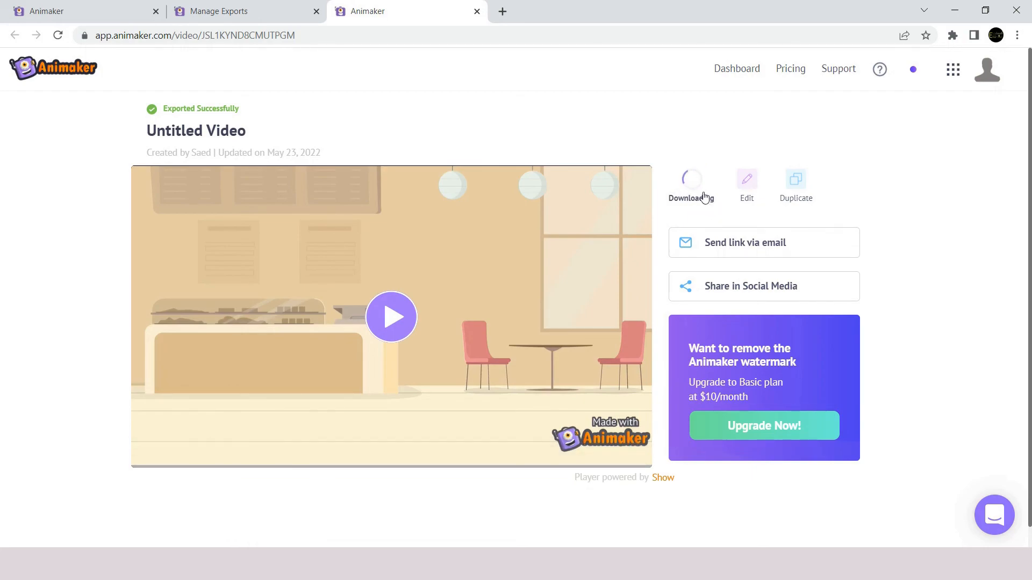
left_click(686, 184)
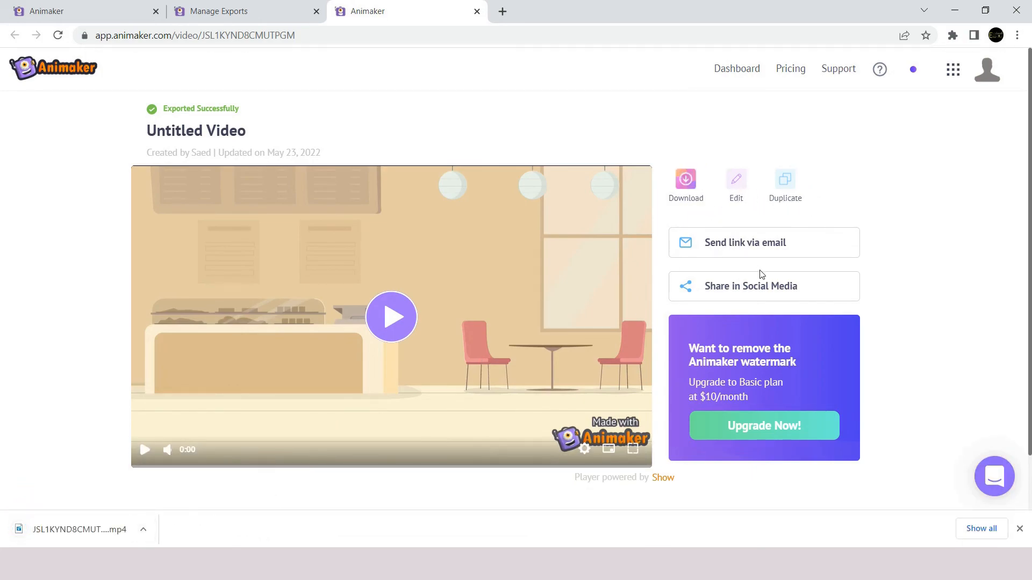
mouse_move(723, 439)
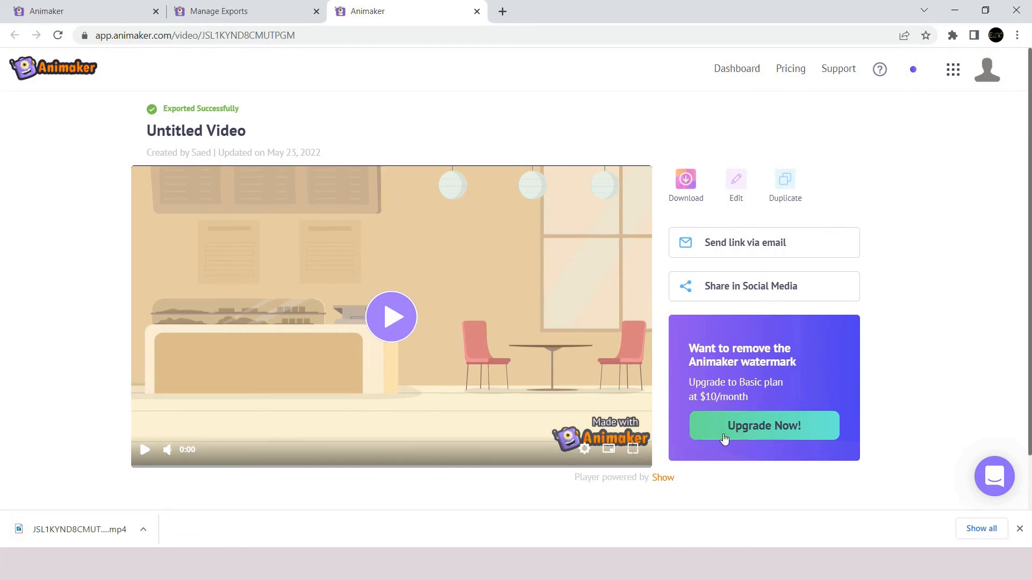
mouse_move(734, 393)
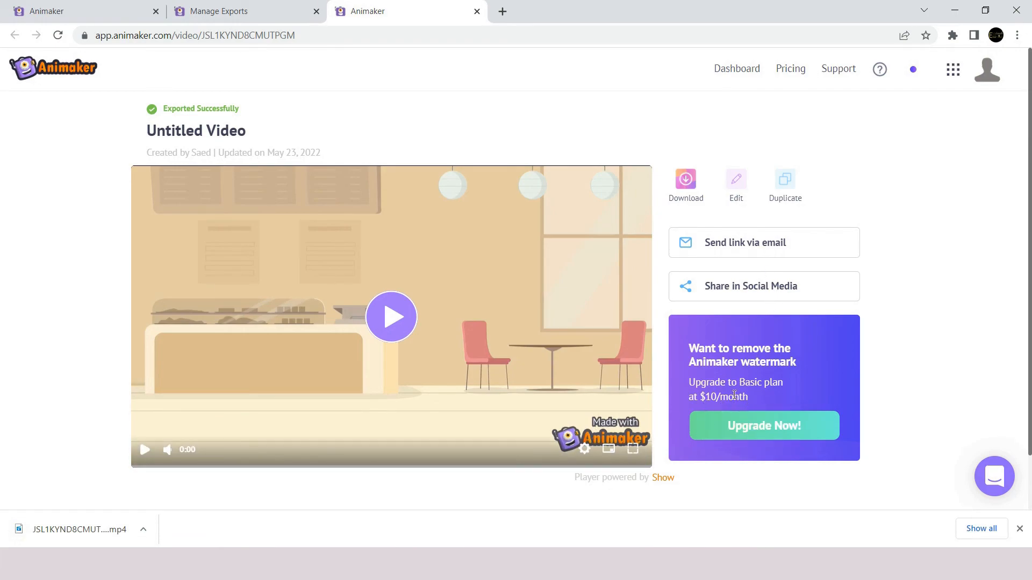
left_click(391, 317)
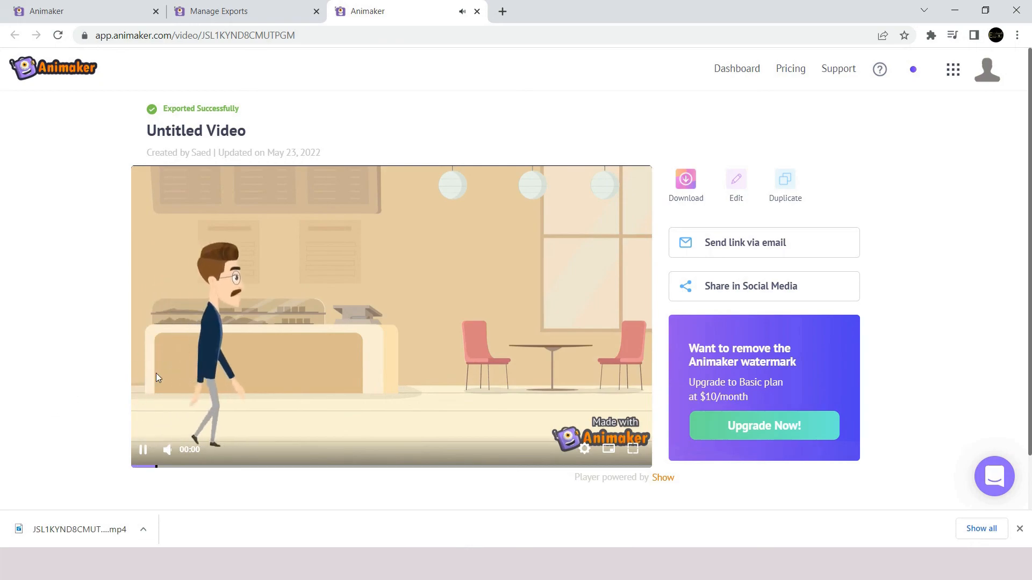